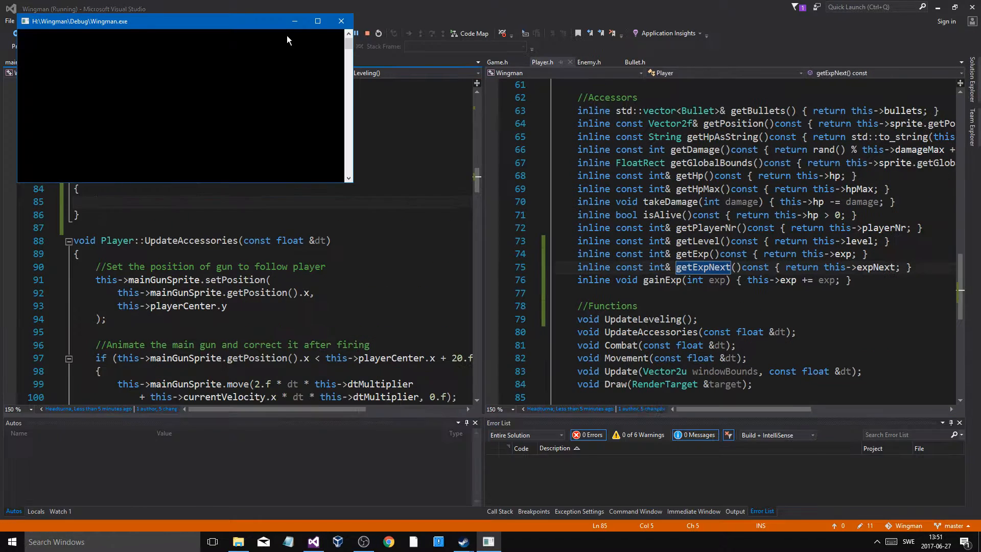
Close the Wingman game, start exp at 0, drop the expNext initialiser, and save
click(317, 21)
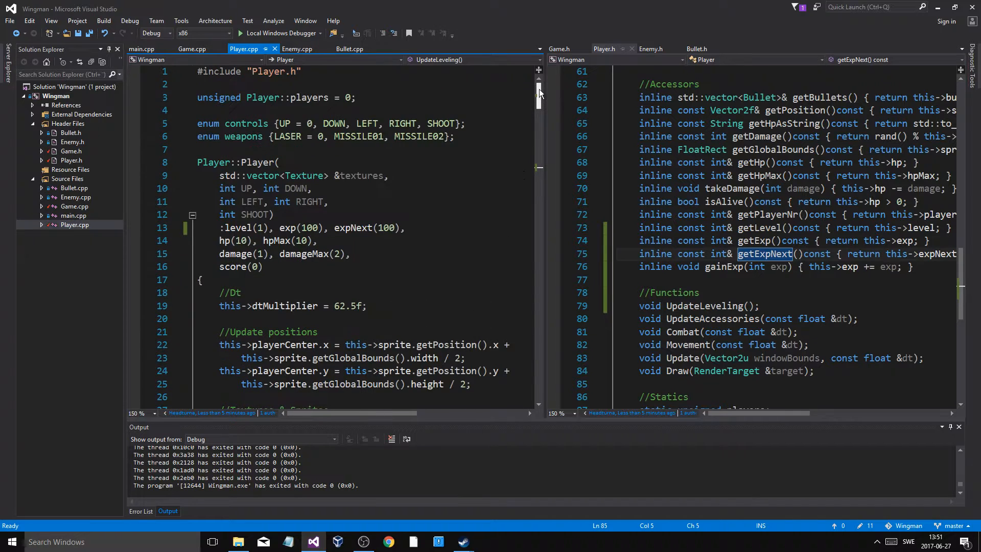
double_click(309, 227)
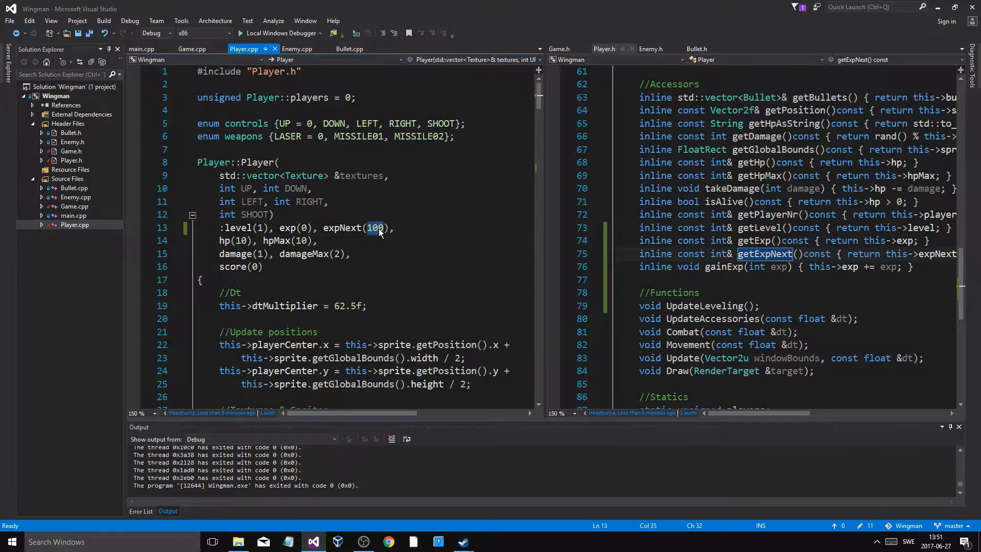
text(0)
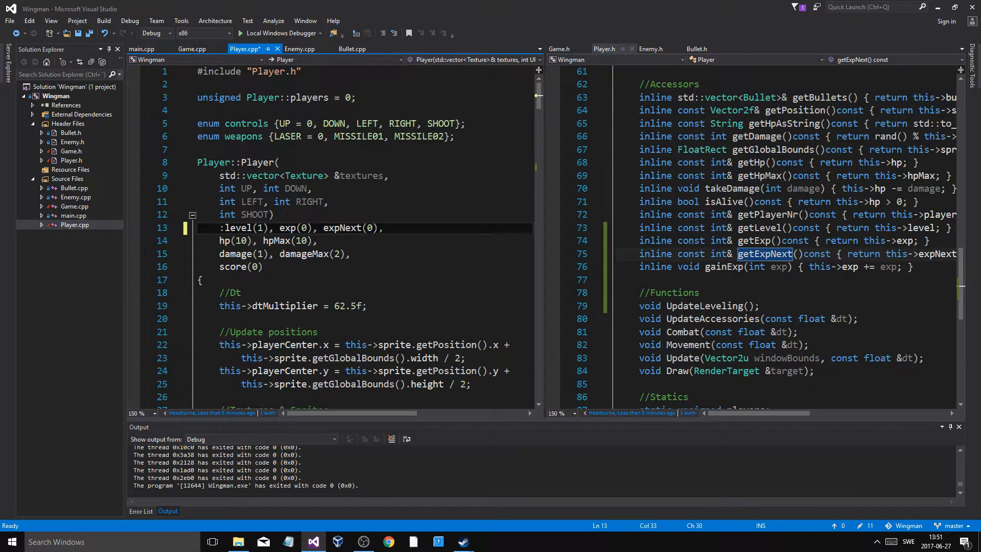
scroll(down, 3)
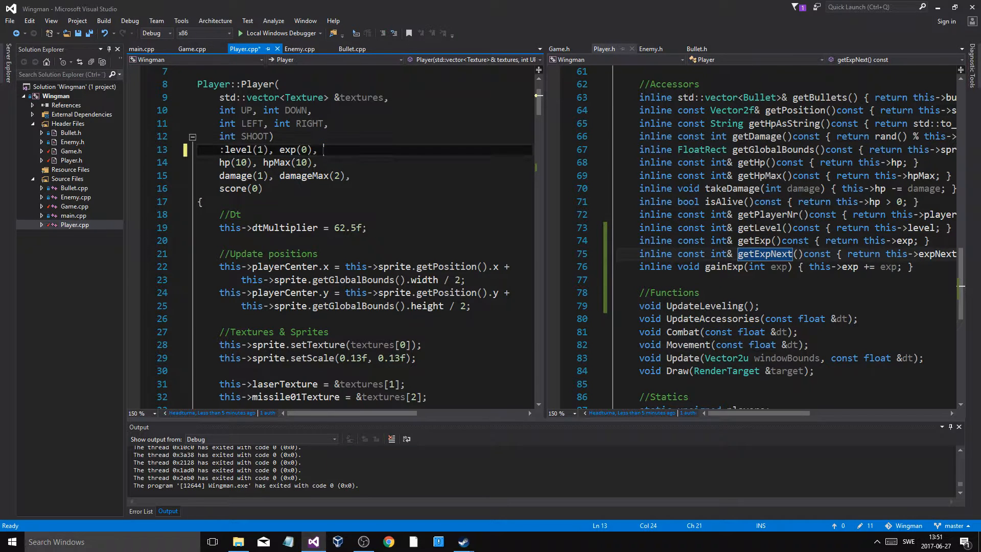
key(ctrl+s)
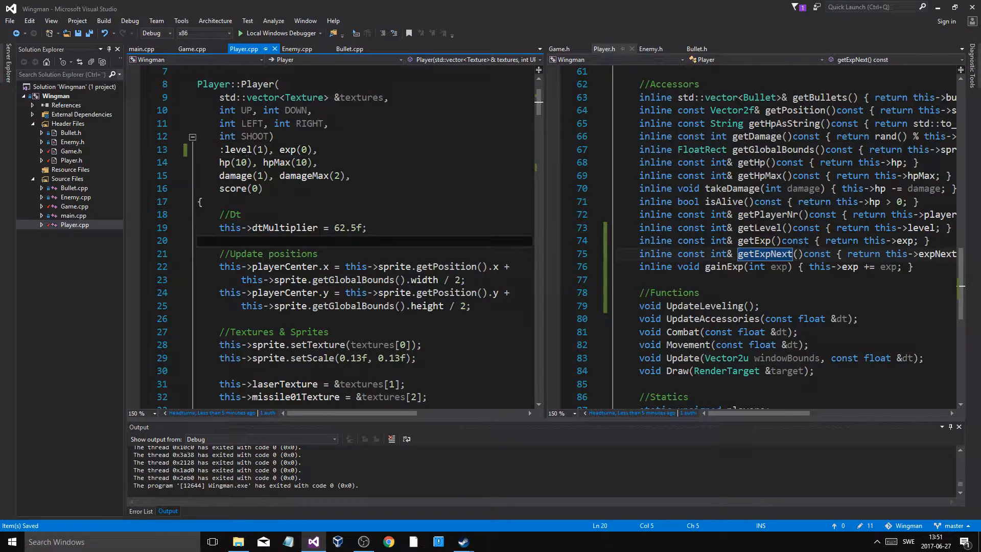
scroll(down, 3)
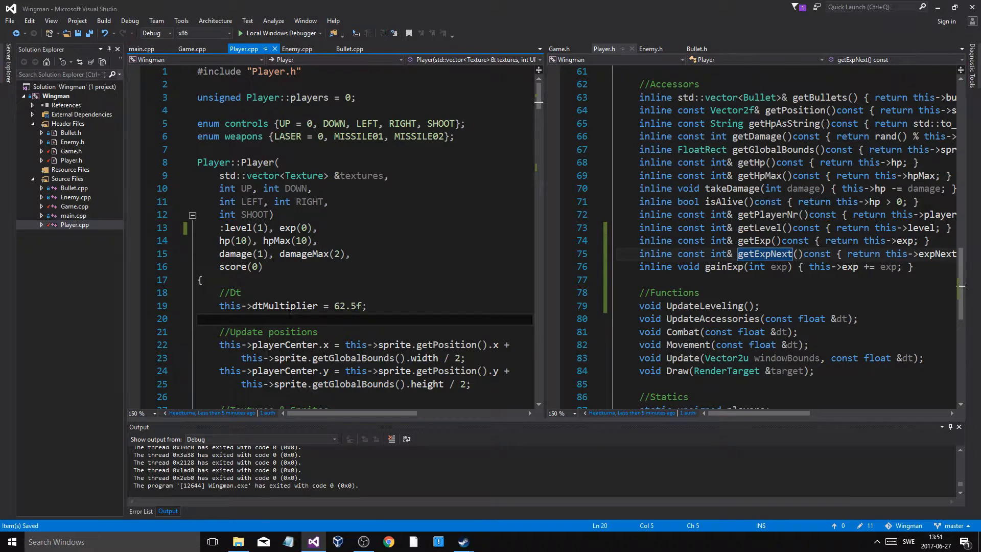
Add a //Stats comment and begin 'this->expNext =' in the Player constructor
text(//Variab)
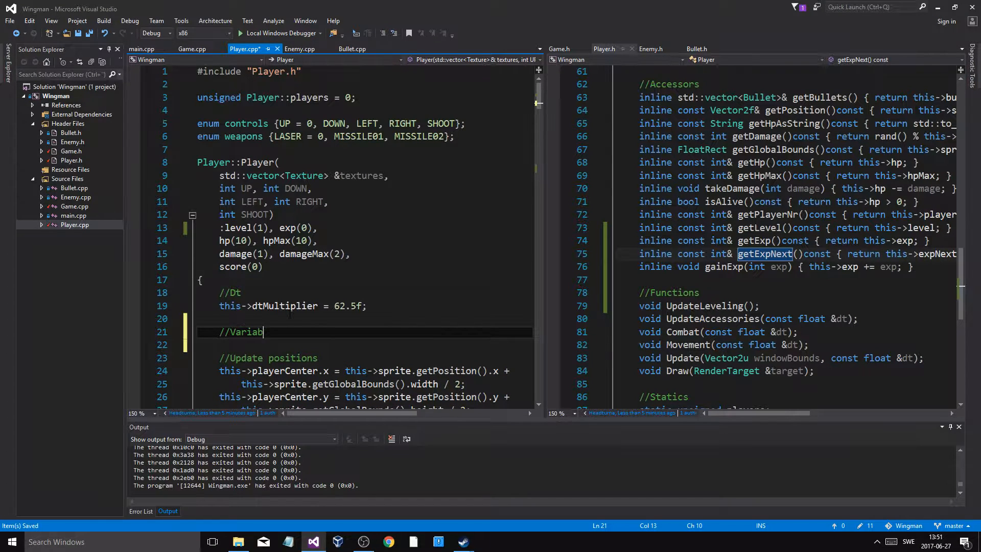
text(//Stats)
key(Enter)
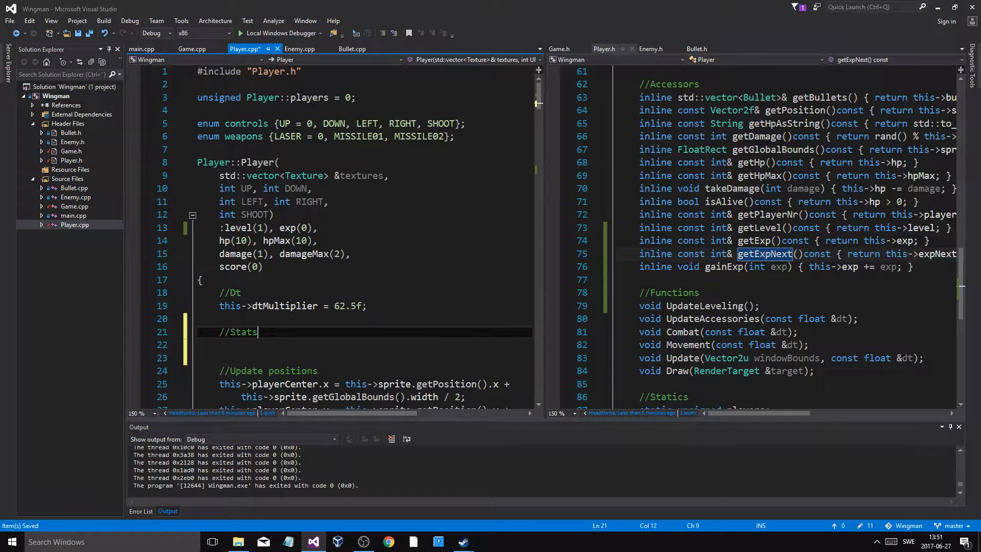
text(this->expNext =)
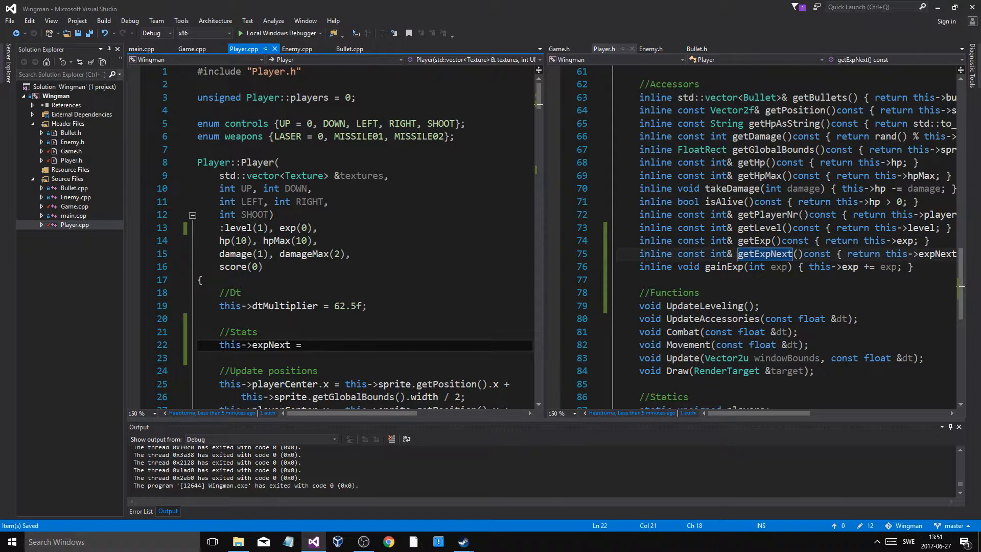
scroll(up, 3)
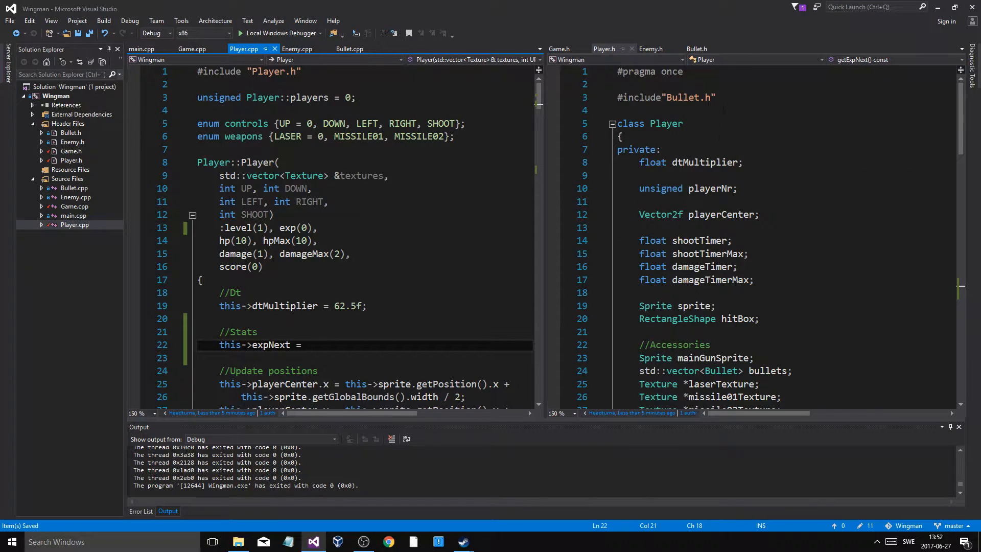
Add #include<math.h> to Bullet.h, then return to the unfinished expNext line
click(696, 49)
text(#include<>)
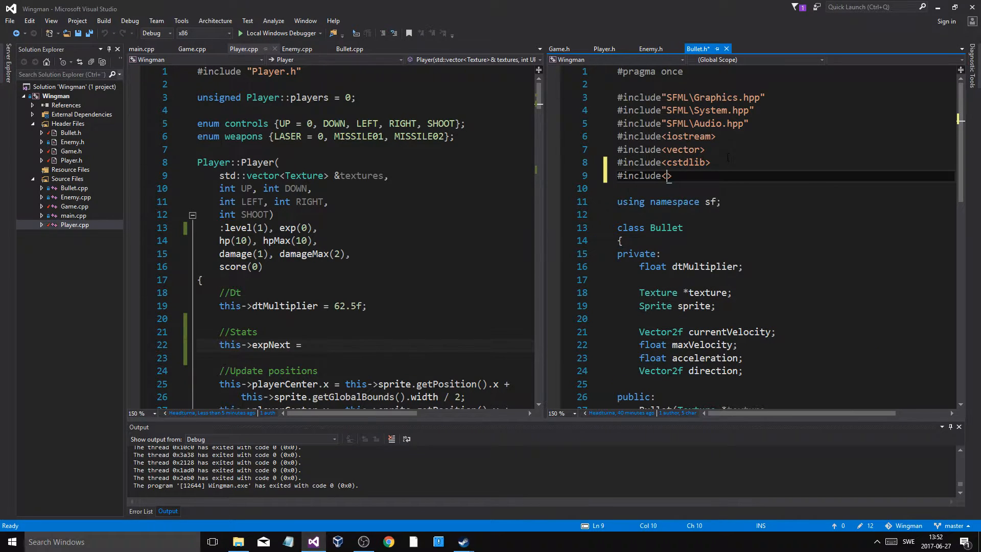
text(match)
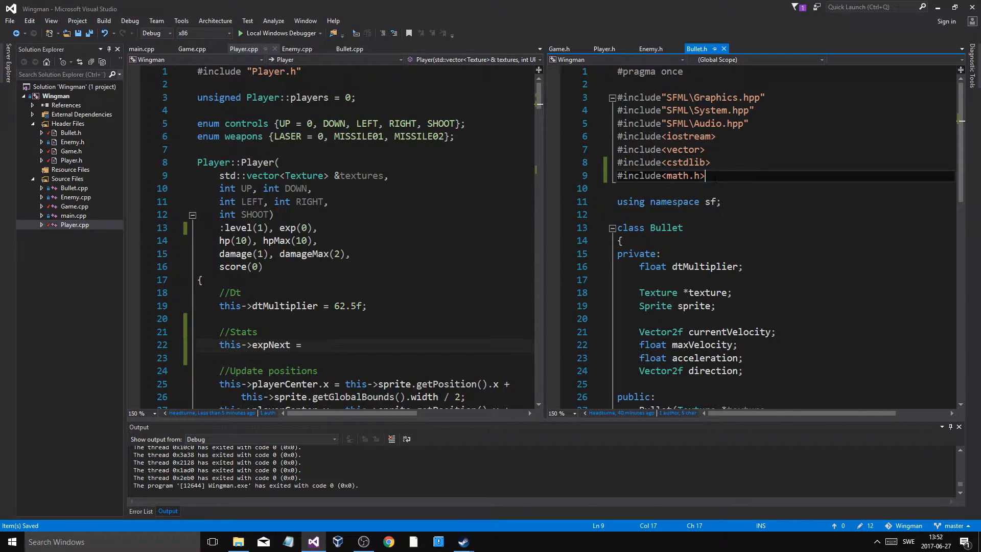
click(244, 48)
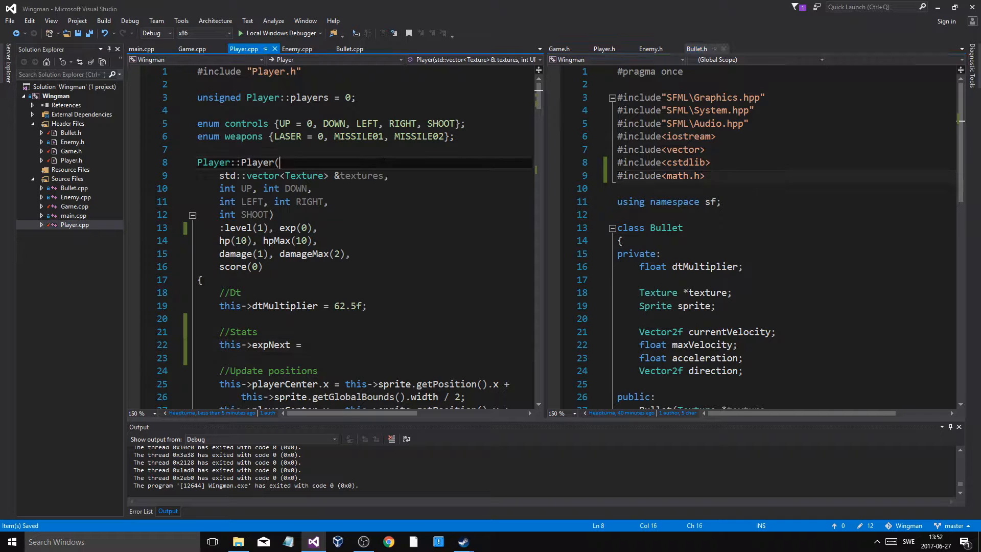
scroll(down, 3)
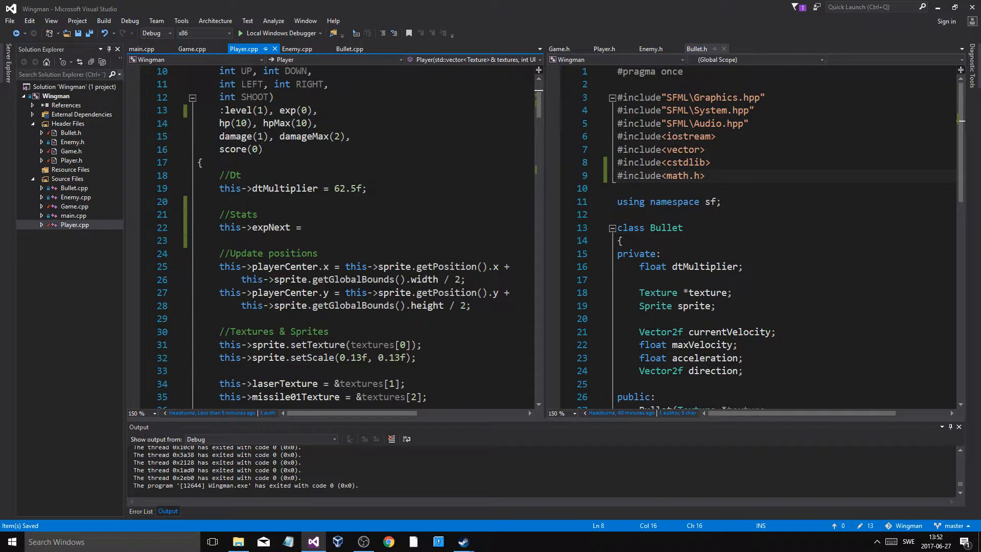
scroll(down, 3)
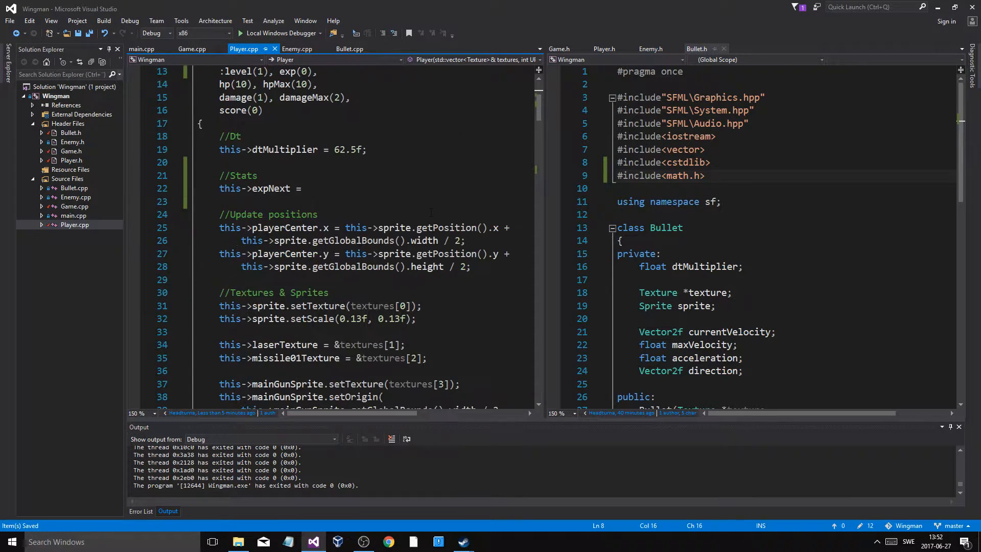
click(303, 189)
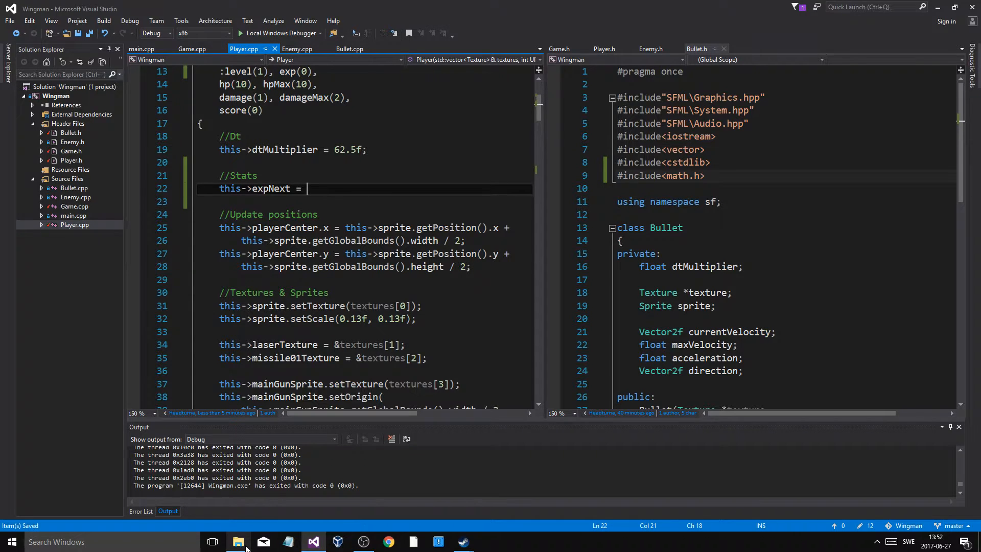
mouse_move(237, 541)
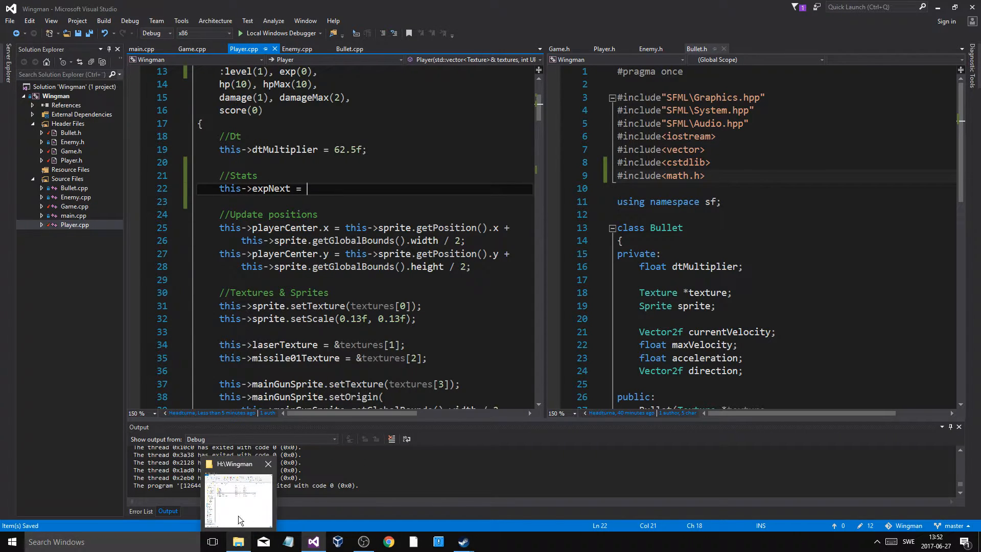
Browse Programming > Objektorienterad programmering > PROJEKT-SUSH15-BTH and open SolaceGame
click(237, 497)
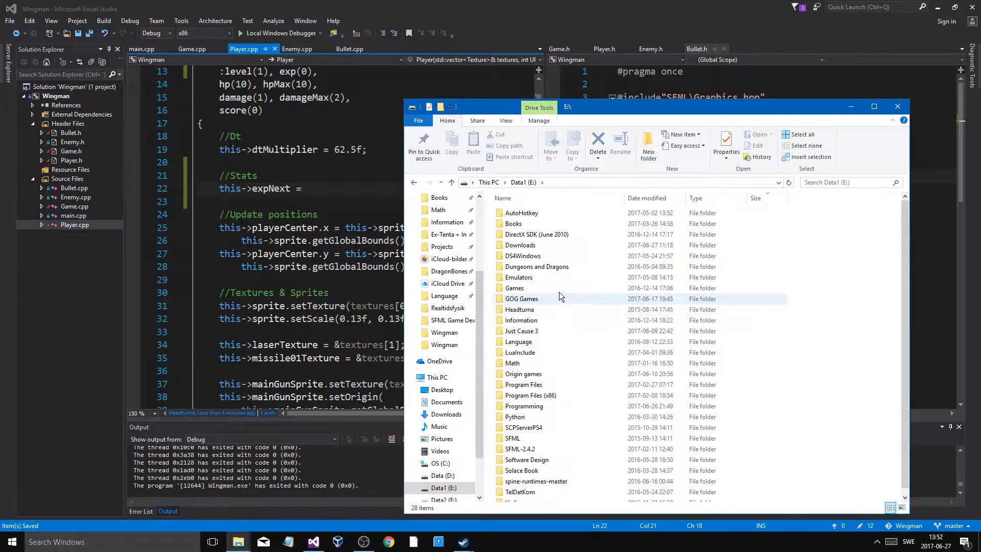
double_click(524, 405)
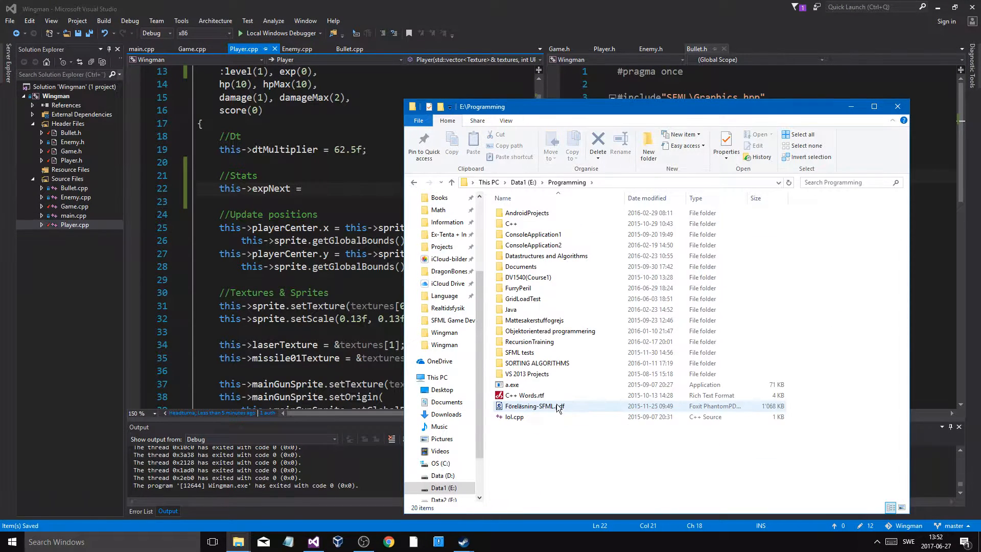
click(527, 373)
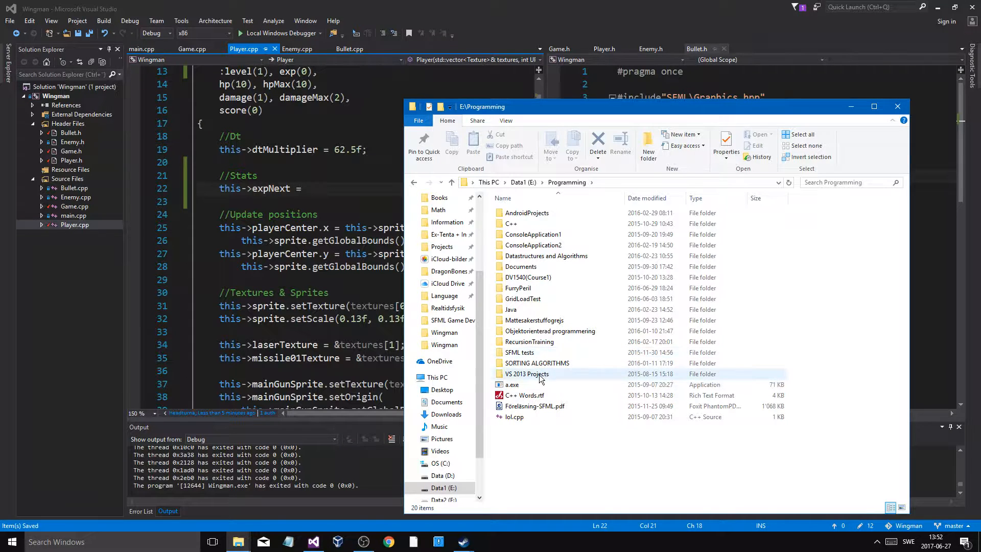
double_click(550, 331)
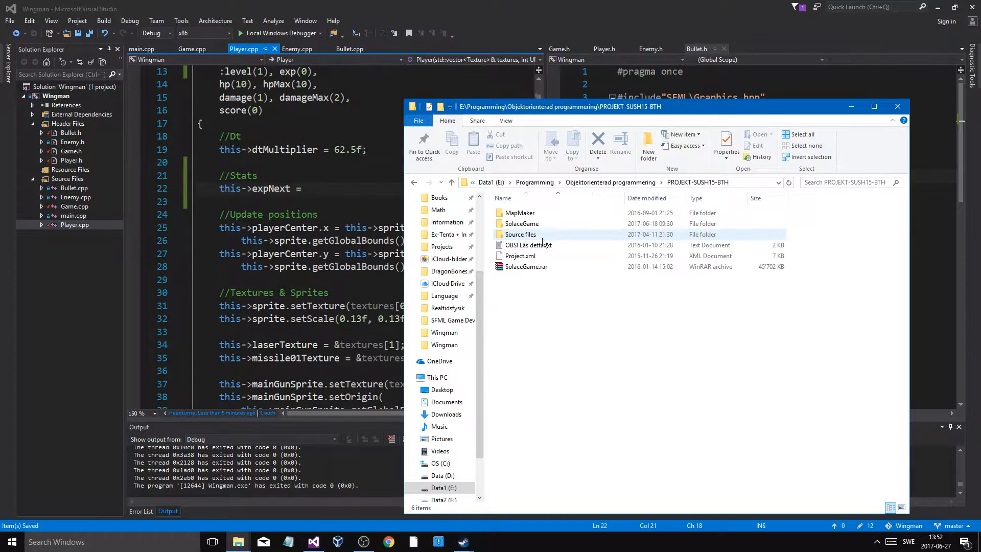
click(521, 223)
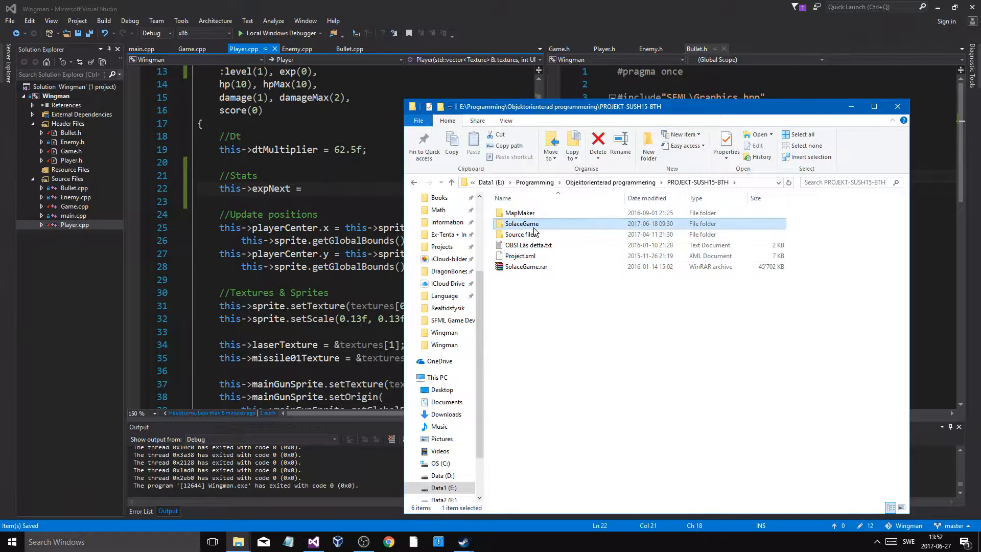
double_click(521, 224)
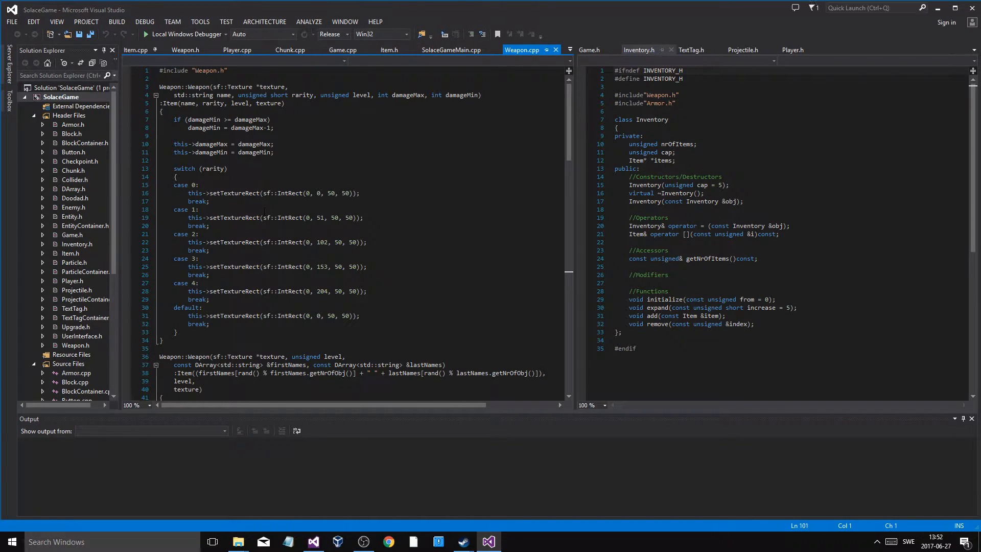
In the old Player.cpp, search for 'level' to find levelUpdate's expNext formula
scroll(down, 3)
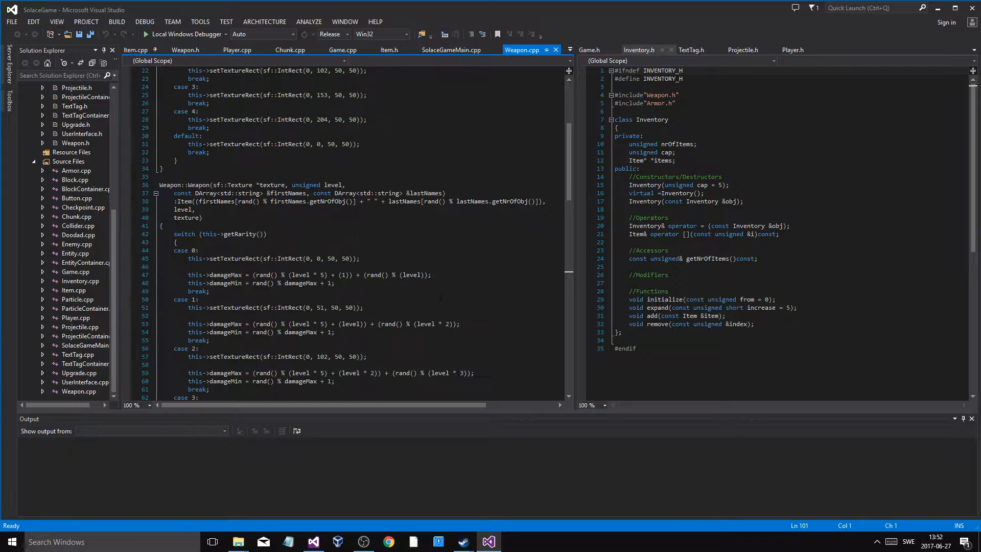
click(237, 49)
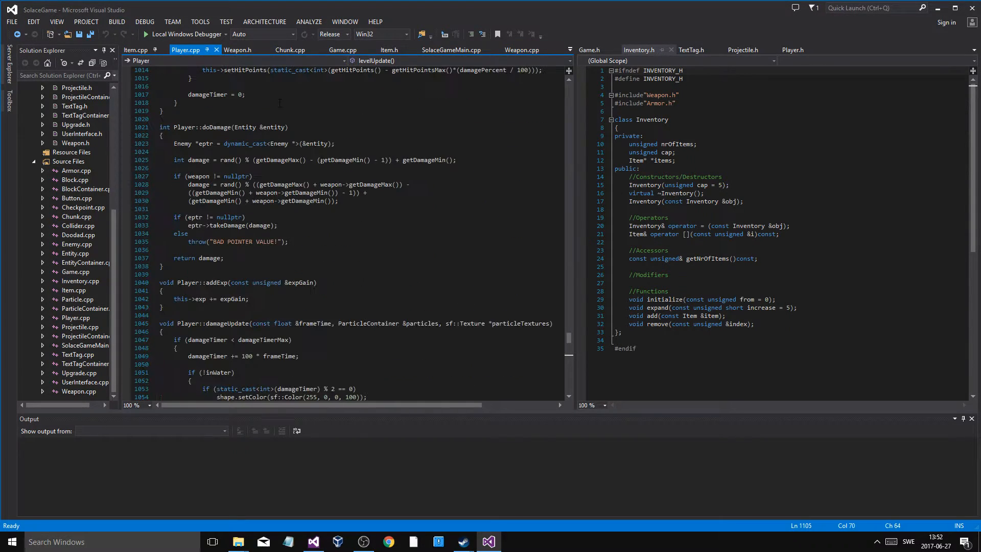
scroll(up, 3)
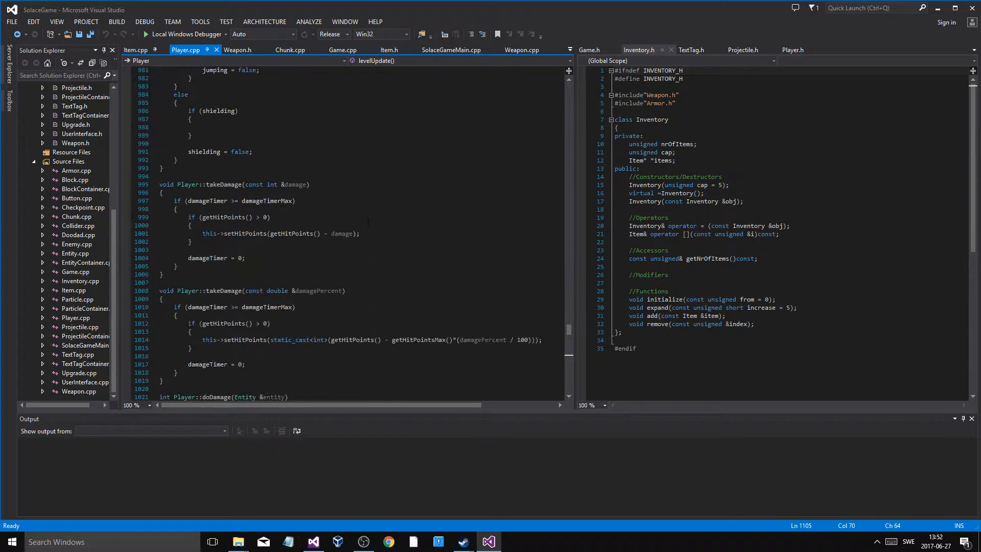
scroll(up, 3)
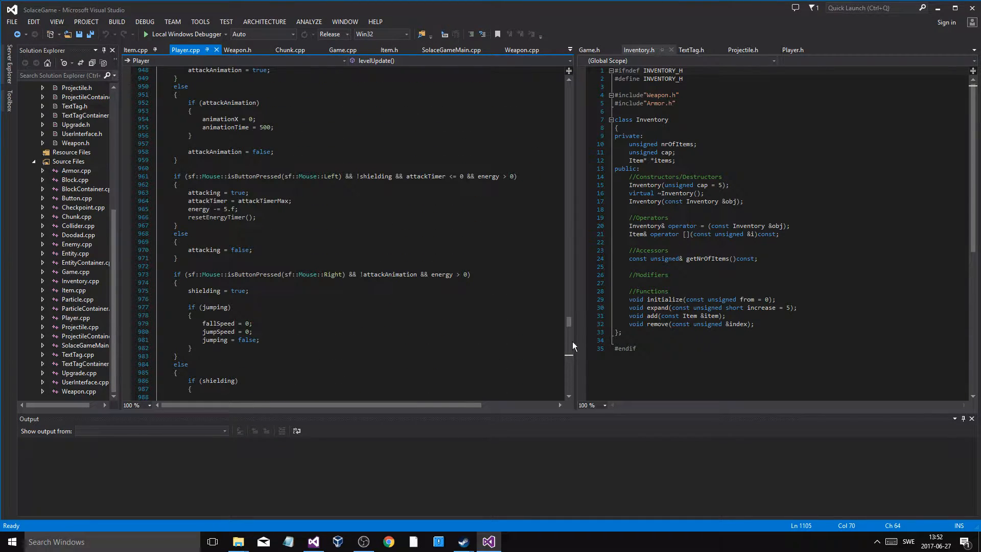
key(Ctrl+f)
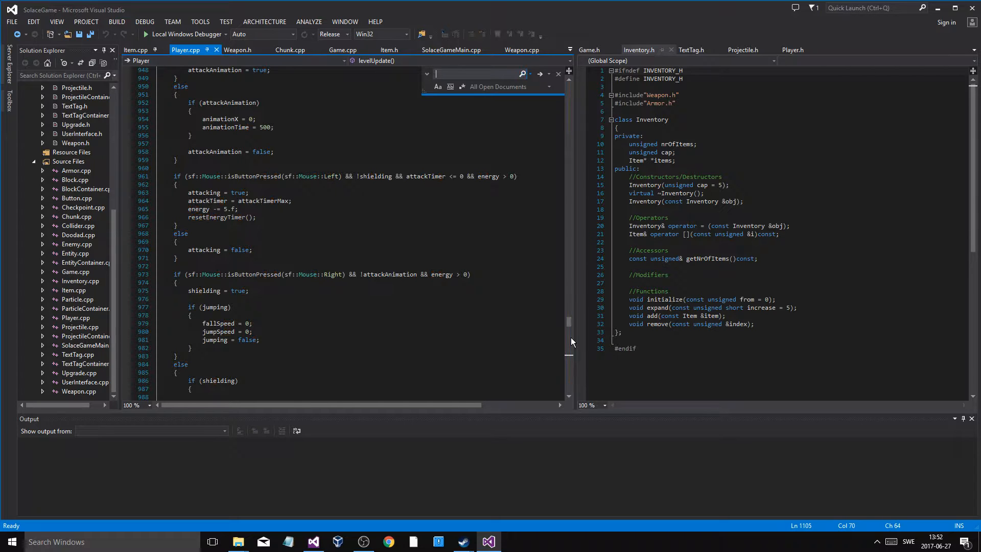
text(level)
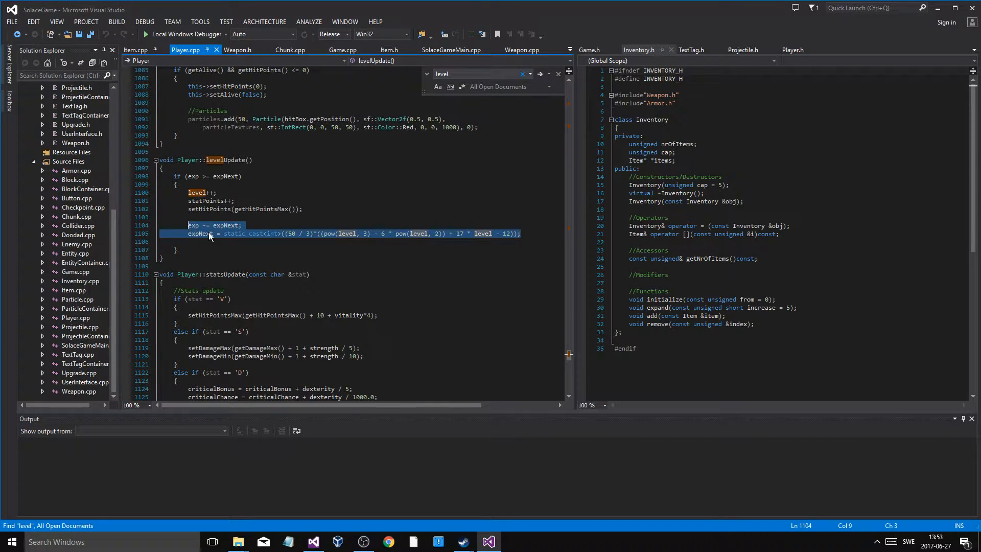
mouse_move(463, 541)
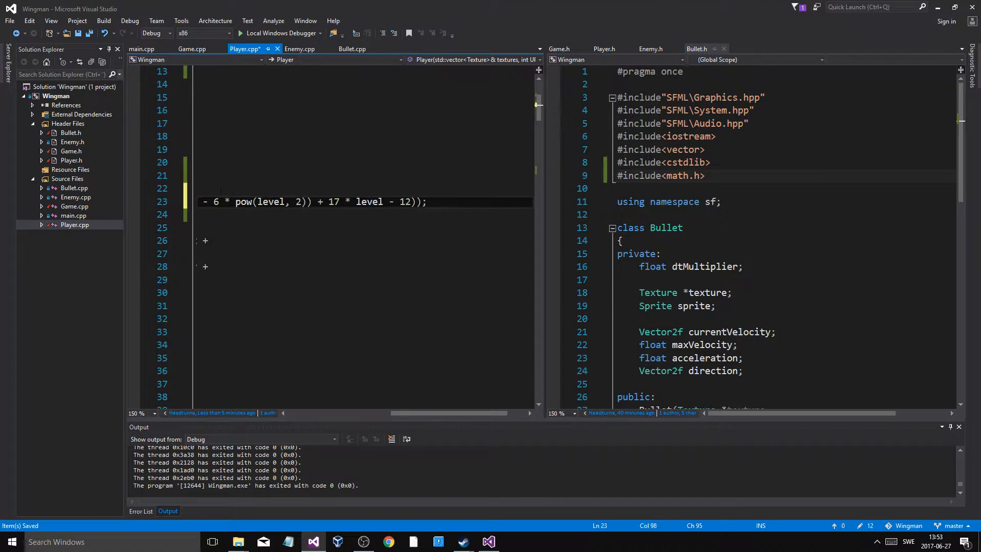
Delete 'exp -= expNext;' under //Stats, leaving only the expNext formula
scroll(up, 3)
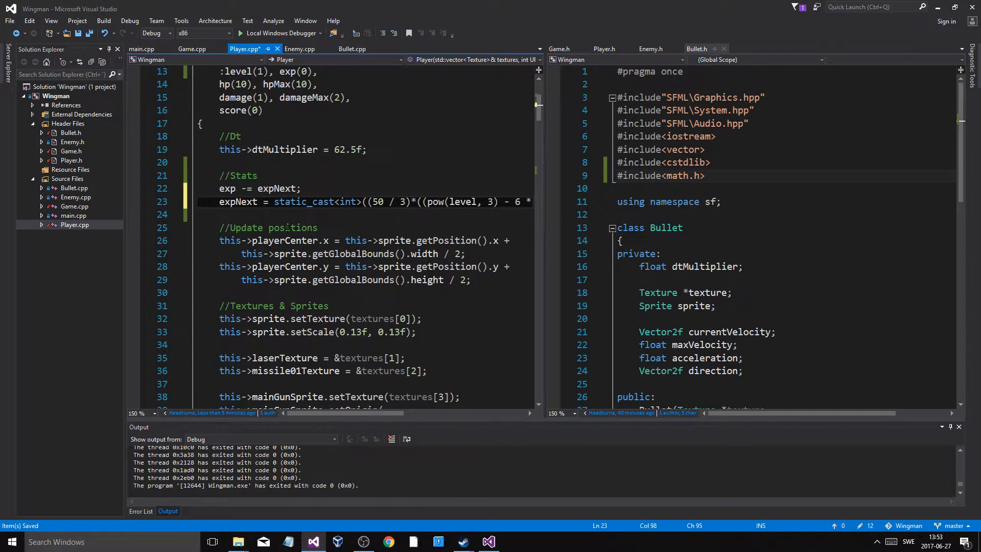
double_click(273, 188)
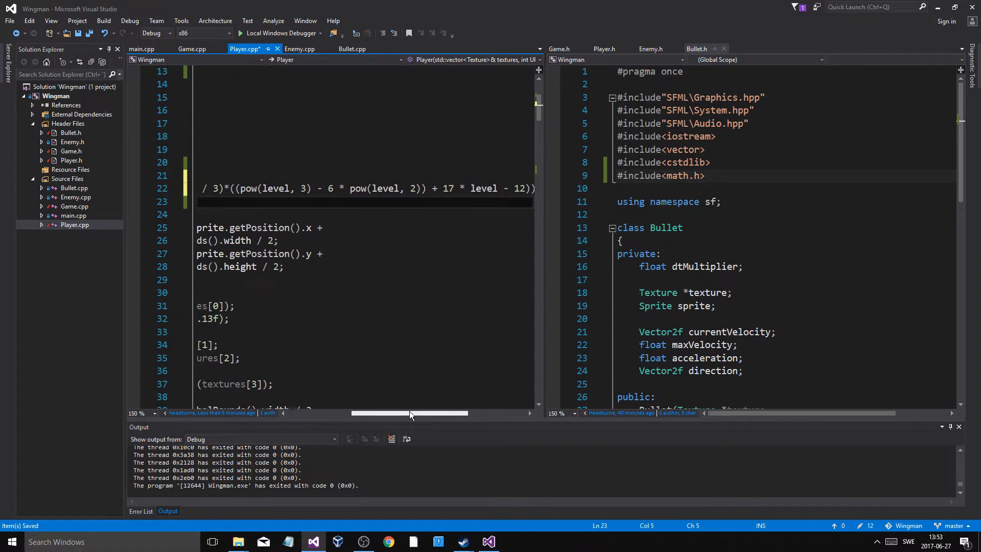
scroll(left, 3)
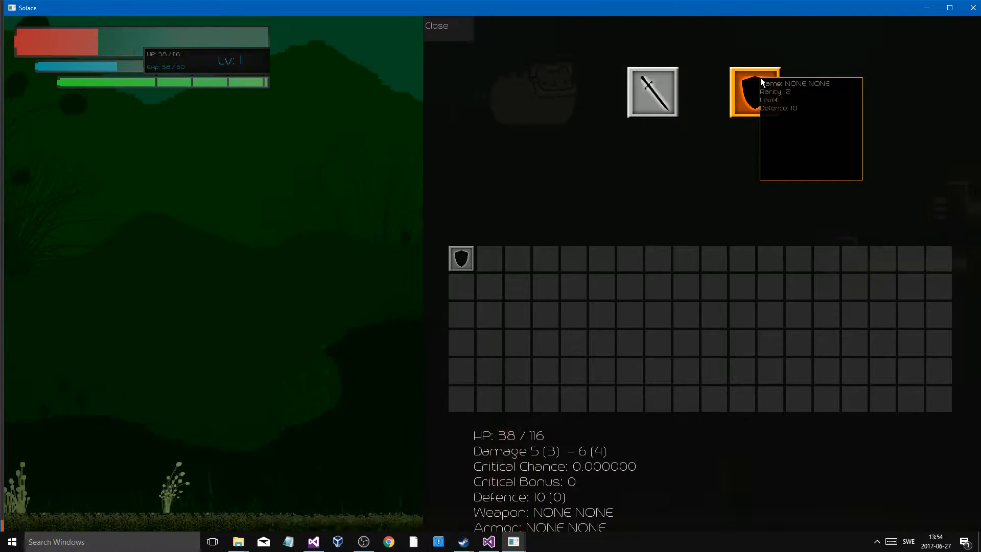
Play Solace to level 2, collecting two shields and a sword
click(436, 25)
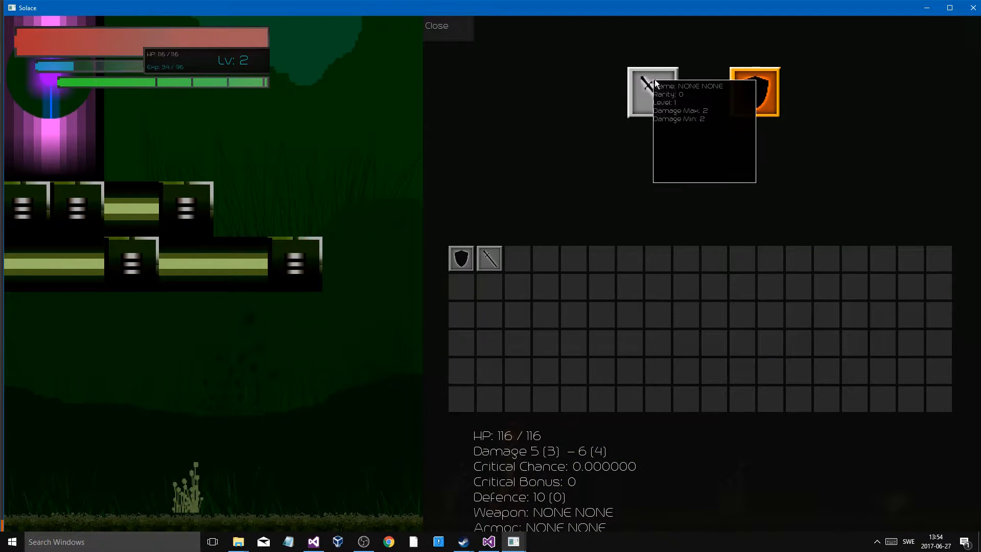
mouse_move(529, 257)
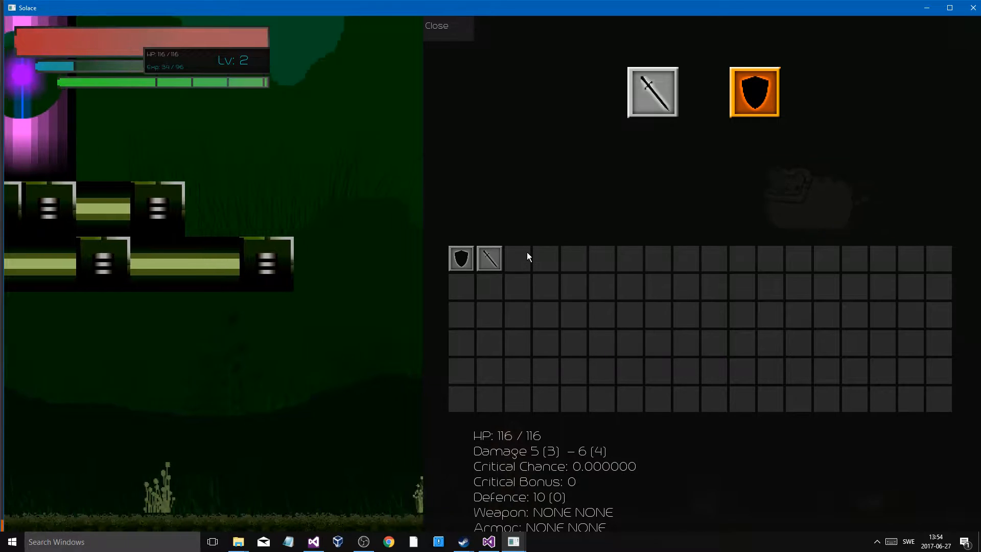
click(436, 26)
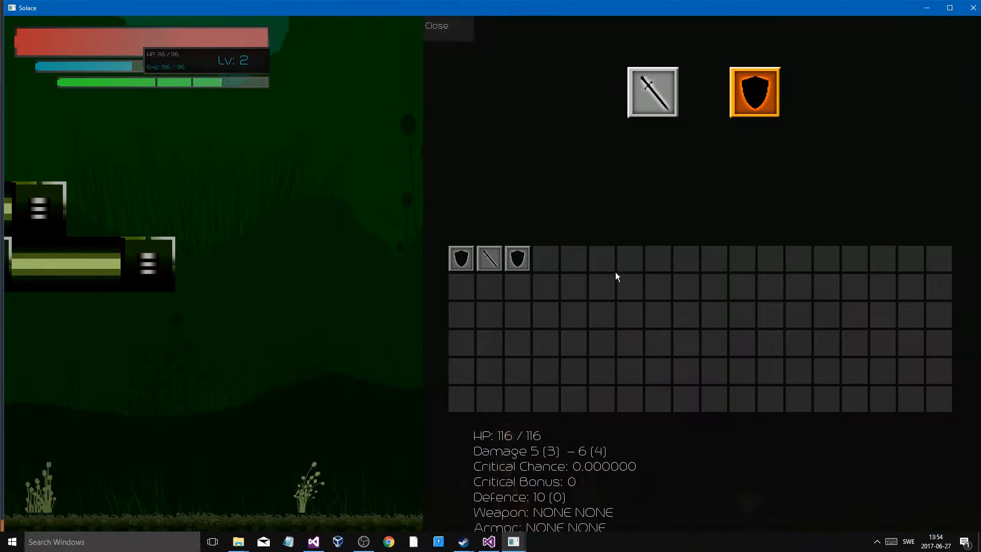
click(436, 25)
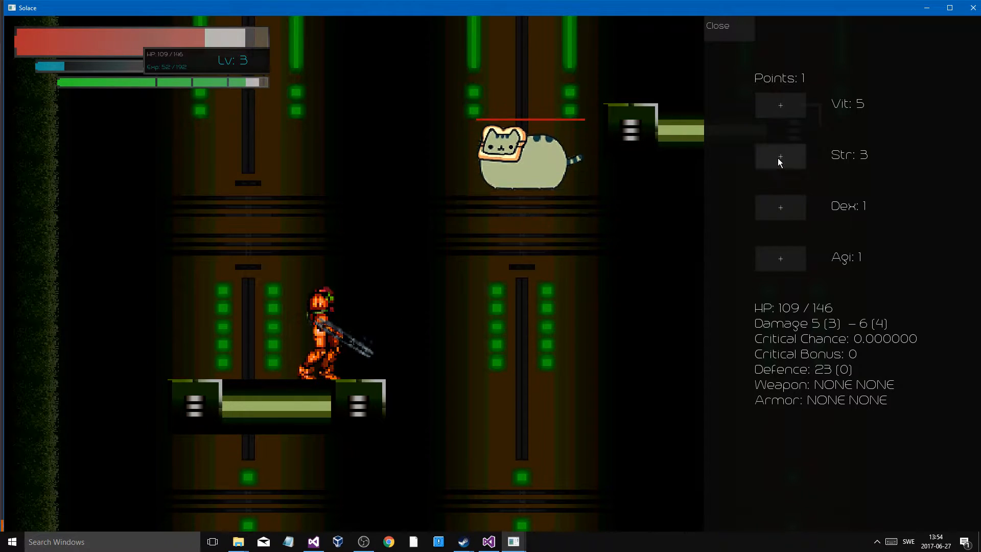
Play to level 3 and add a point to Str in the stats panel
click(717, 25)
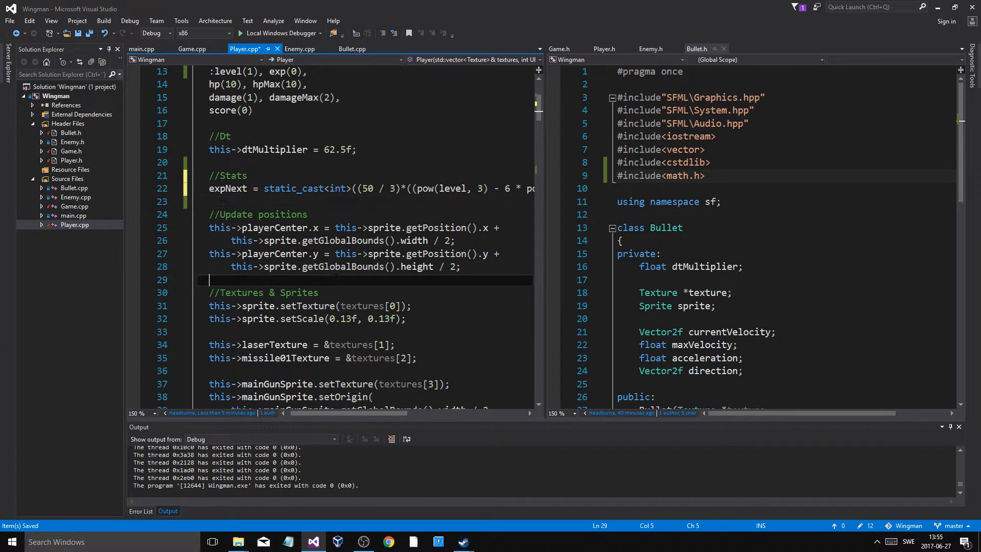
Wrap the this->expNext formula at each operator, with the closing ); on its own line
scroll(down, 3)
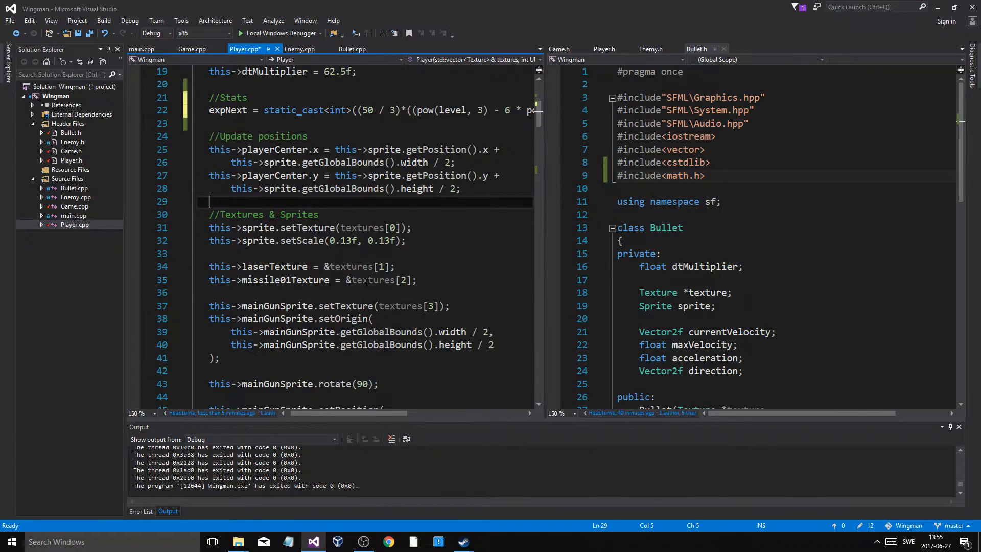
scroll(up, 3)
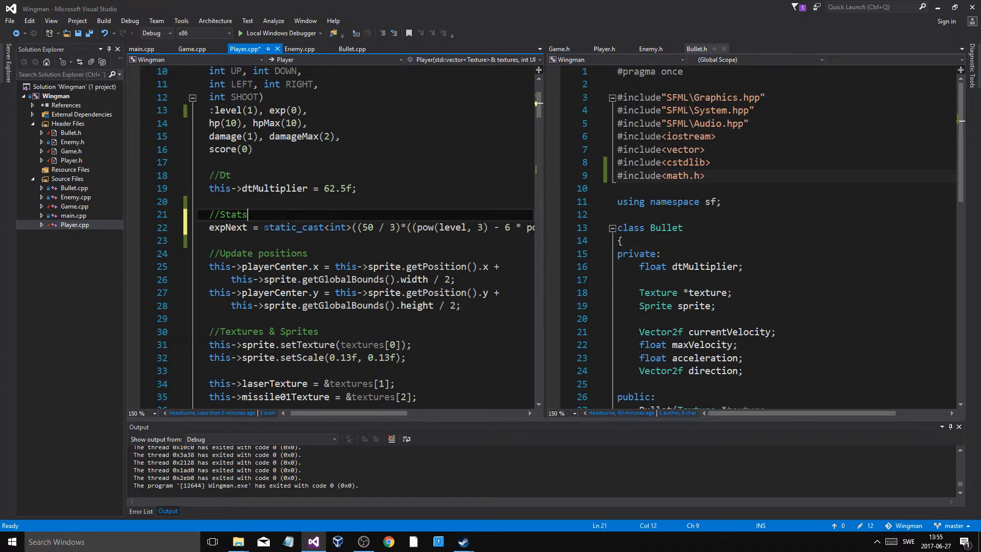
scroll(down, 3)
text(this->)
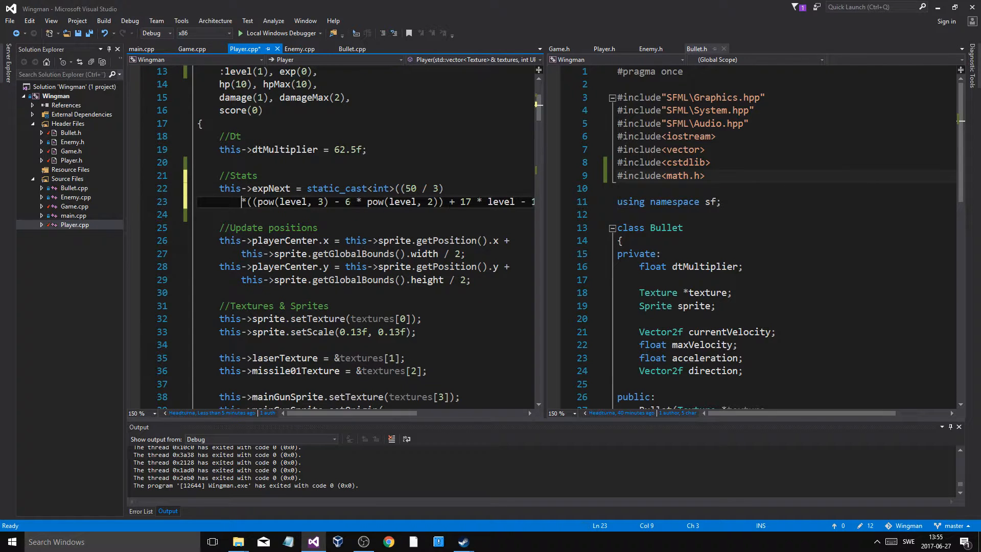
key(enter)
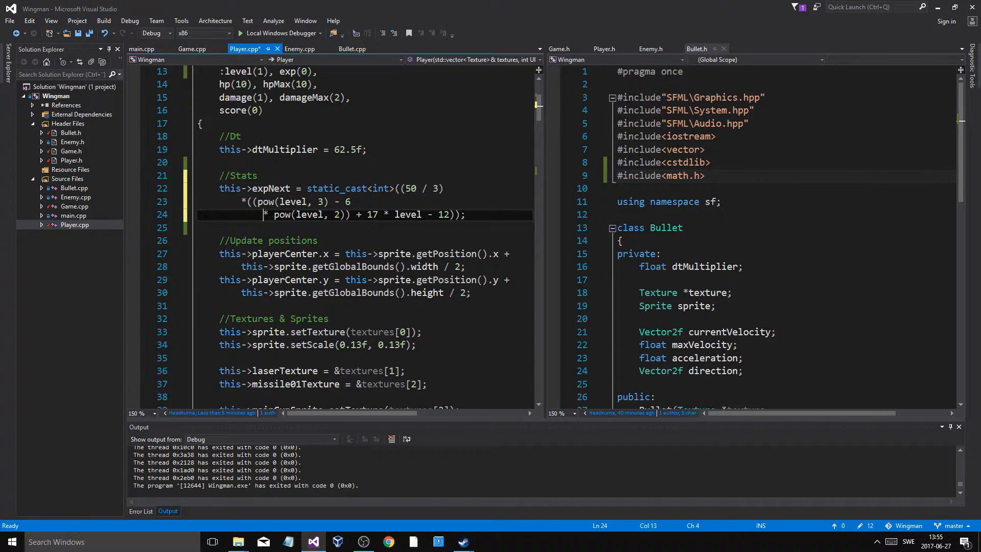
key(Enter)
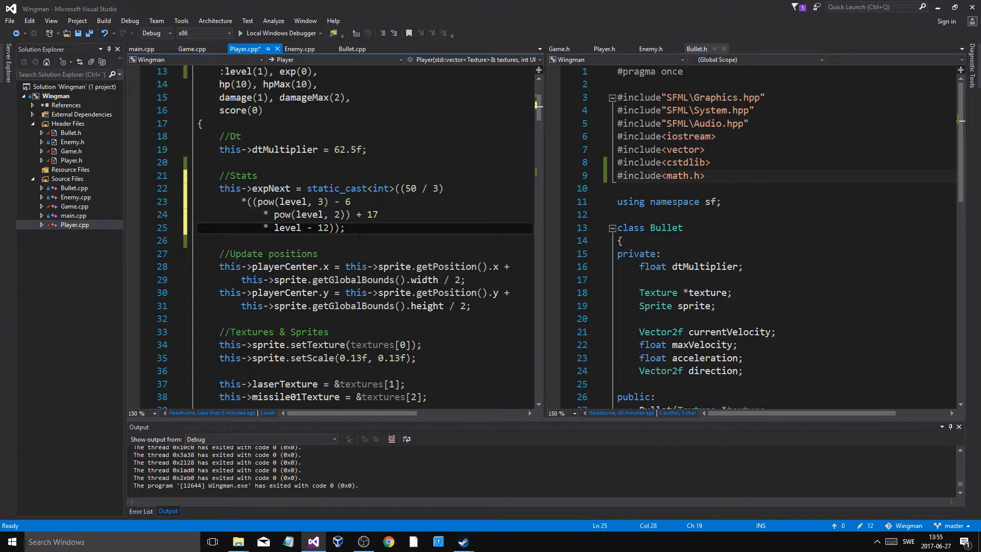
key(Enter)
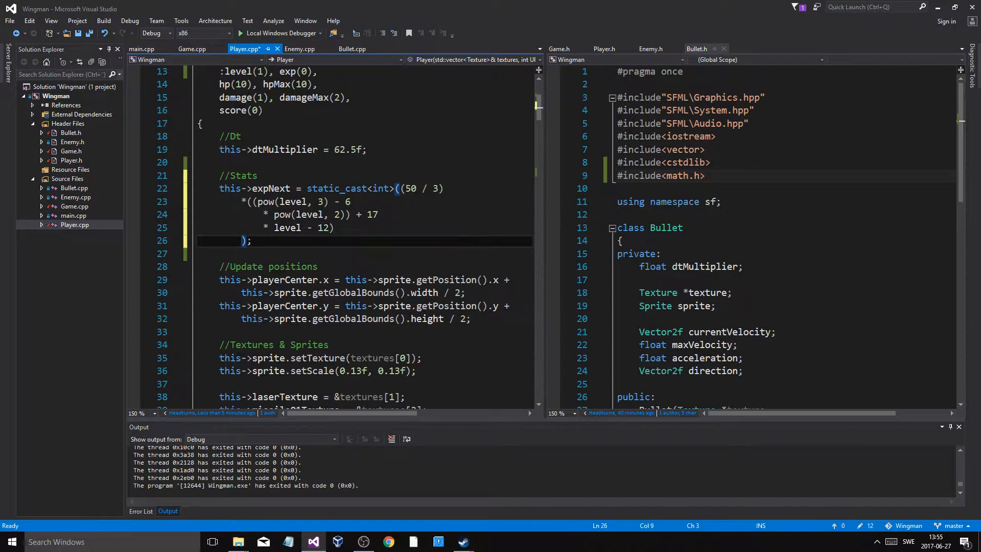
click(256, 201)
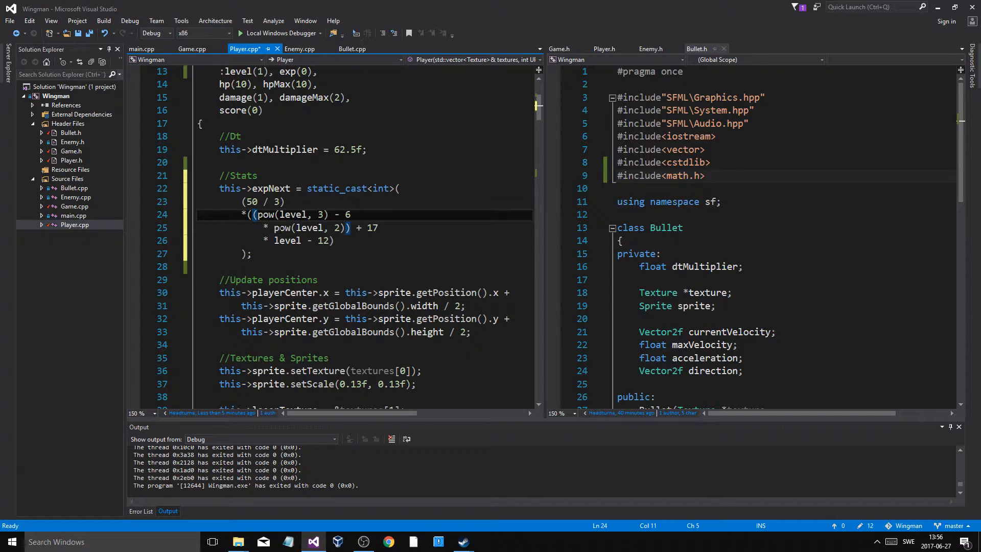
click(335, 240)
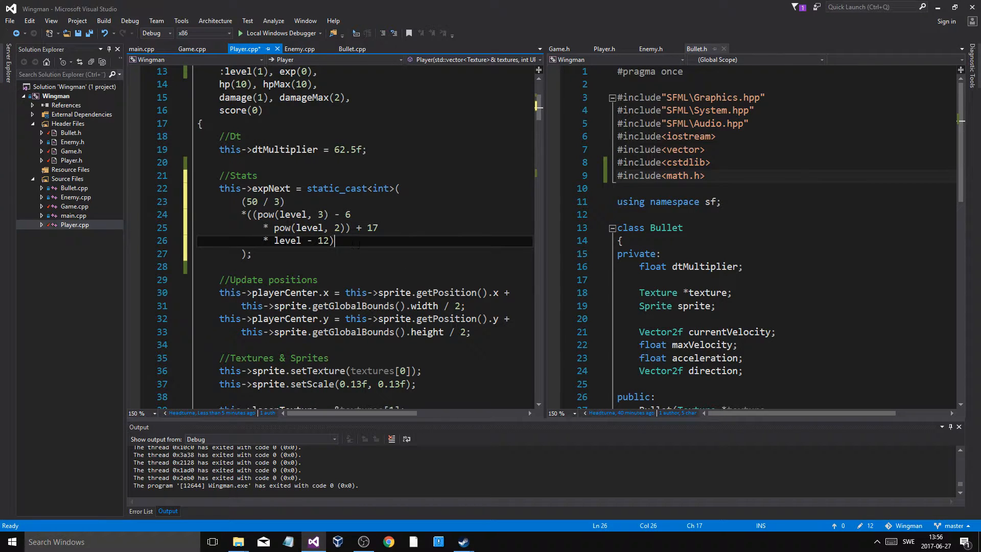
scroll(down, 3)
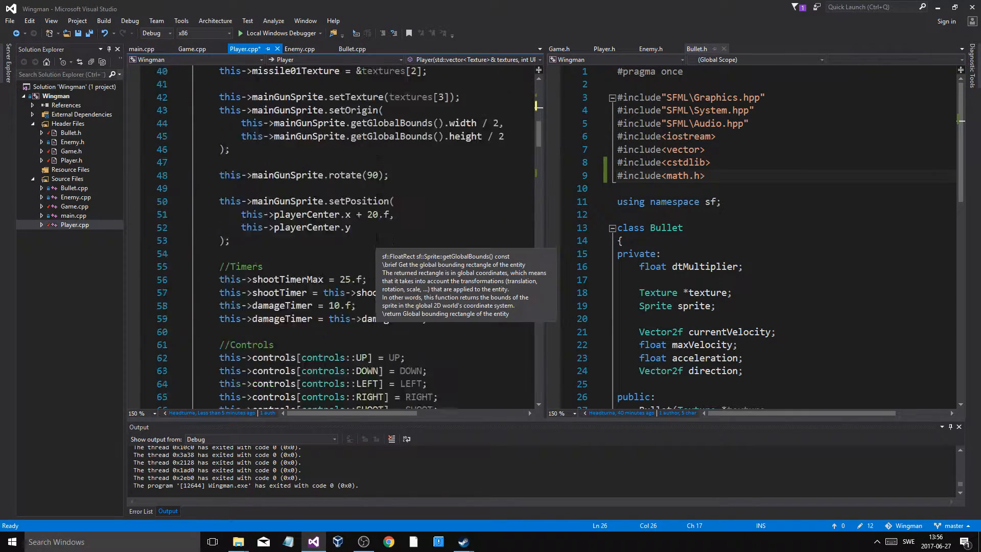
Finish the pow-based expNext formula and add an if (this->exp >= this->expNext) check, then save
scroll(down, 3)
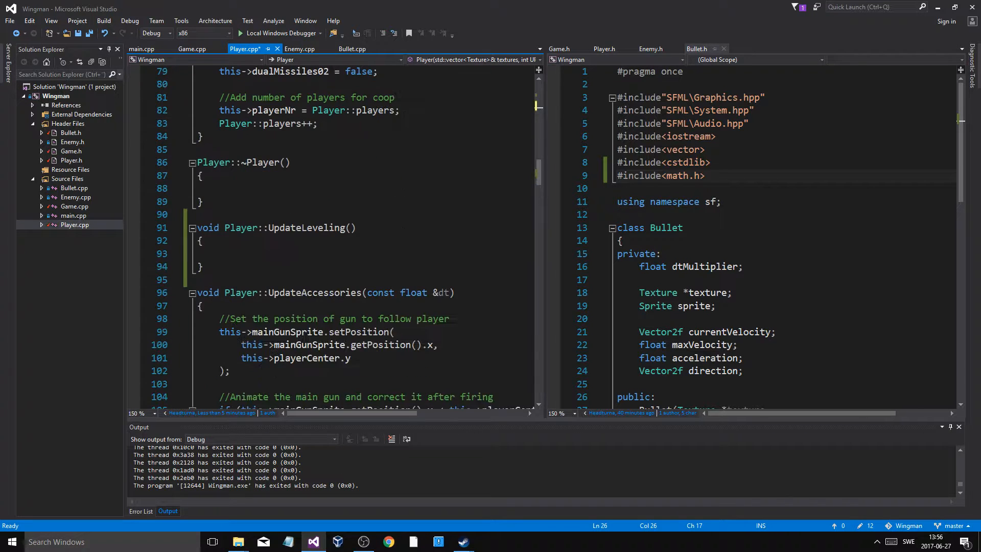
text(, 3) - 6 * pow(level, 2)) + 17 * level - 12);)
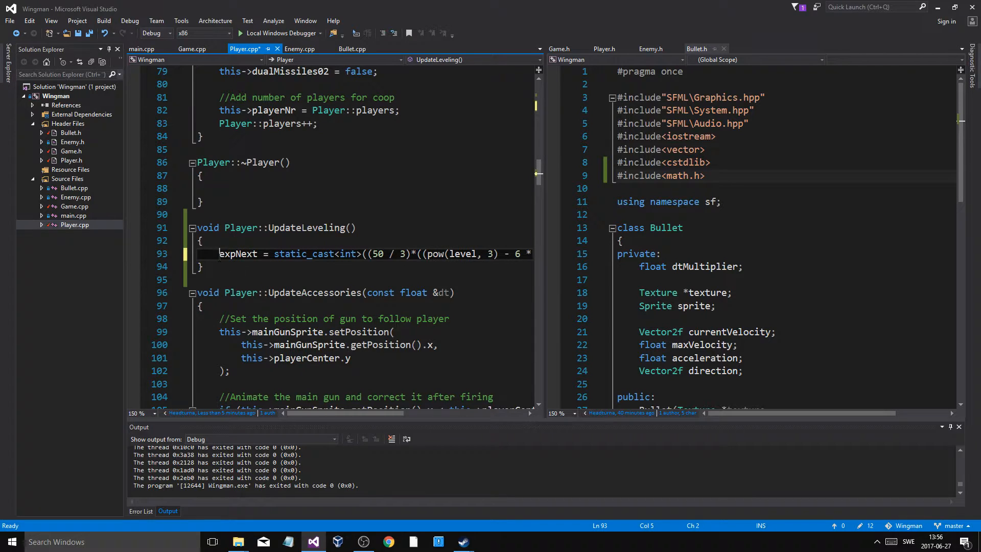
text(this->)
text(if)
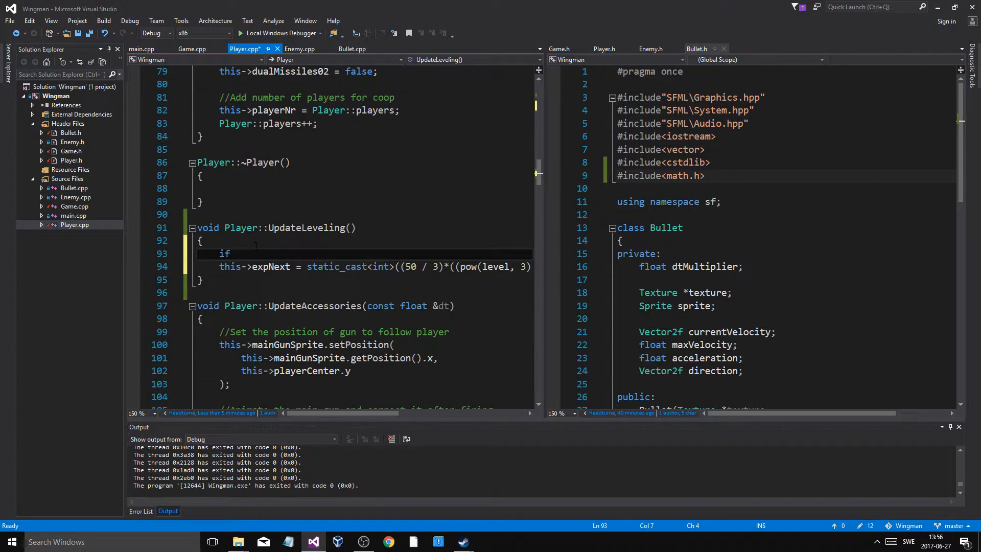
text((this->exp))
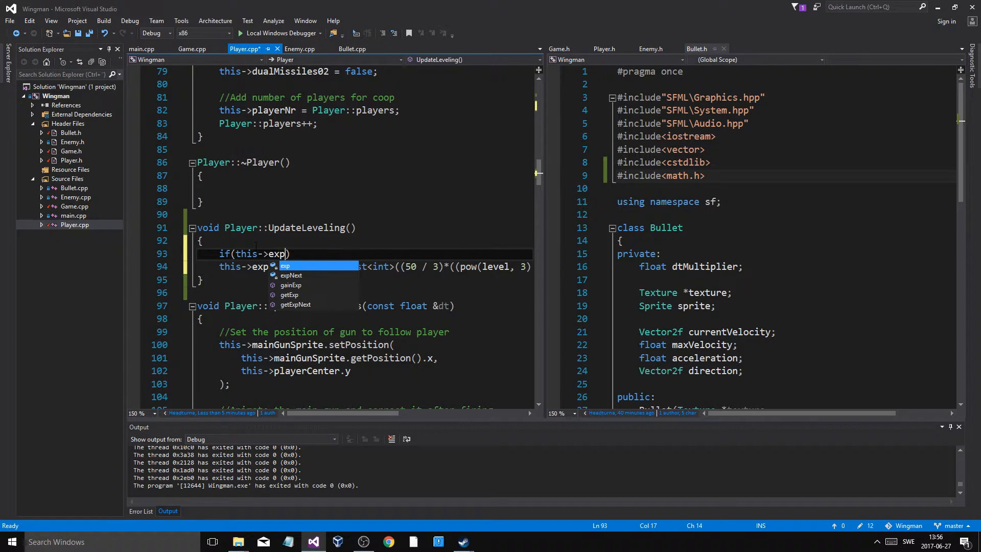
text(>=)
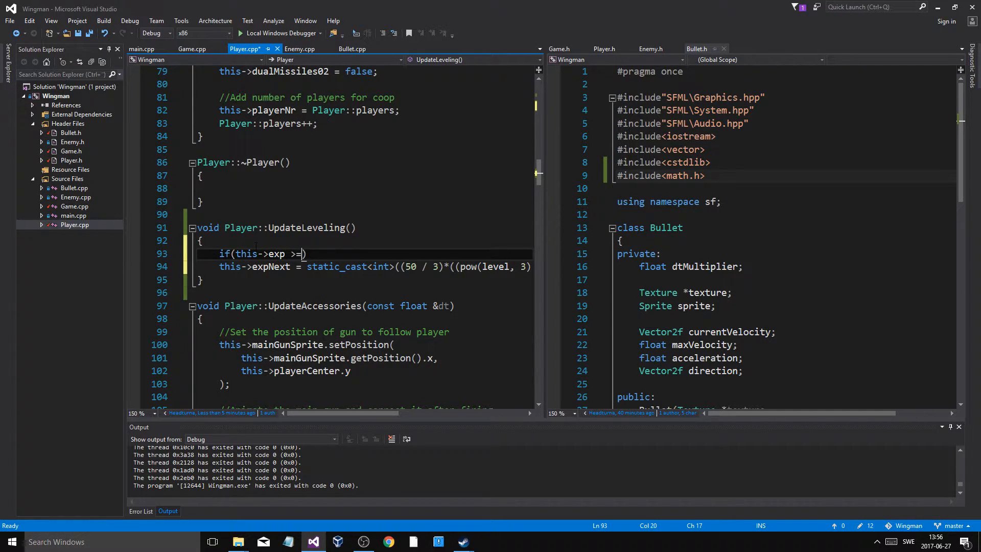
text(this->ed)
text({)
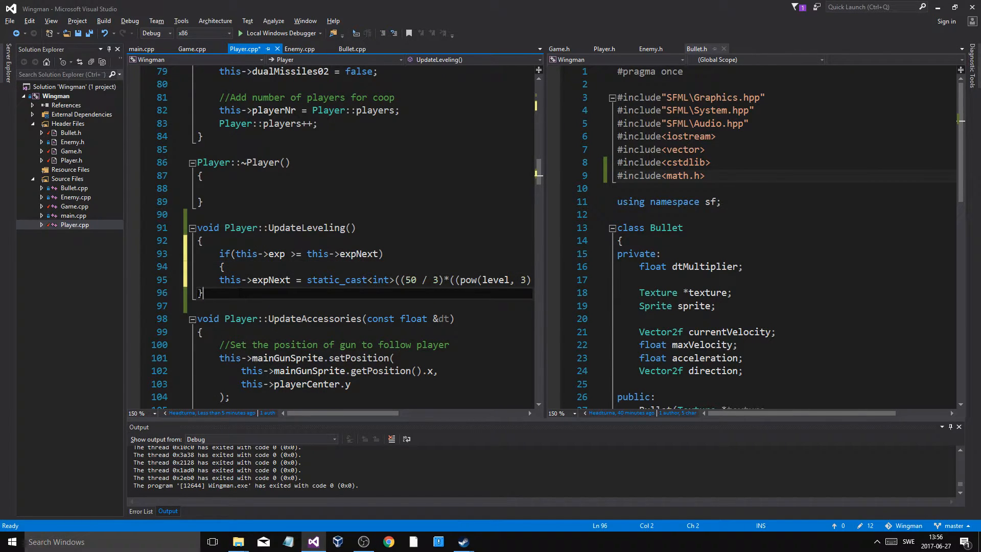
key(ctrl+s)
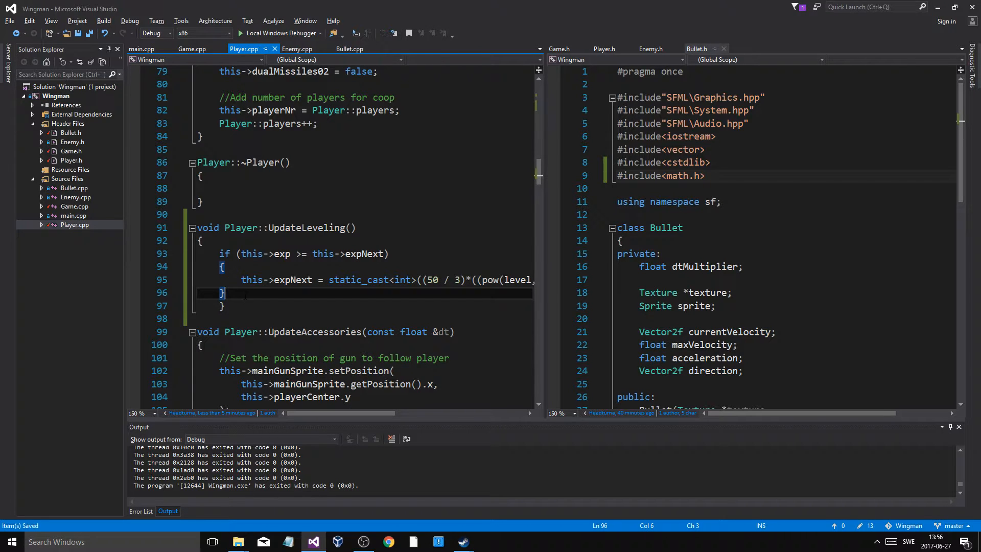
Inside the if block, increment level and subtract expNext from exp
click(212, 306)
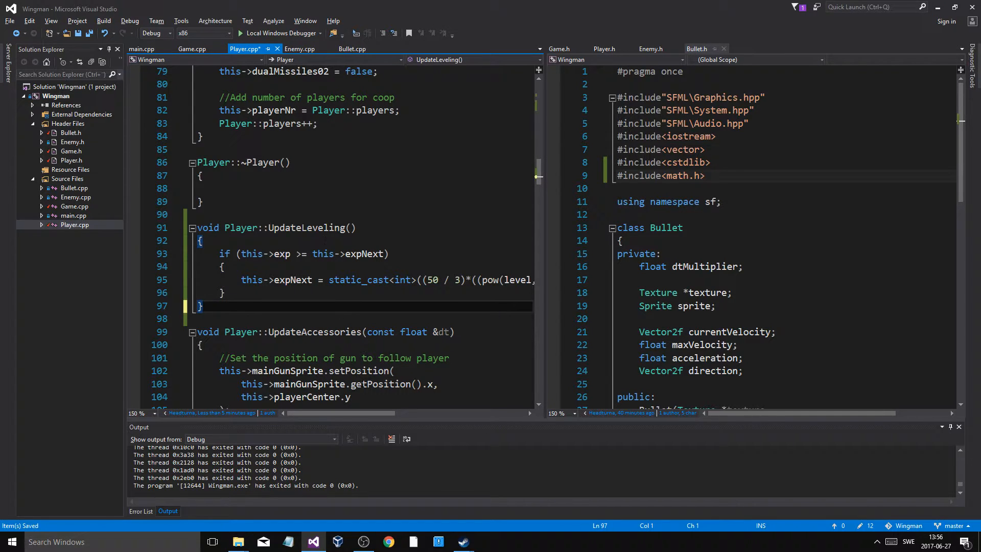
click(225, 266)
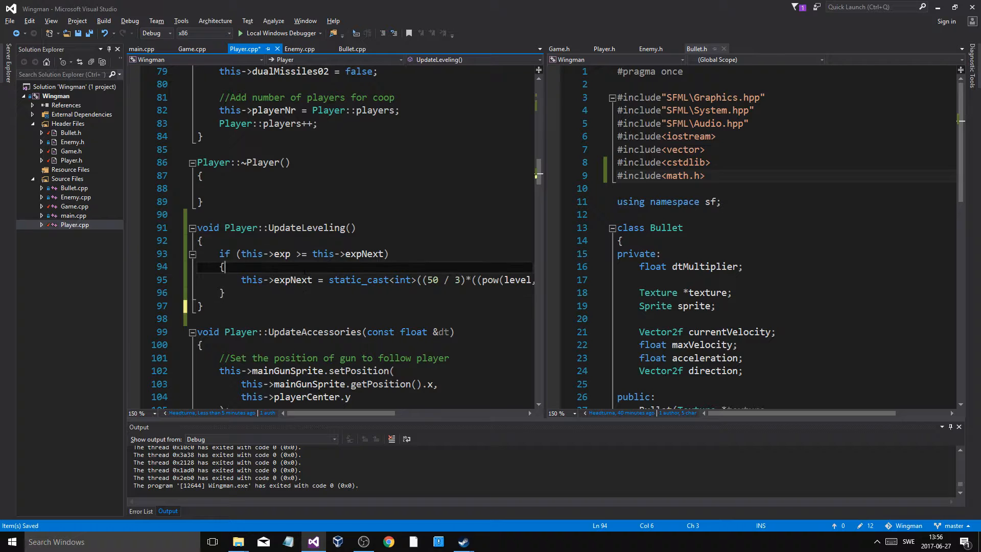
text(this->exp -)
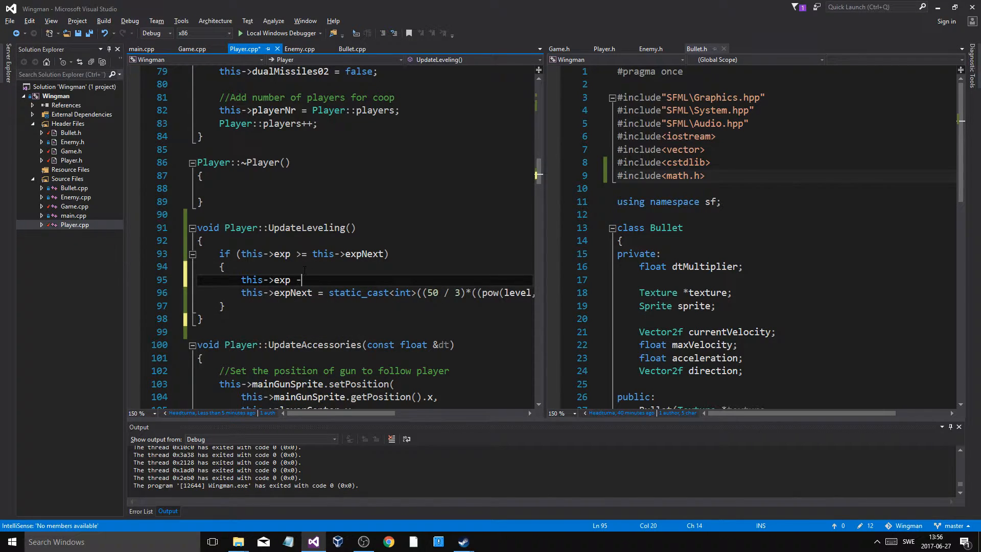
text(= this->expNext;)
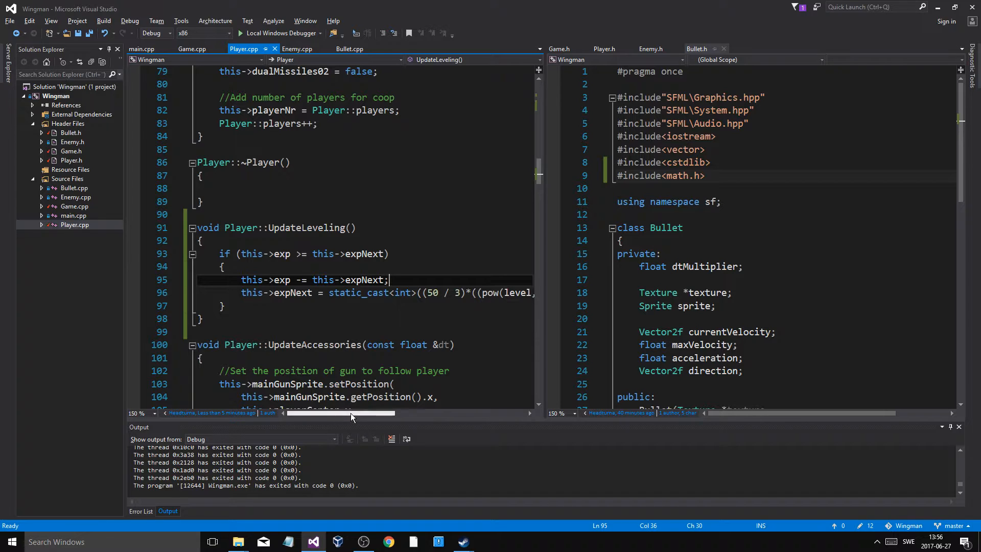
click(224, 306)
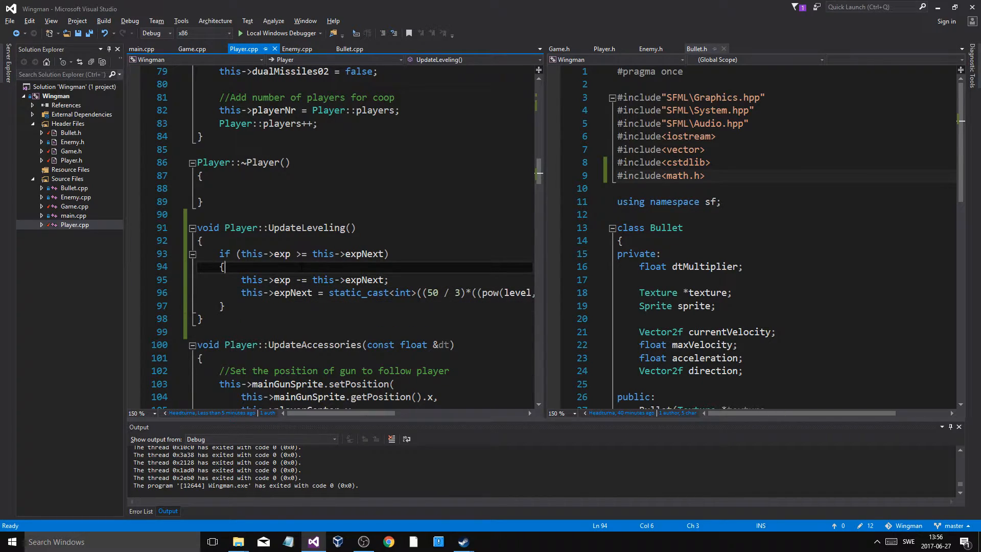
text(this->level++;)
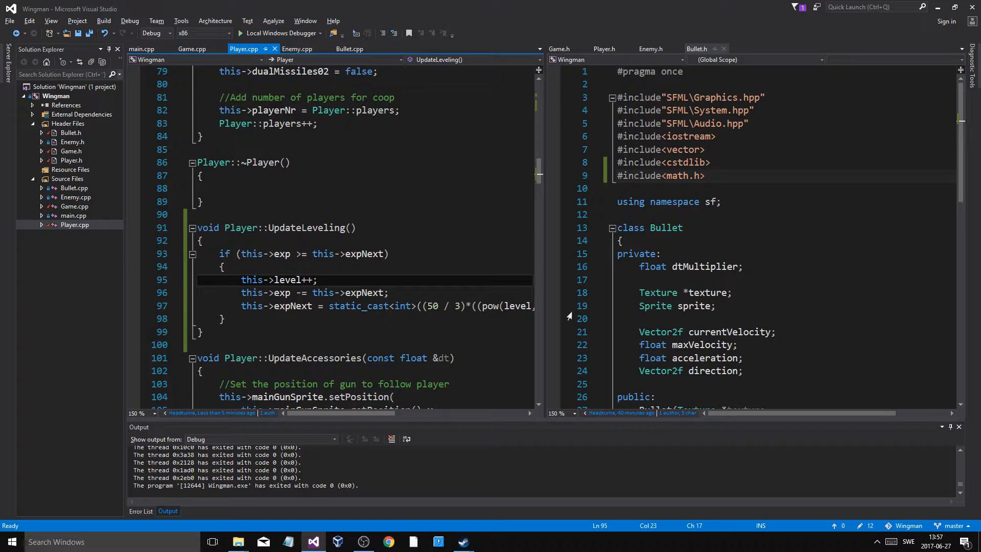
scroll(down, 3)
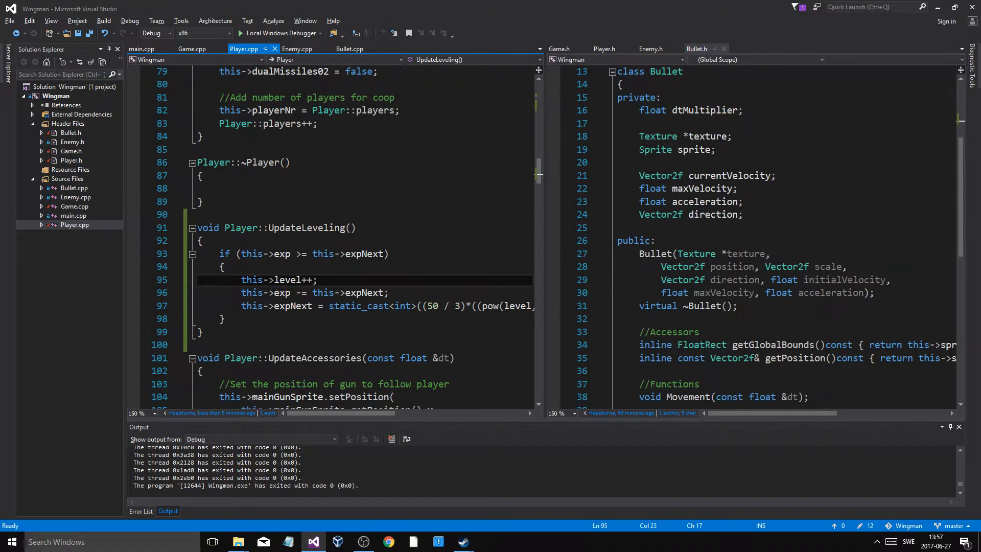
scroll(down, 3)
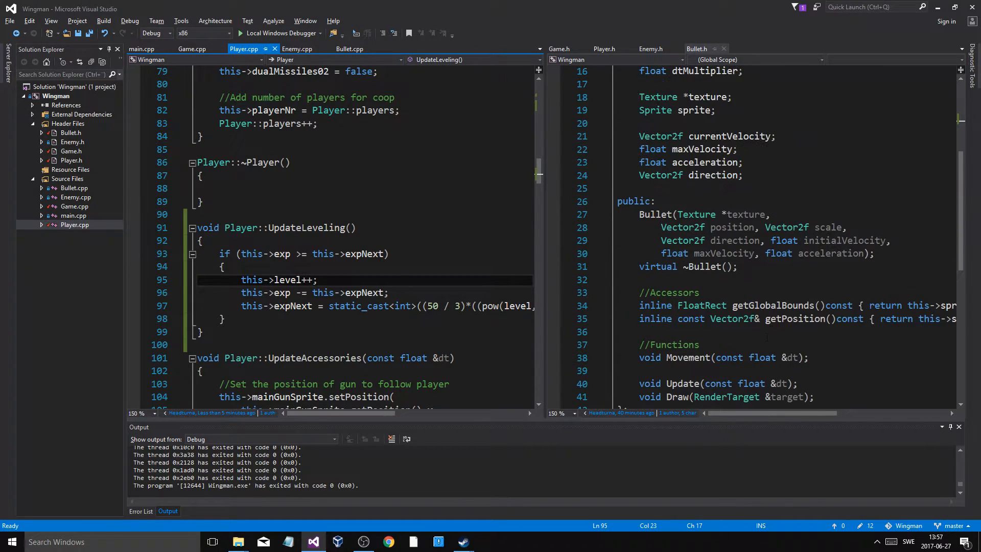
Append this->UpdateLeveling(); to gainExp in Player.h and save the header
click(604, 49)
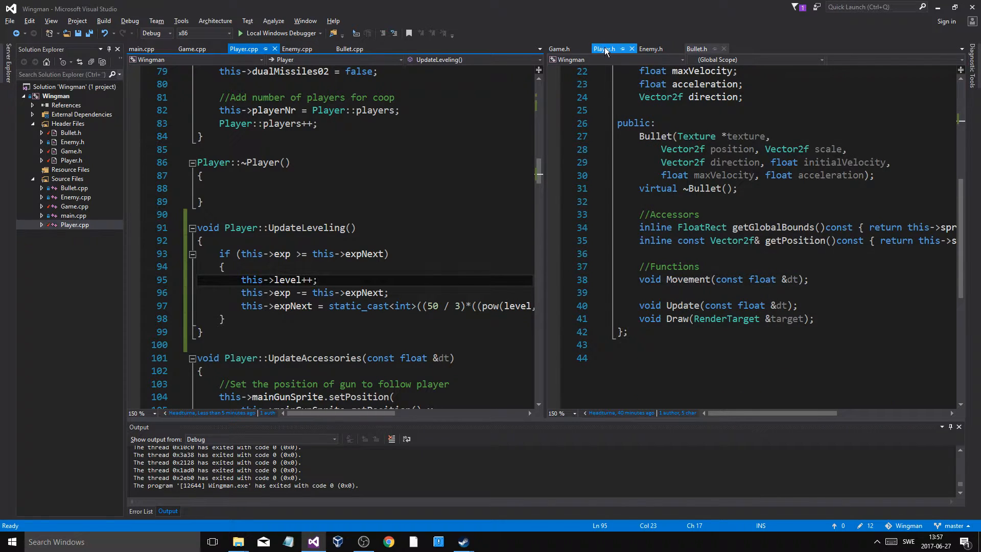
click(604, 49)
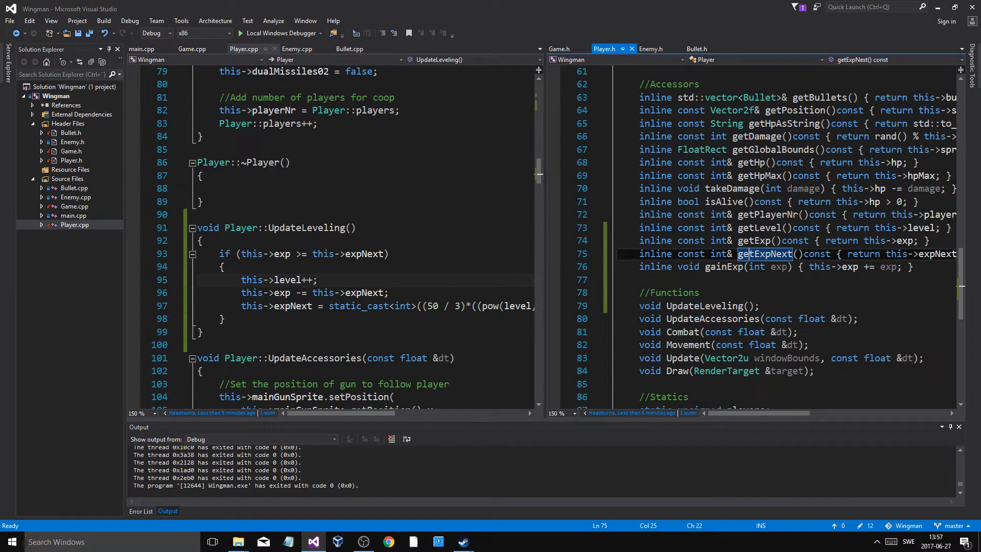
click(799, 266)
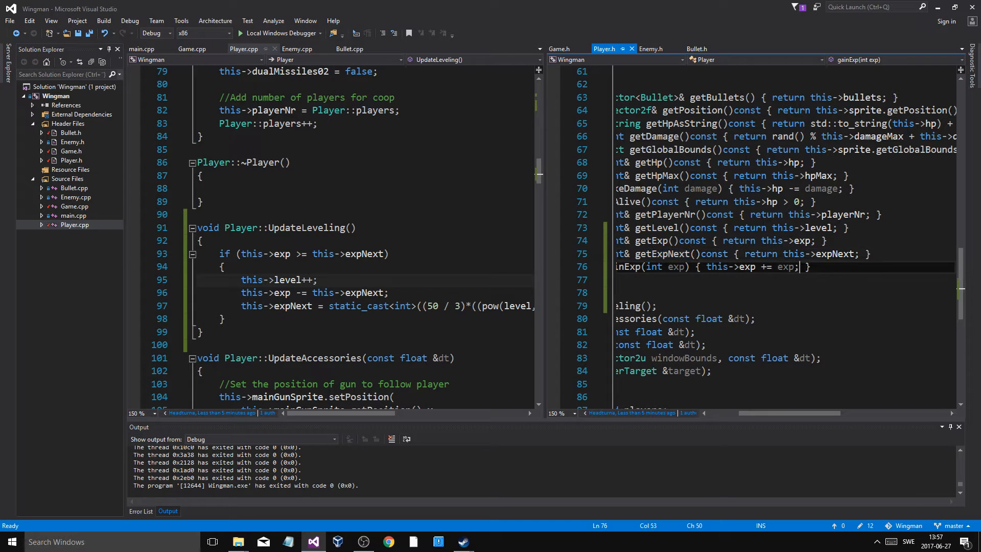
text(this->i)
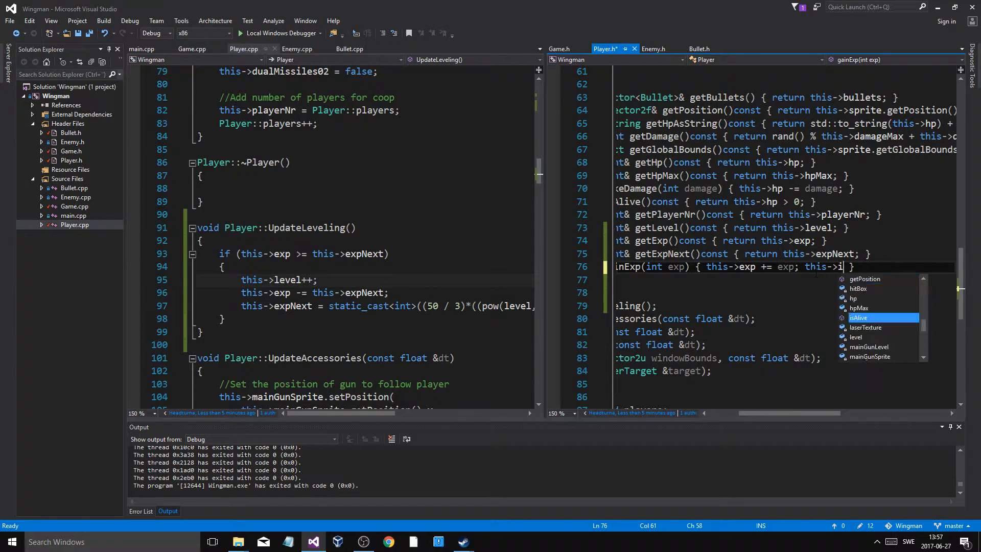
text(up)
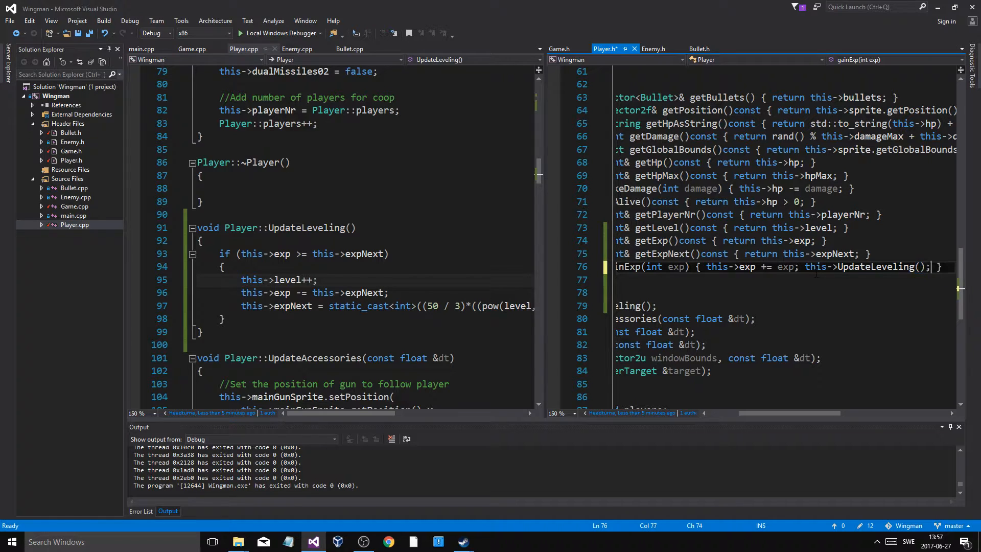
key(ctrl+s)
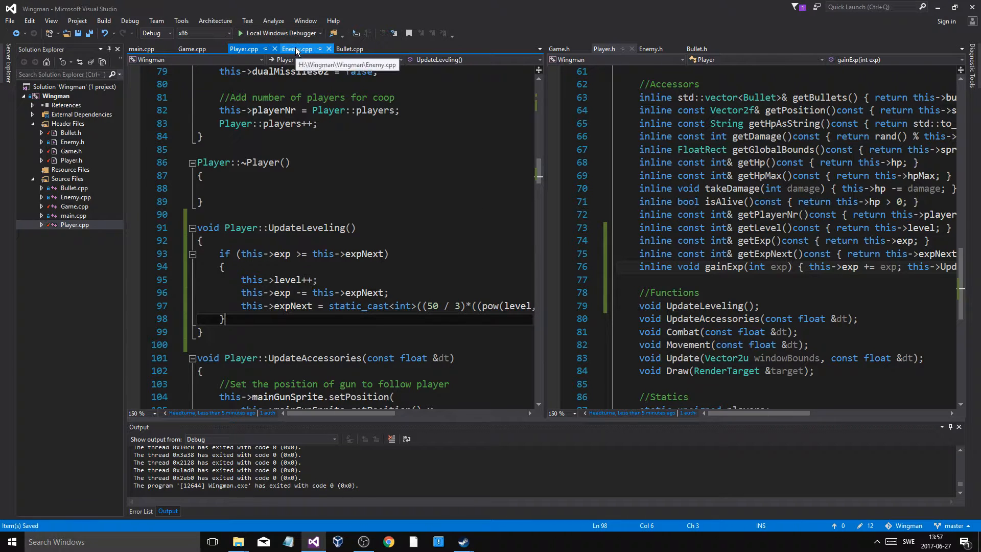
In Game.cpp, open the enemy-dead branch with a brace and an 'Enemy dead' comment
click(192, 48)
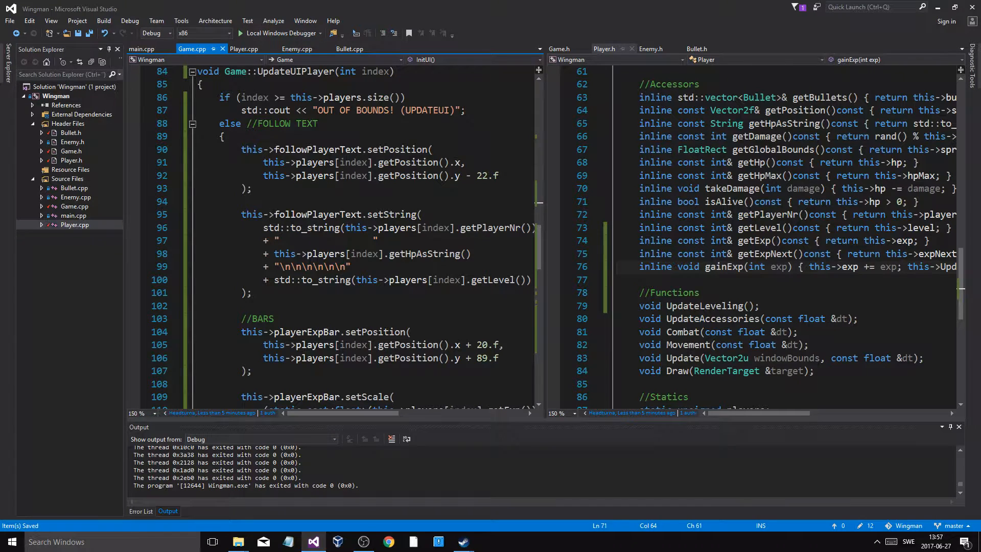
scroll(up, 3)
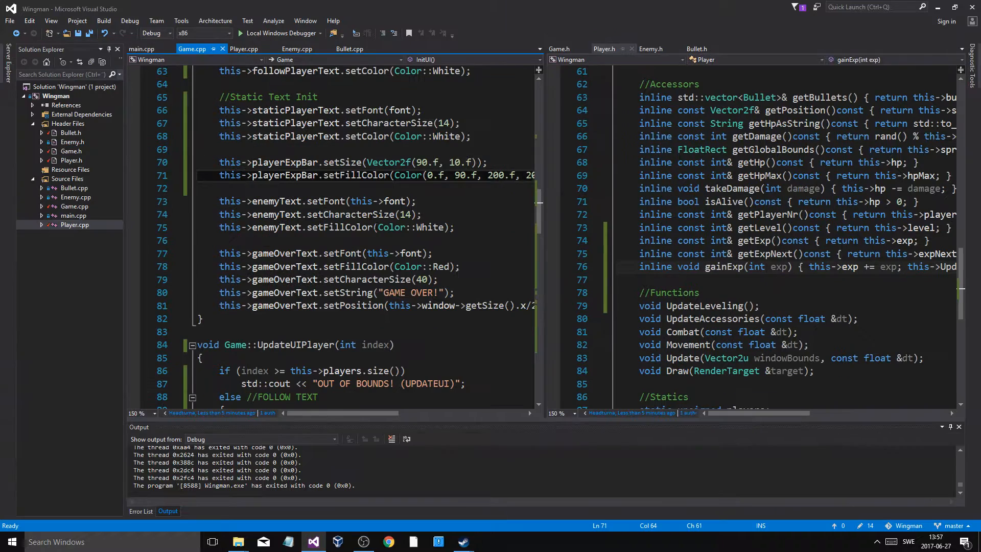
scroll(down, 3)
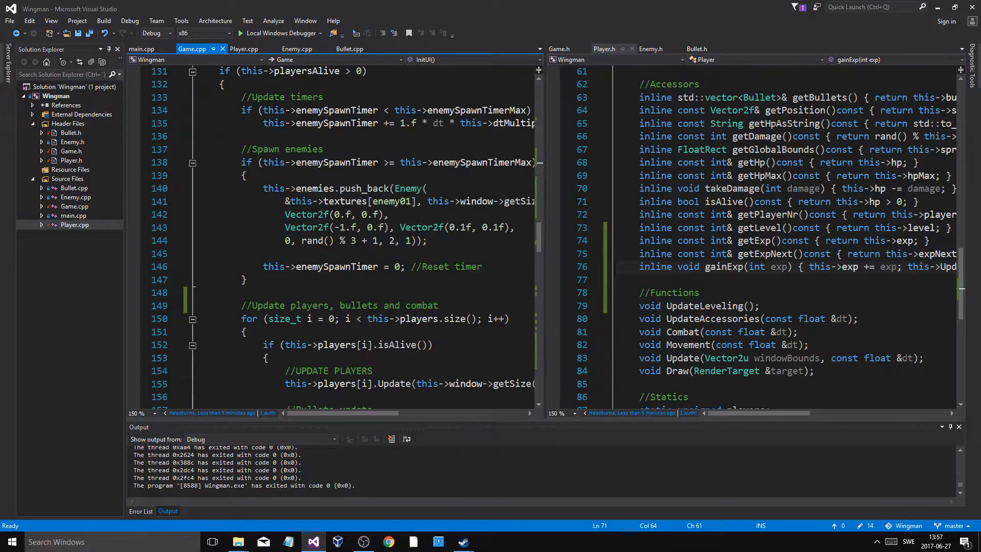
scroll(up, 3)
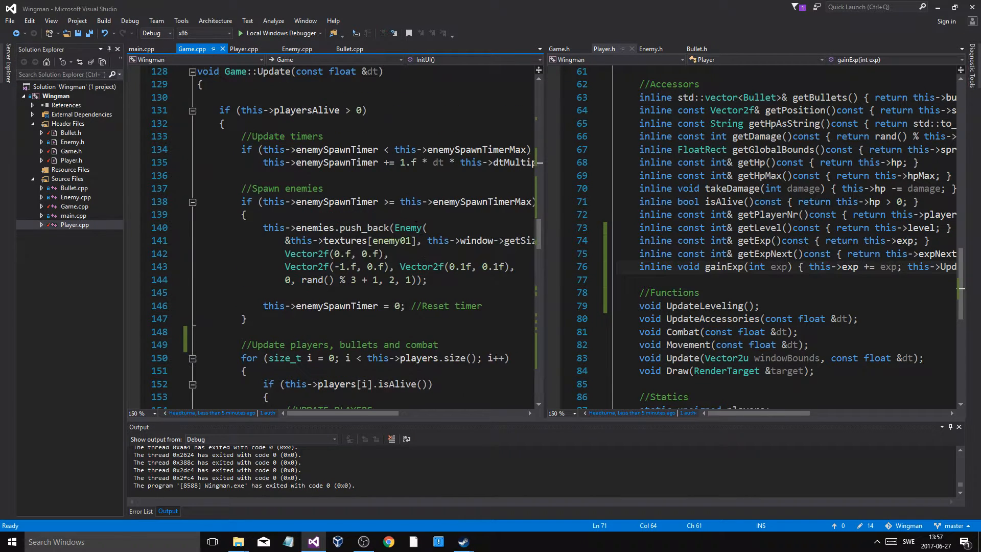
scroll(down, 3)
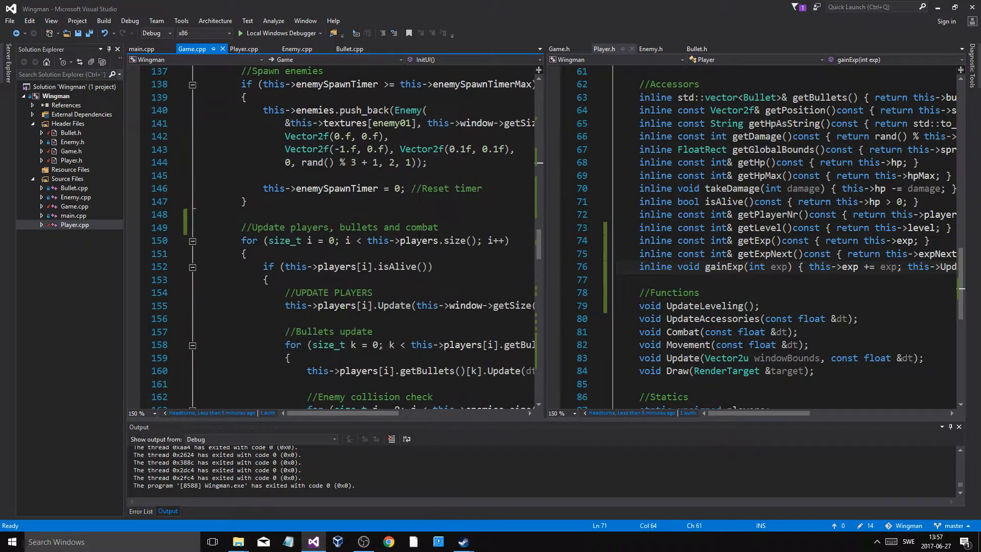
scroll(down, 3)
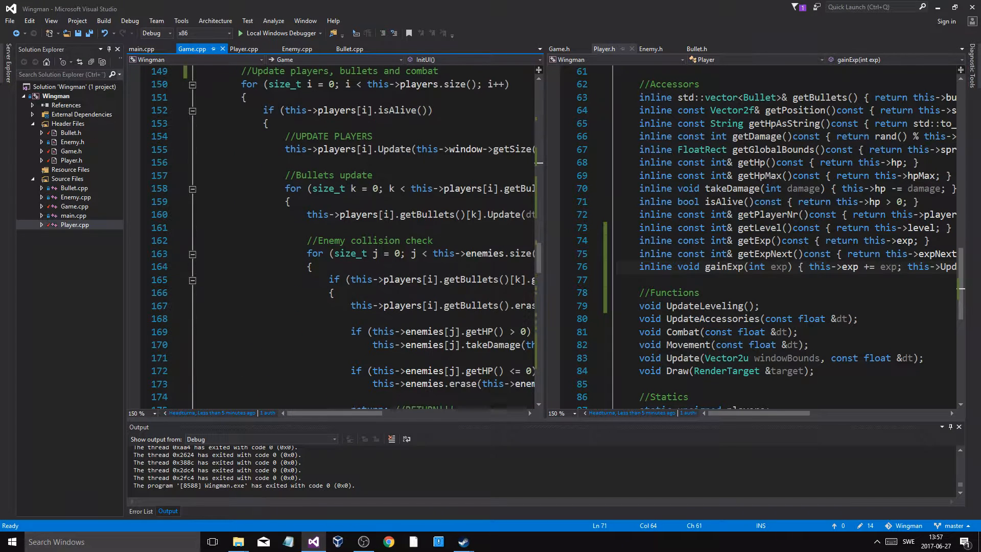
scroll(down, 3)
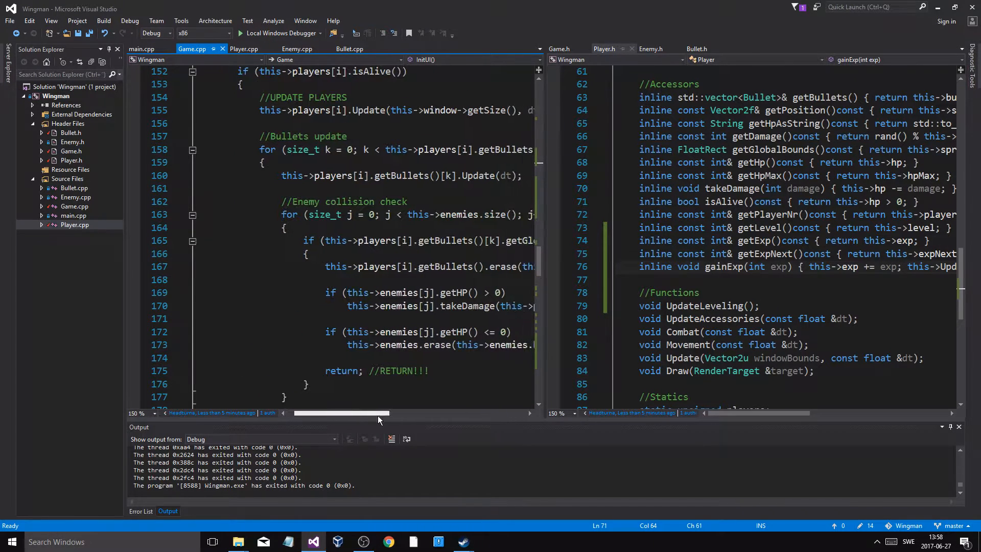
scroll(left, 3)
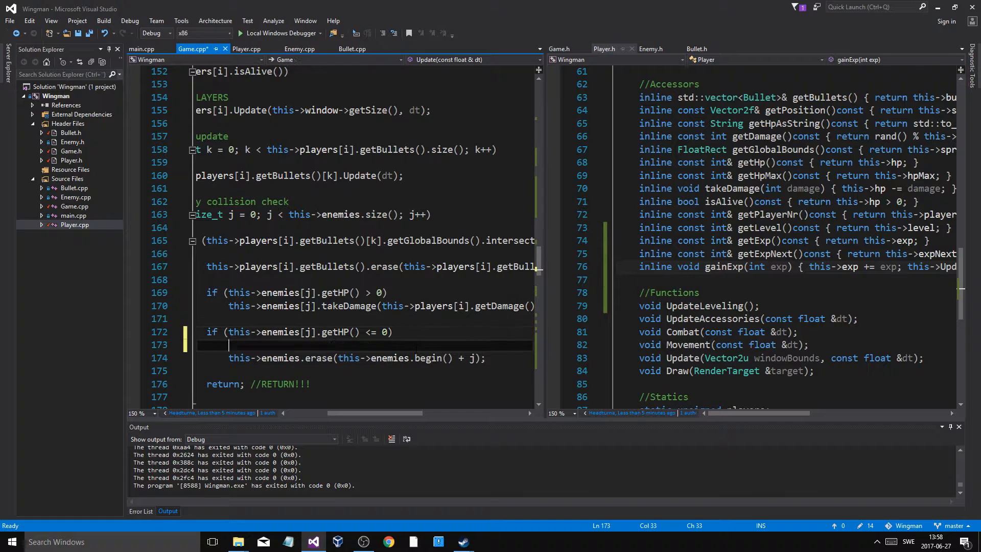
text({)
text(})
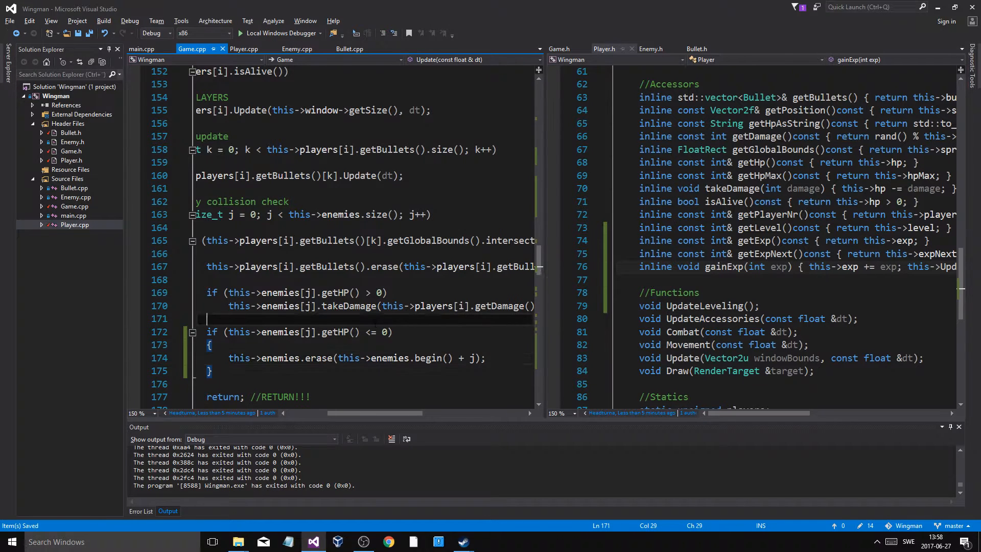
text(//Enemy dead)
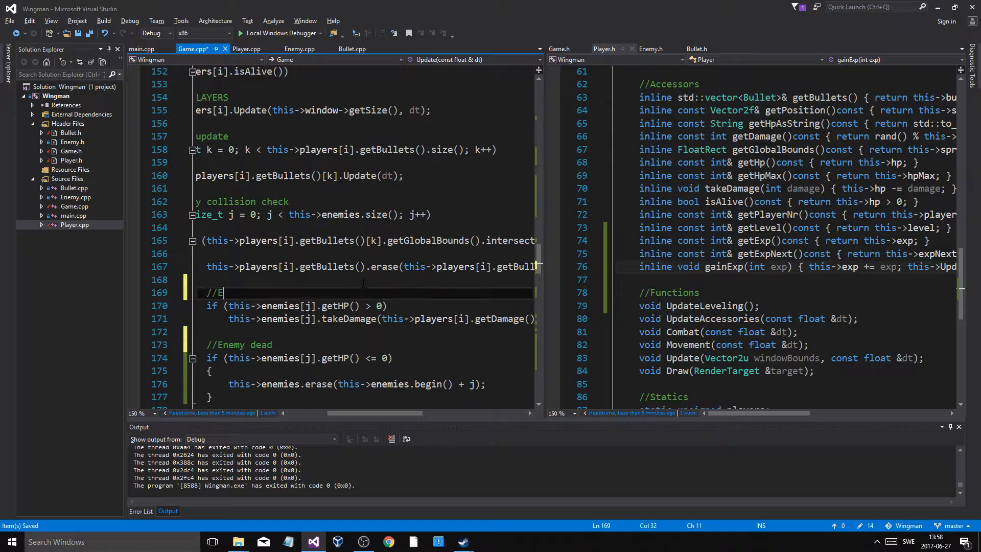
text(nemy take damage)
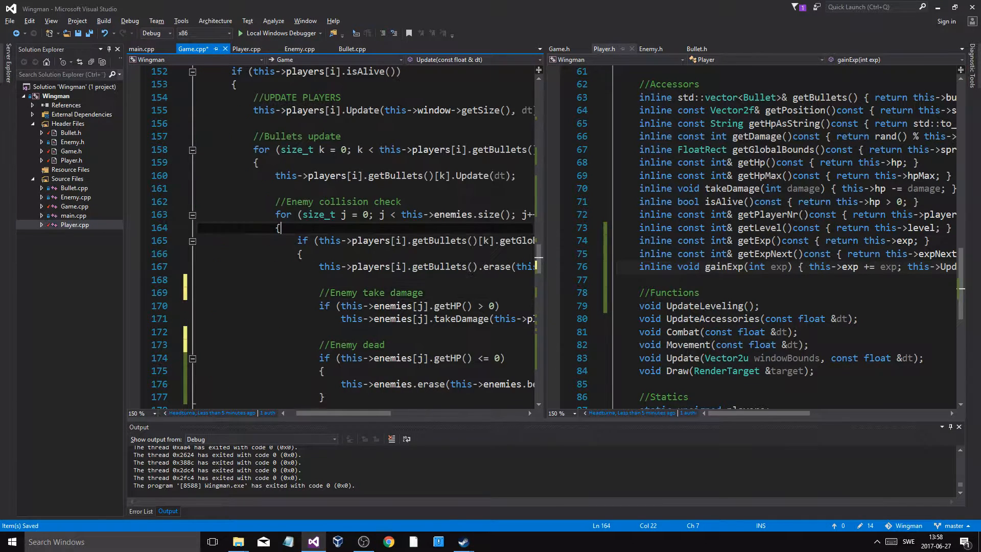
click(375, 266)
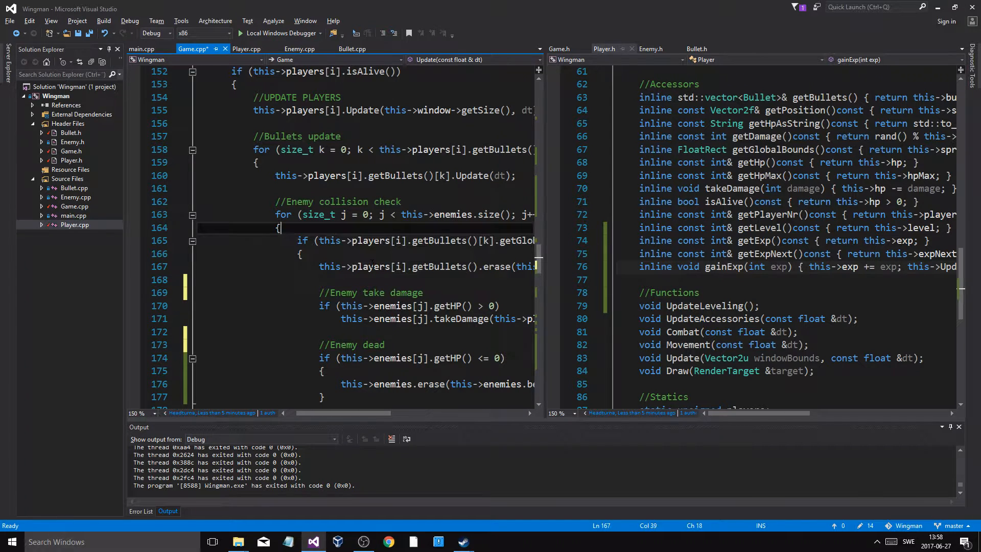
Give the player exp with this->players[i].gainExp(this->enemies[j].getHPMax())
scroll(down, 3)
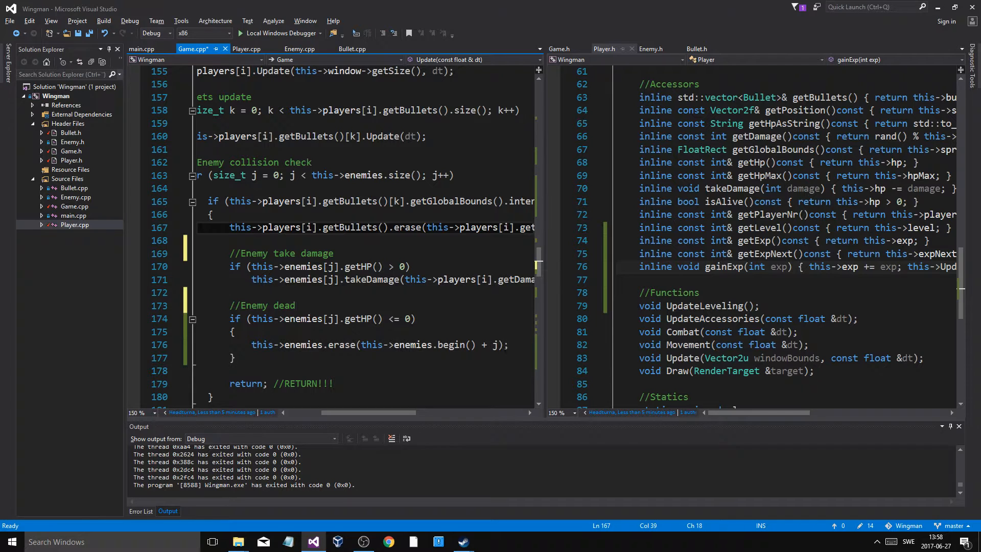
text(this->)
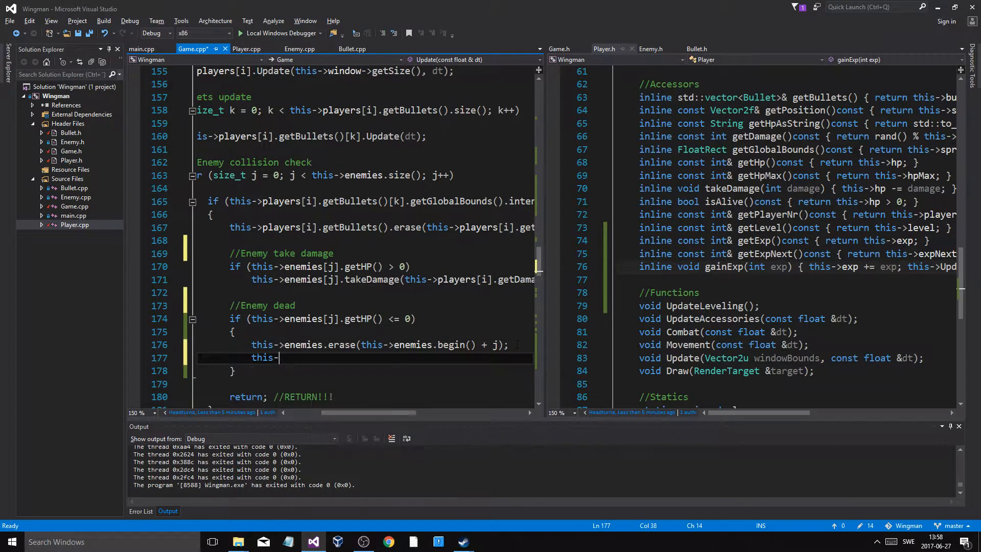
text(players)
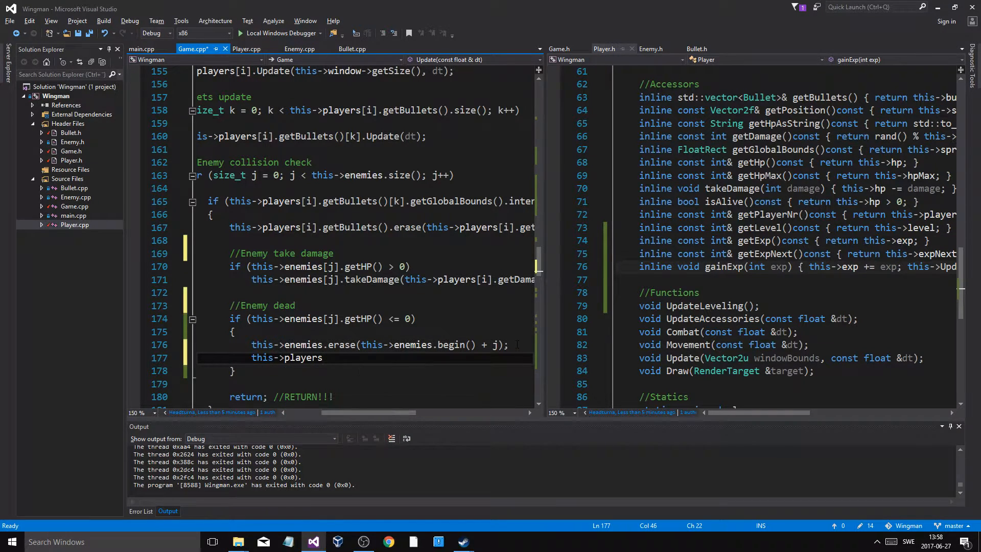
text([i])
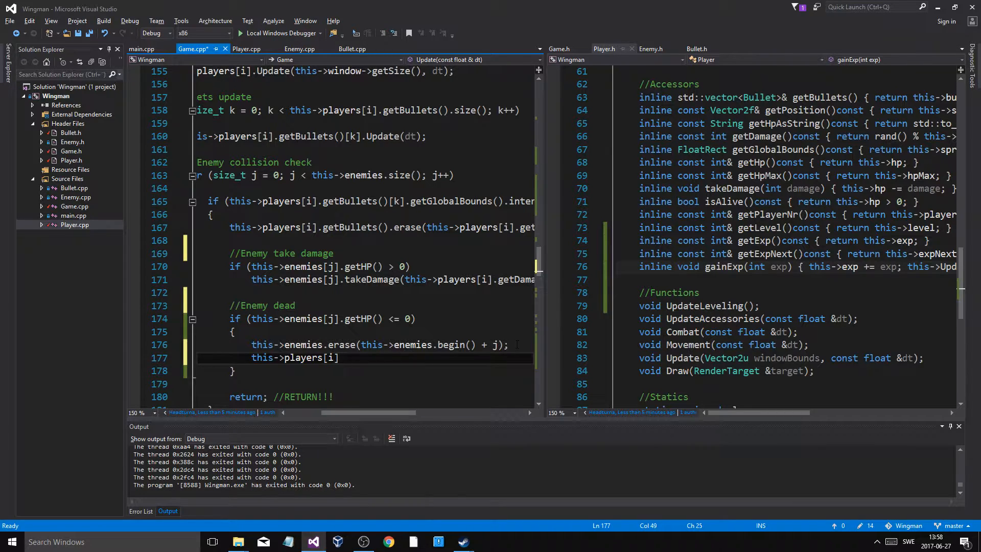
text(.gainExp())
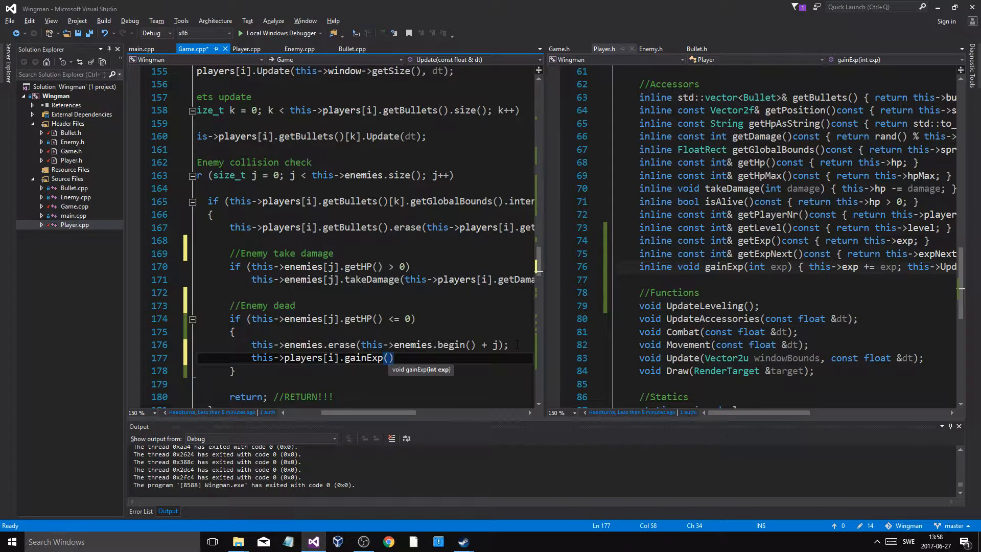
text(this)
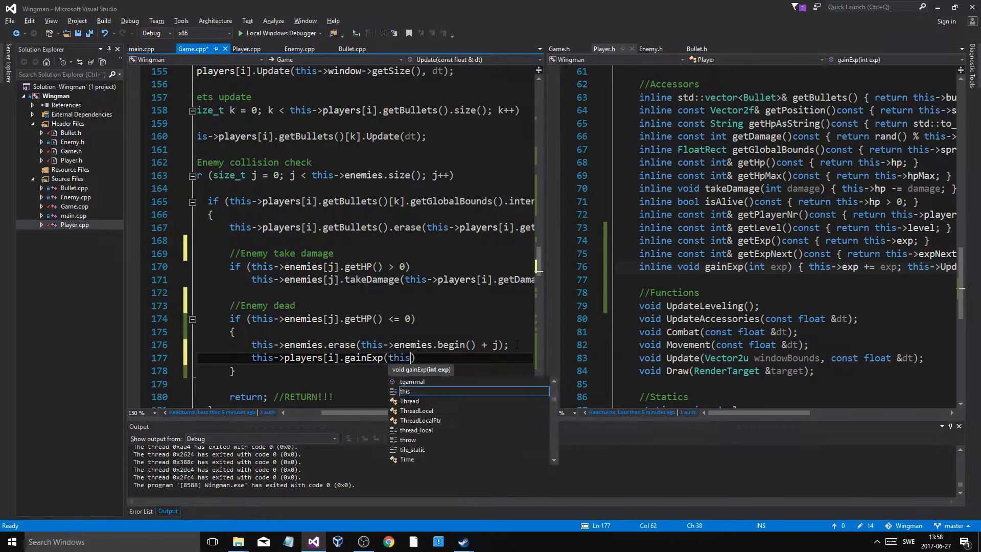
text(->enemies)
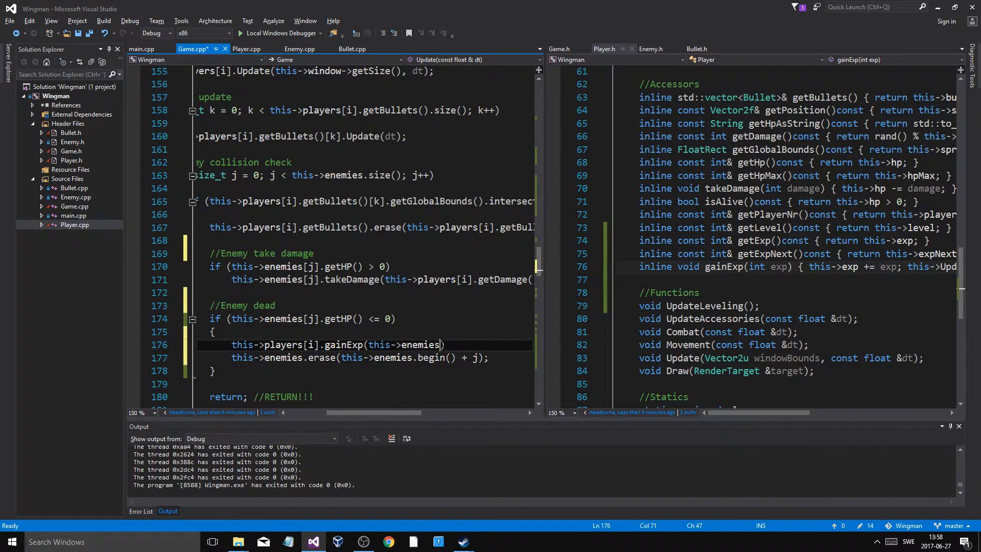
text([j])
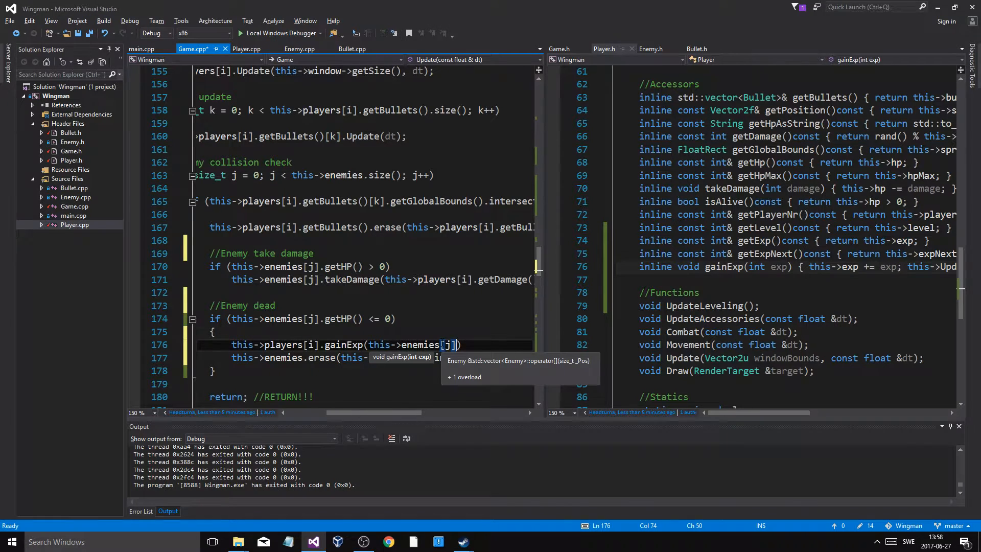
text(.getHPMax()
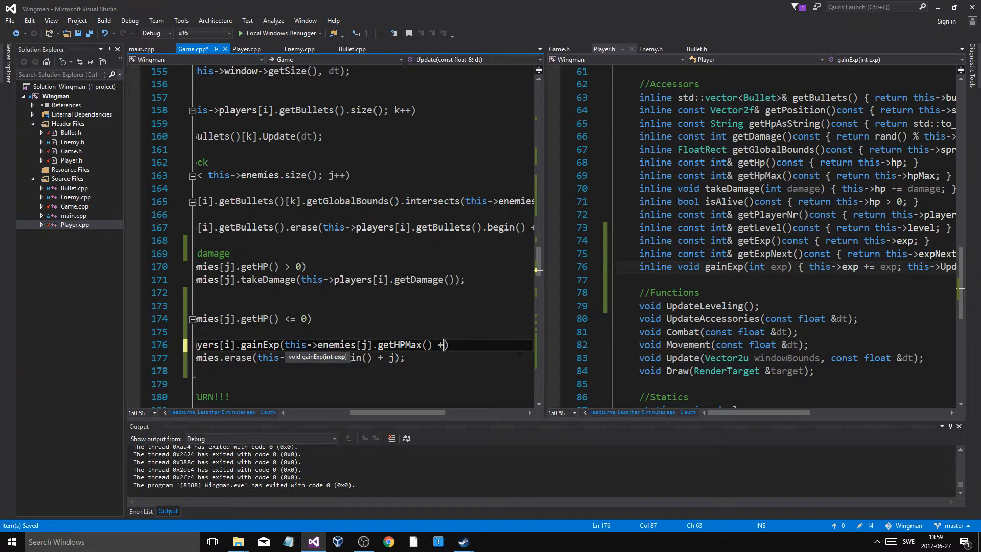
Append a partial '+ rand() % this->e...' bonus to the gainExp argument
key(BackSpace)
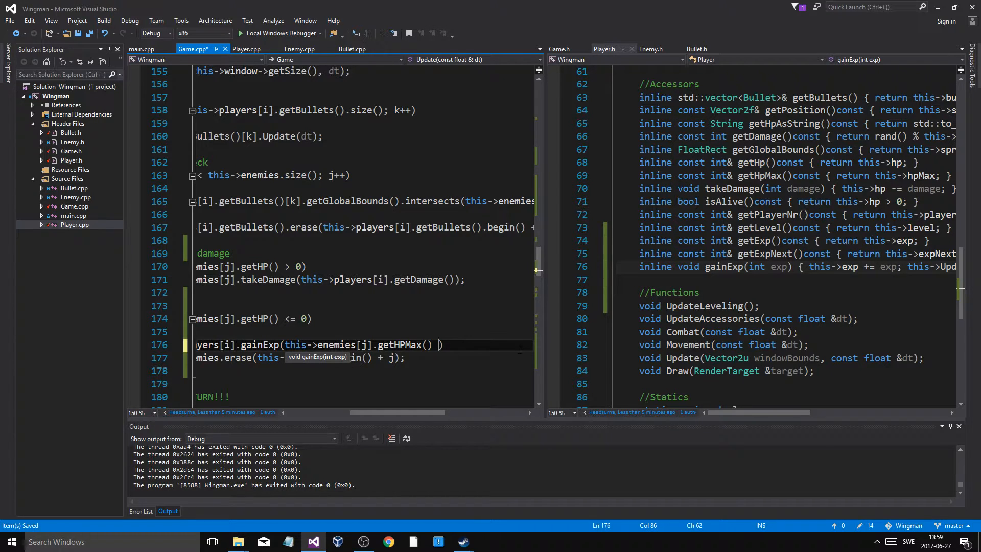
key(backspace)
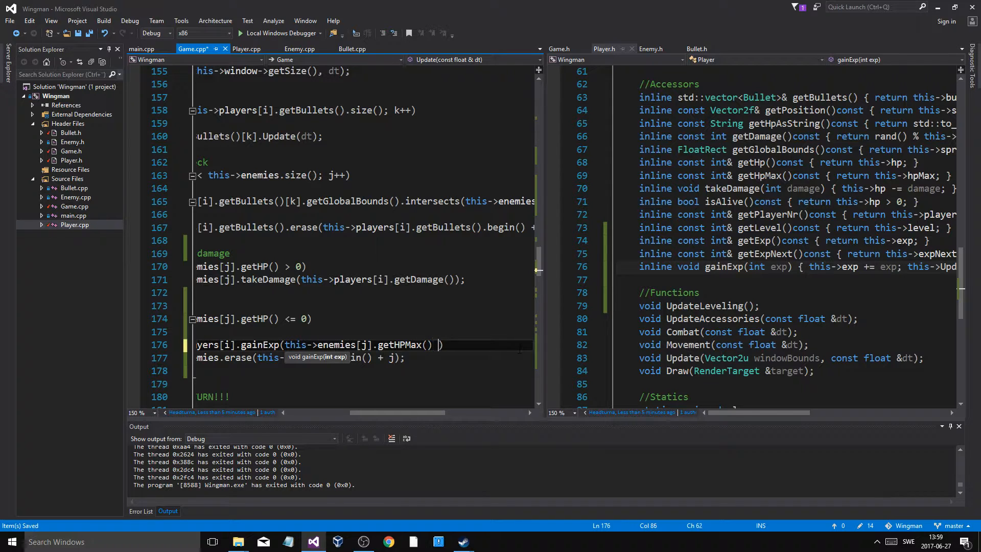
text(+)
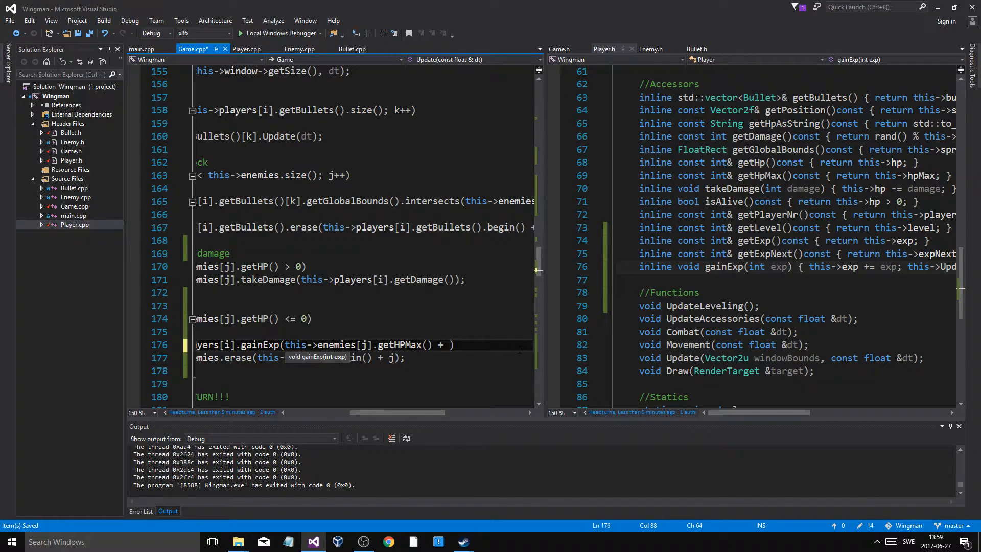
text(rand()
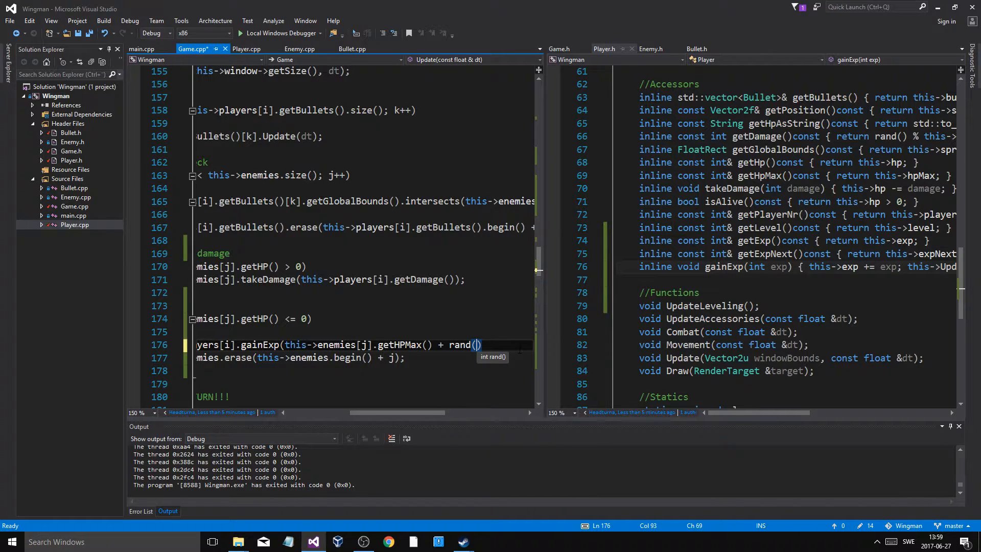
text(% )))
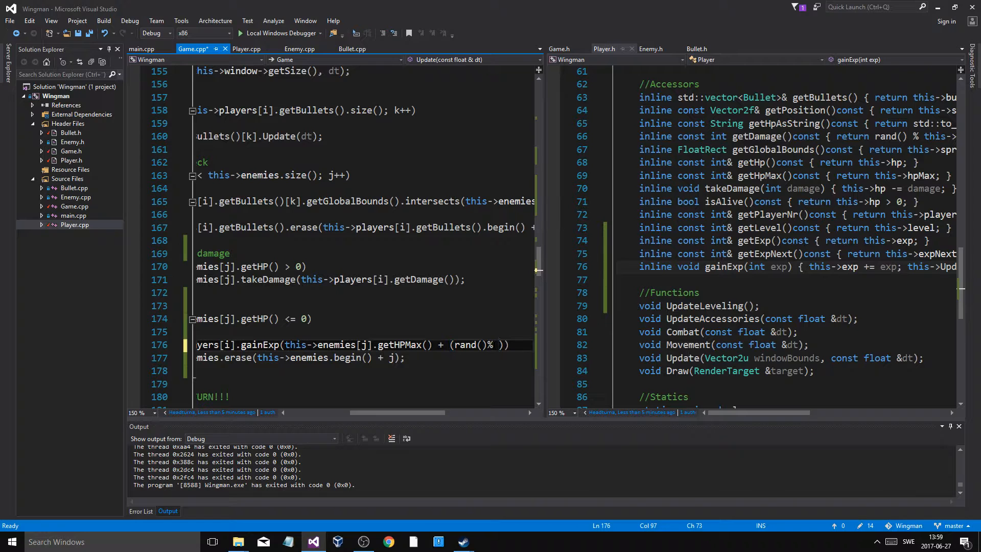
text(this-e)
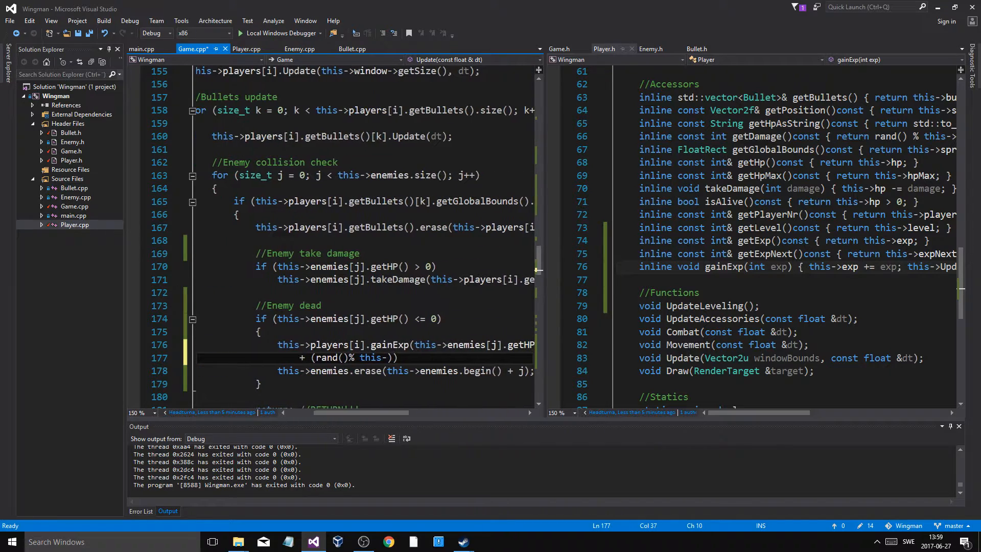
text(enemies[j].getHPMax() + 1)
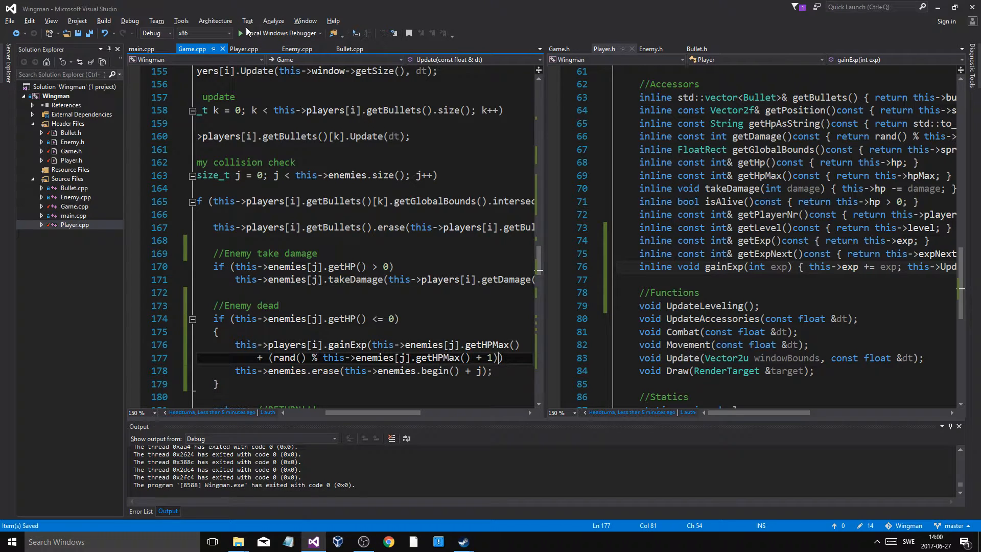
Build with Local Windows Debugger, decline the old build, then rebuild after adding the semicolon
click(252, 33)
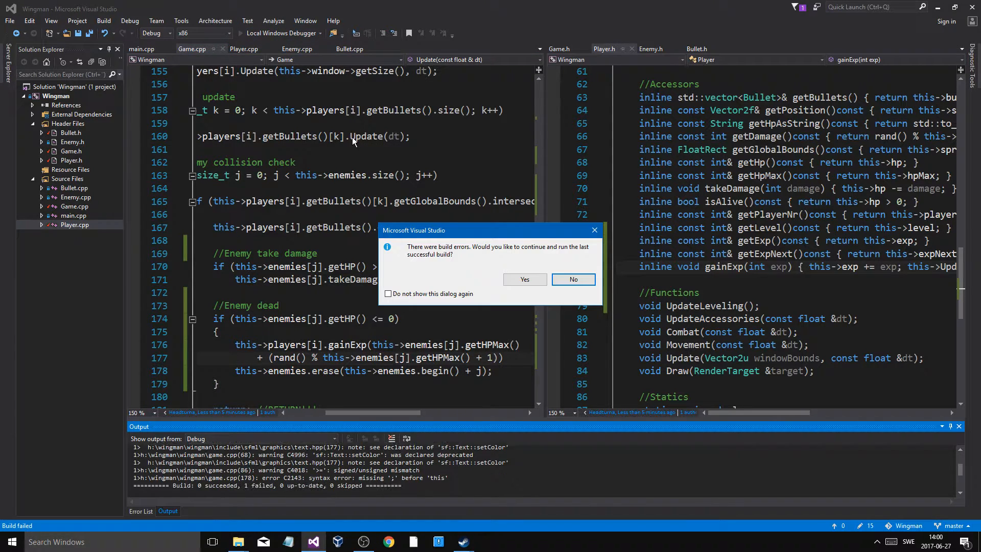
click(571, 279)
text(;)
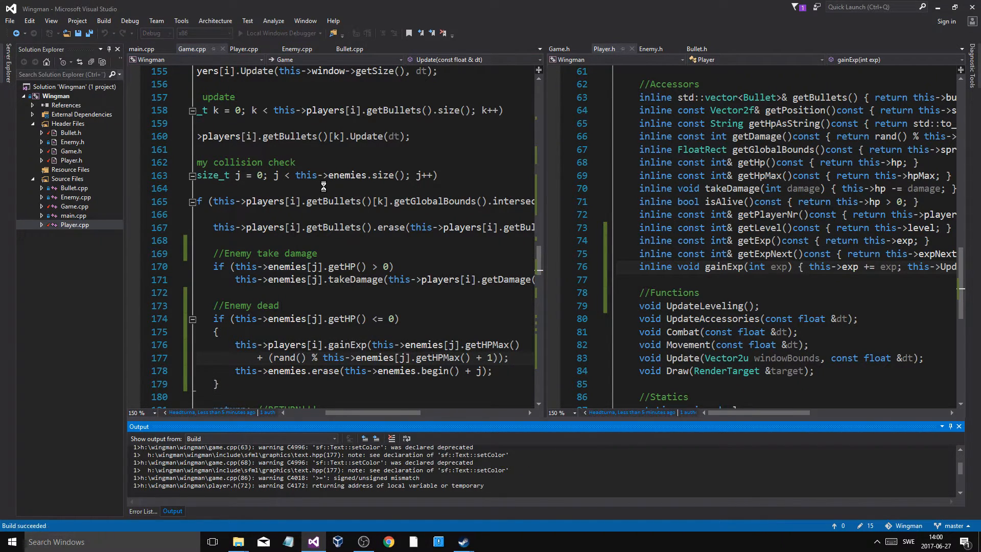
click(276, 33)
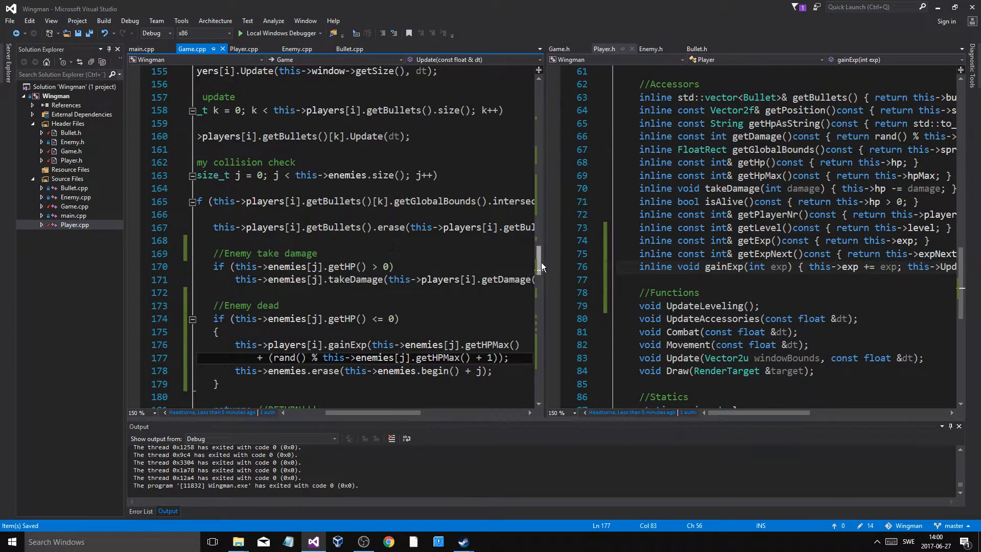
Switch to Player.cpp and scroll to the constructor's (50 / 3) expNext formula
scroll(up, 3)
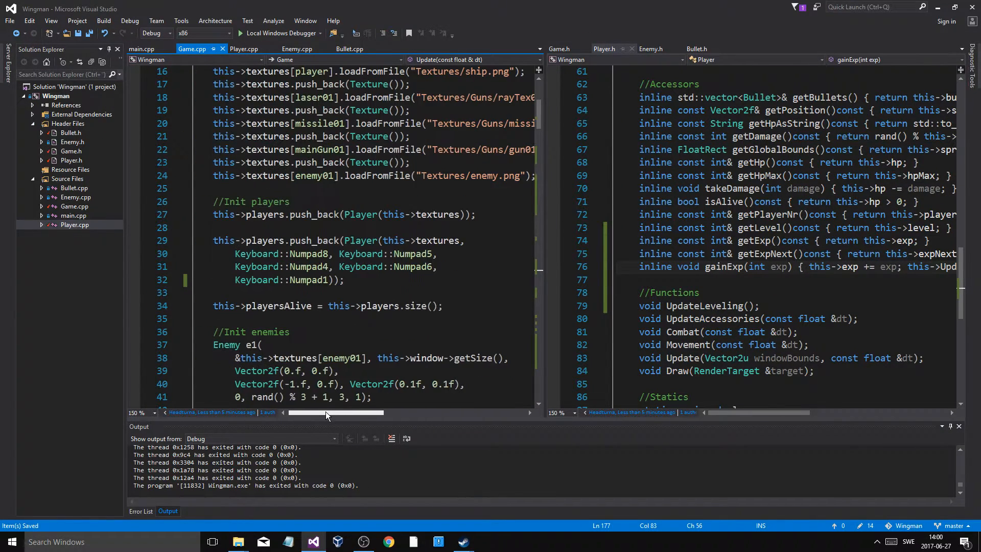
scroll(up, 3)
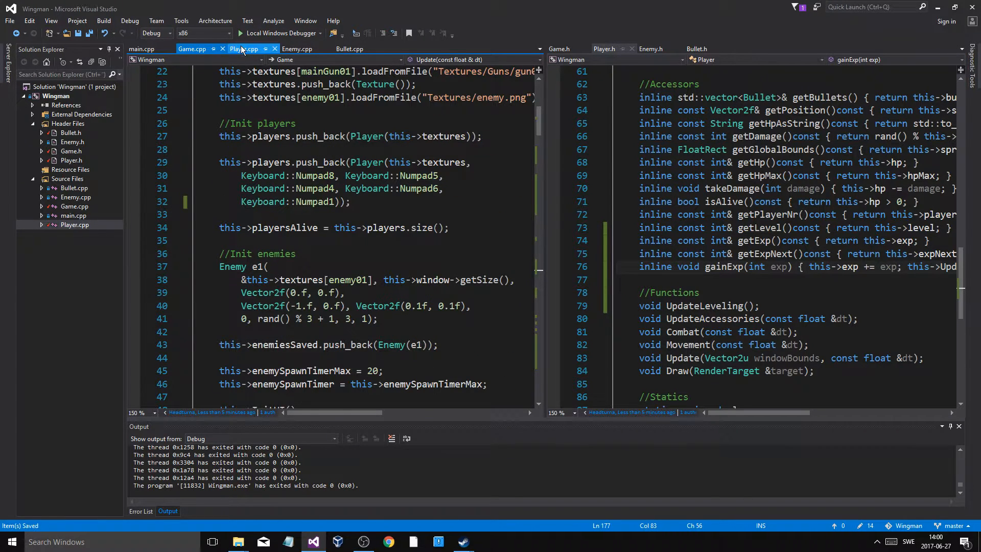
click(245, 49)
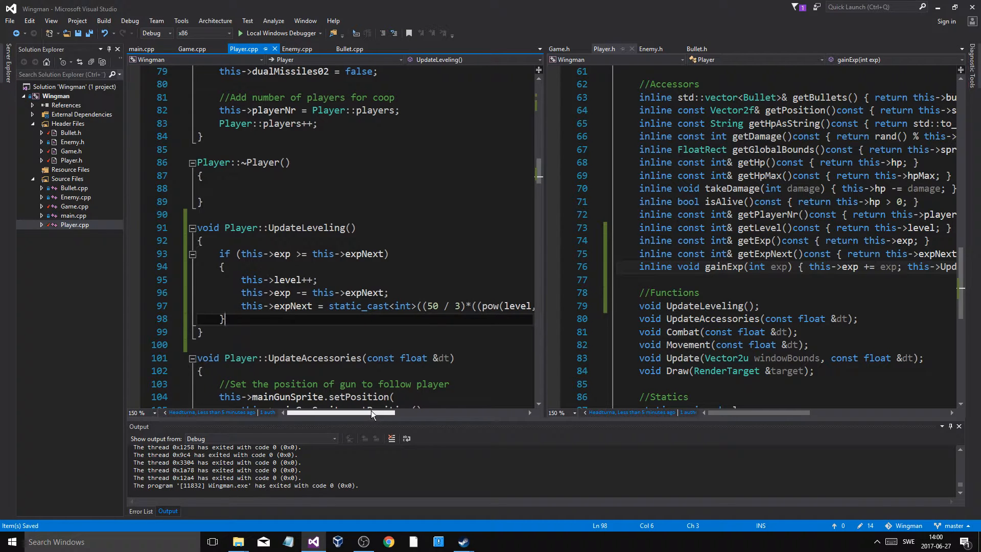
scroll(up, 3)
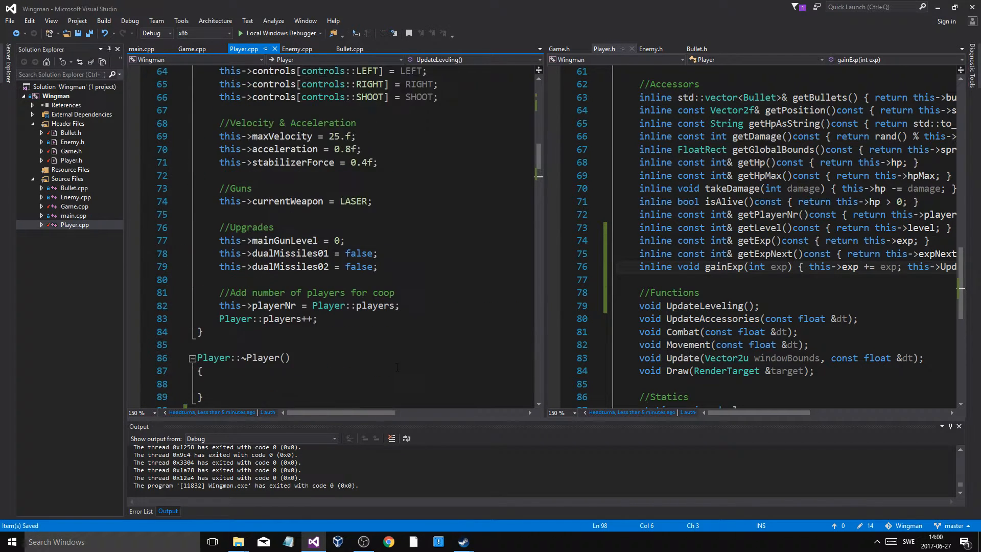
scroll(up, 3)
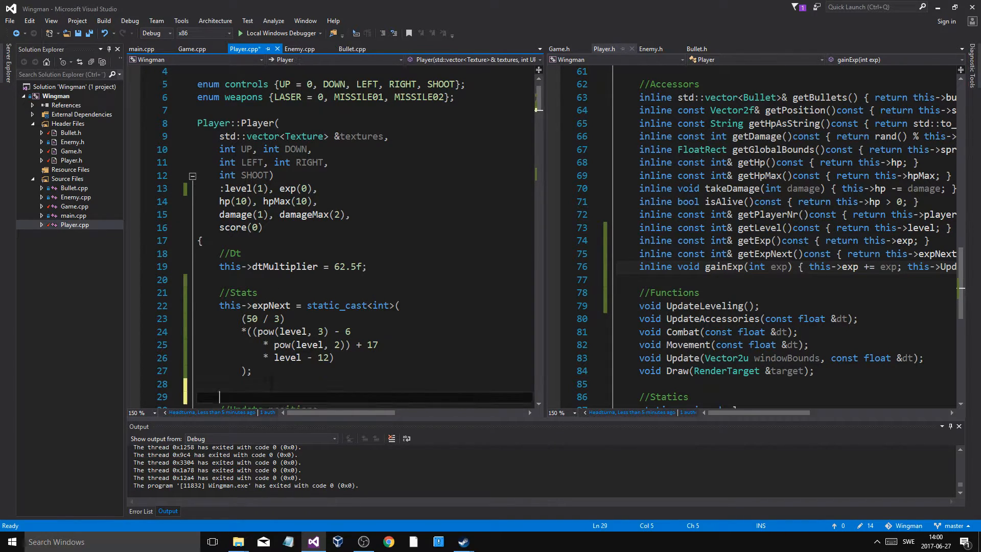
Add std::cout << this->expNext << "\n"; below the expNext formula and run the game
text(std::Cu)
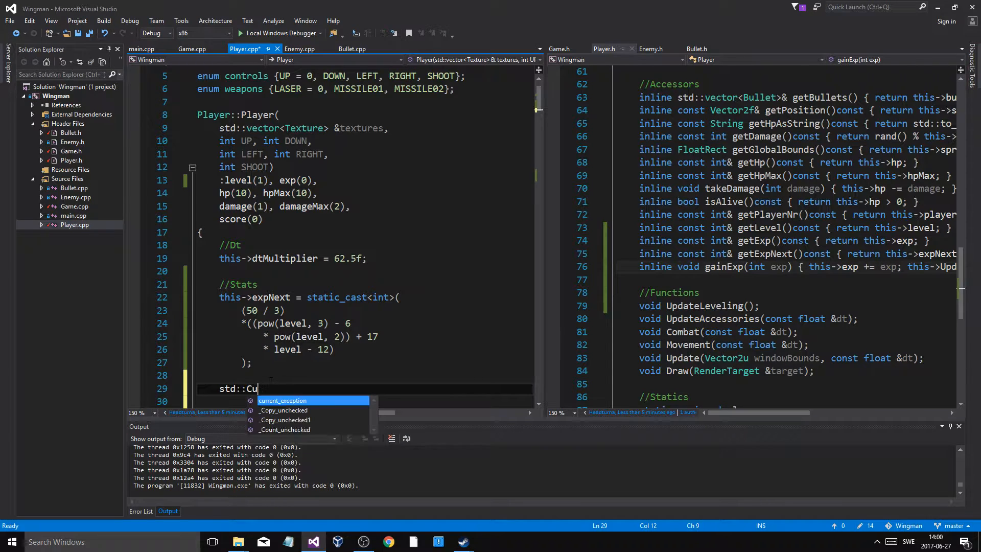
text(u)
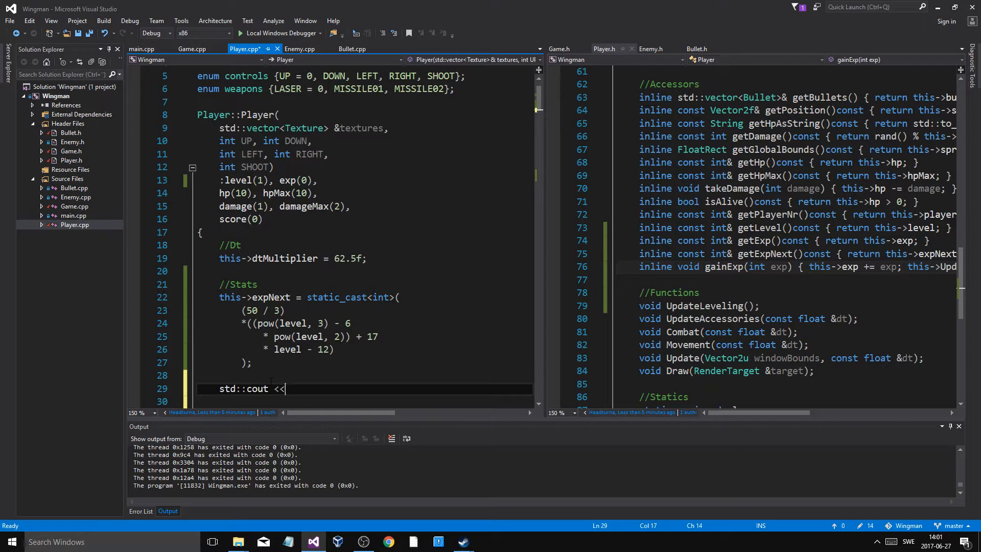
text(this->expNext << "\n";)
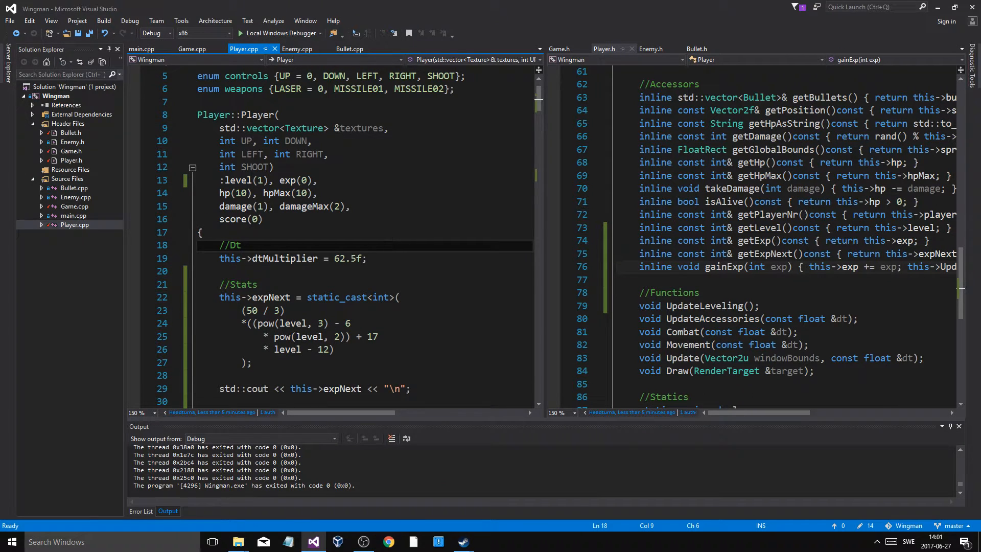
scroll(down, 3)
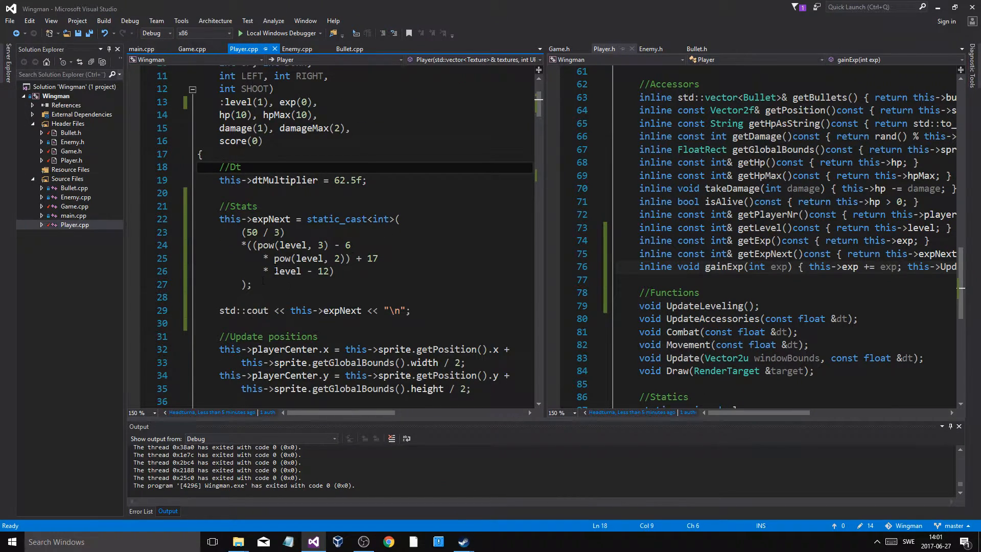
scroll(up, 3)
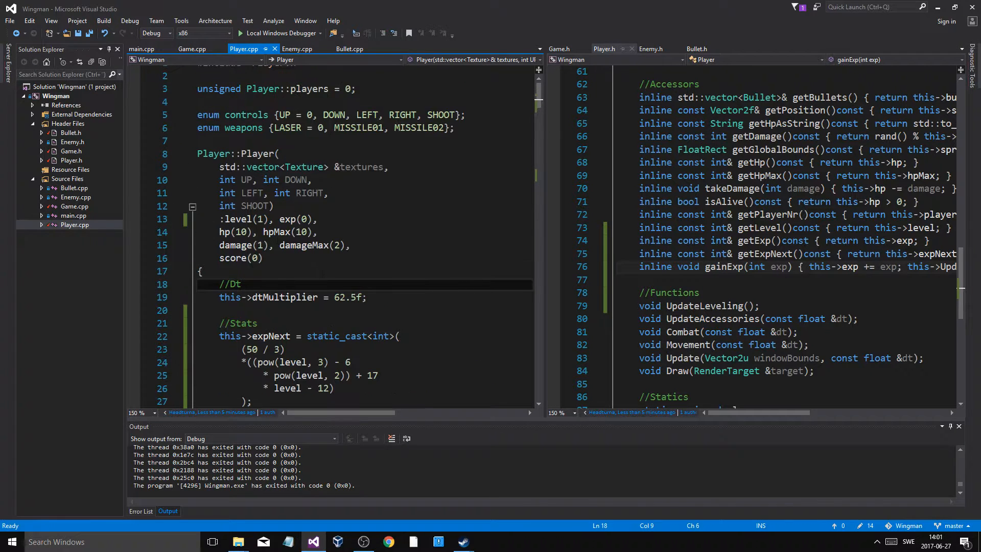
scroll(down, 3)
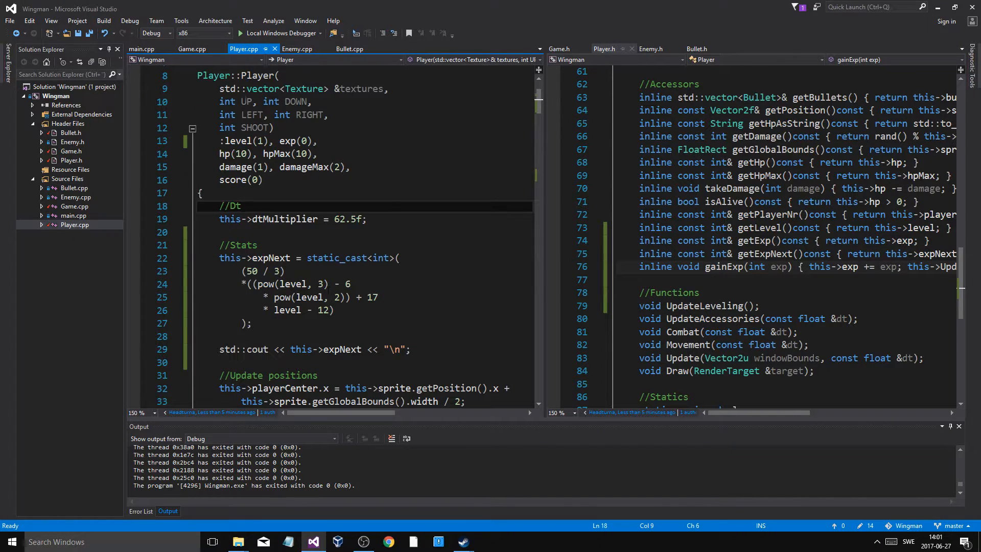
mouse_move(286, 309)
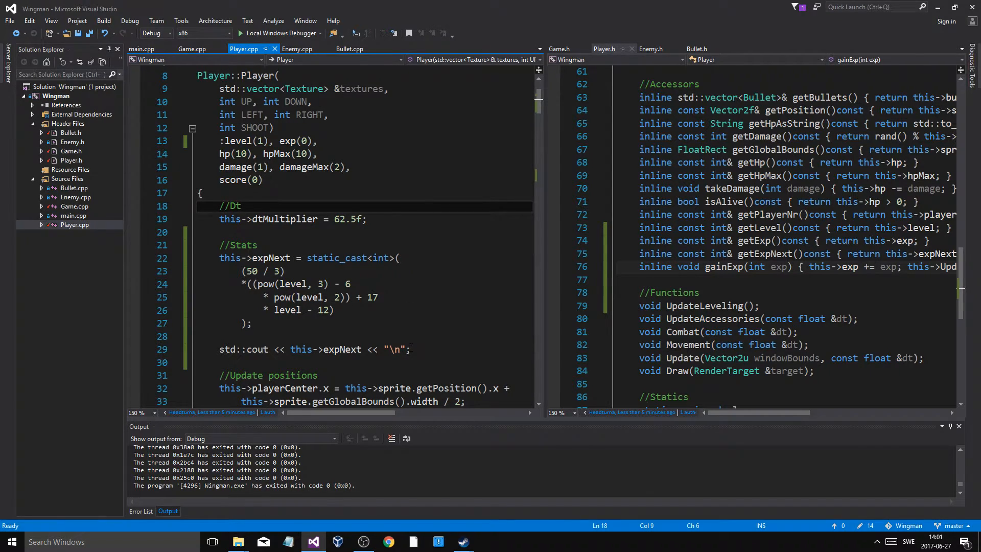
Test the game with starting level 2, then restore level(1)
click(241, 206)
text(2)
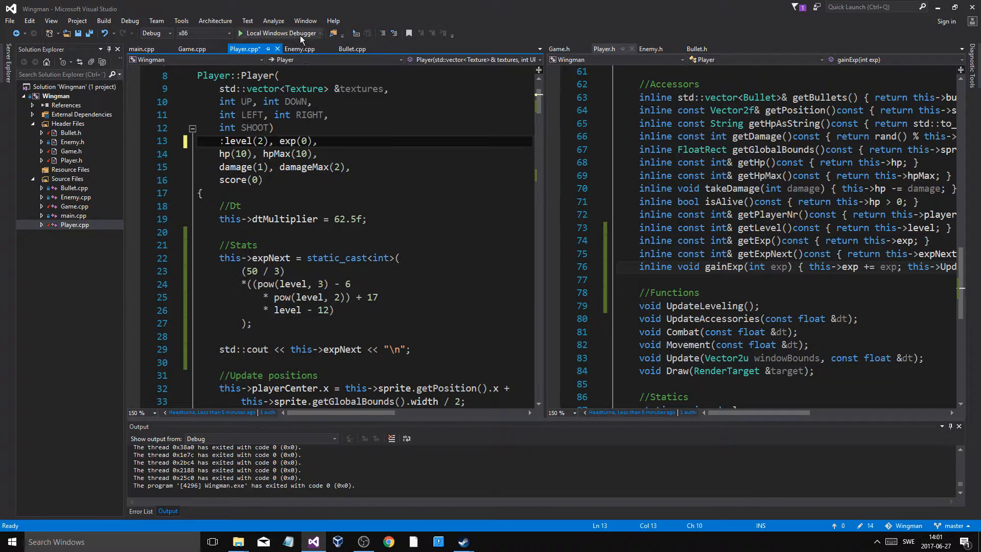
click(103, 21)
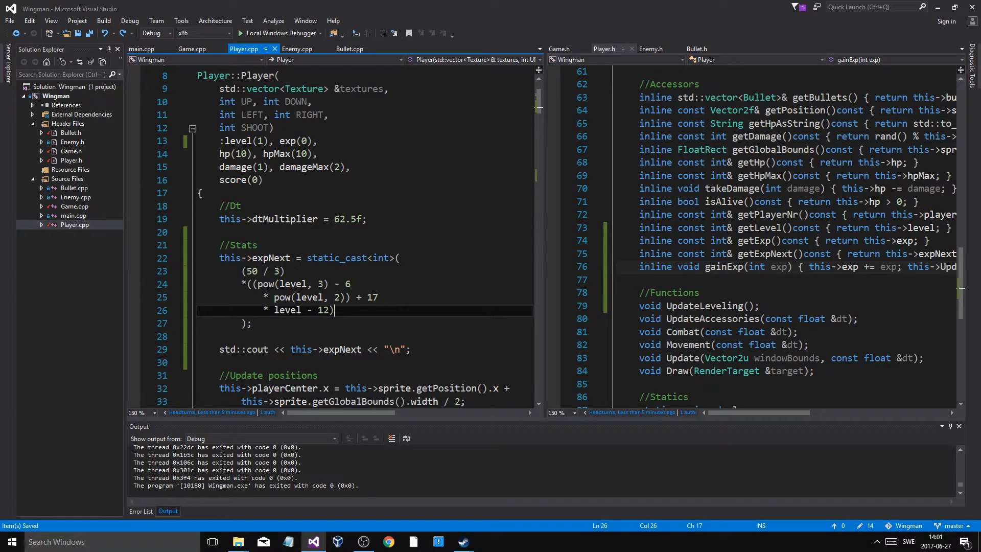
click(291, 257)
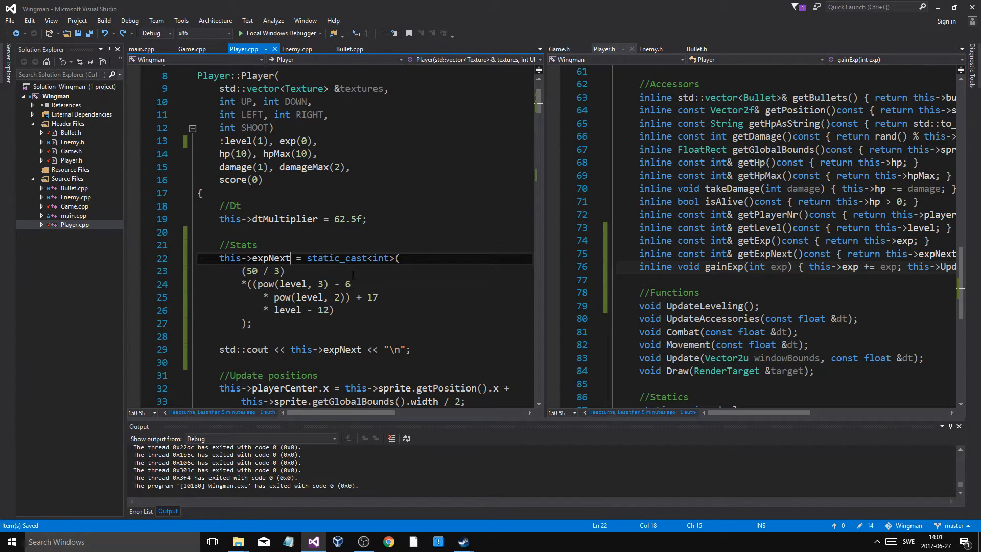
Add a base of 20 + before static_cast<int> in the expNext formula
click(307, 257)
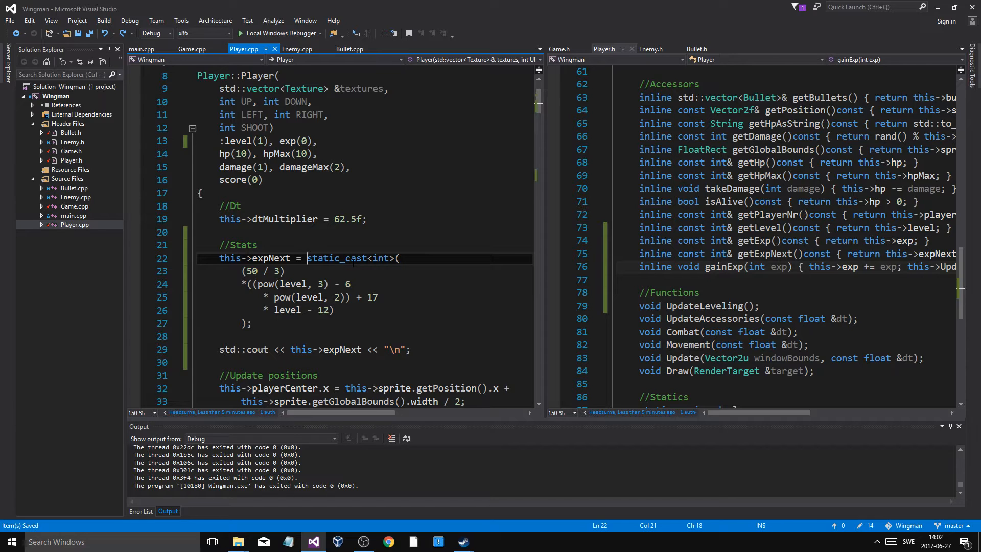
text(20)
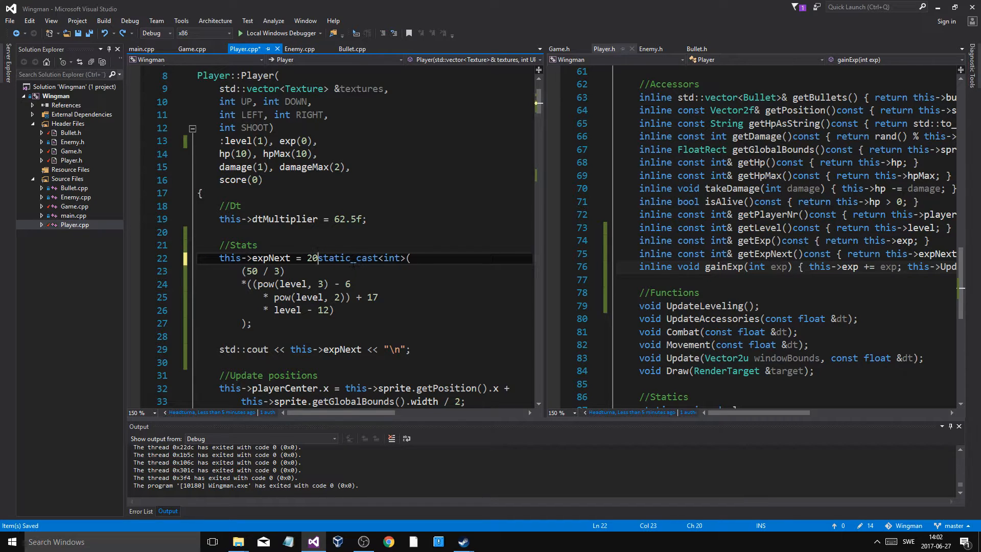
text(+)
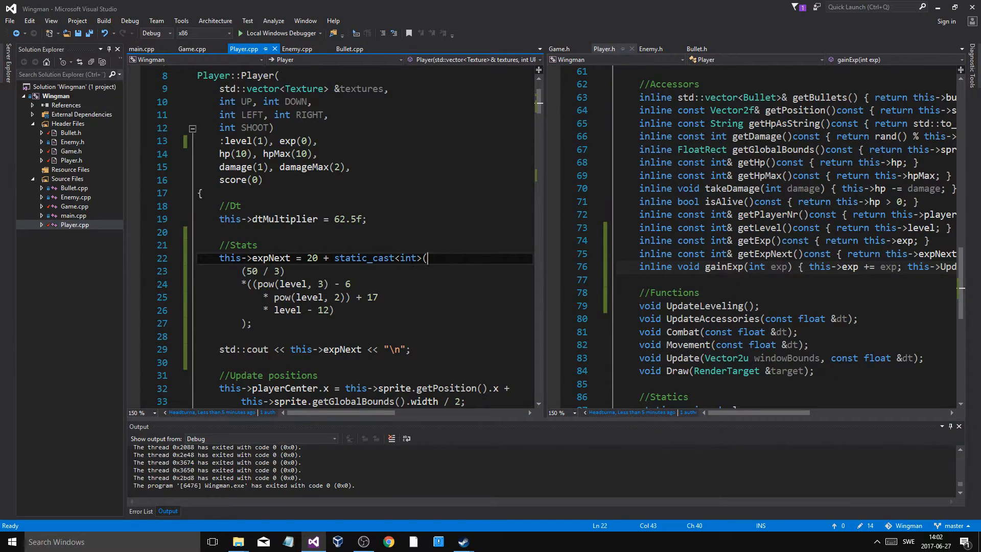
Run the game with the base-20 formula, glance at Enemy.cpp, then focus Player.h
scroll(down, 3)
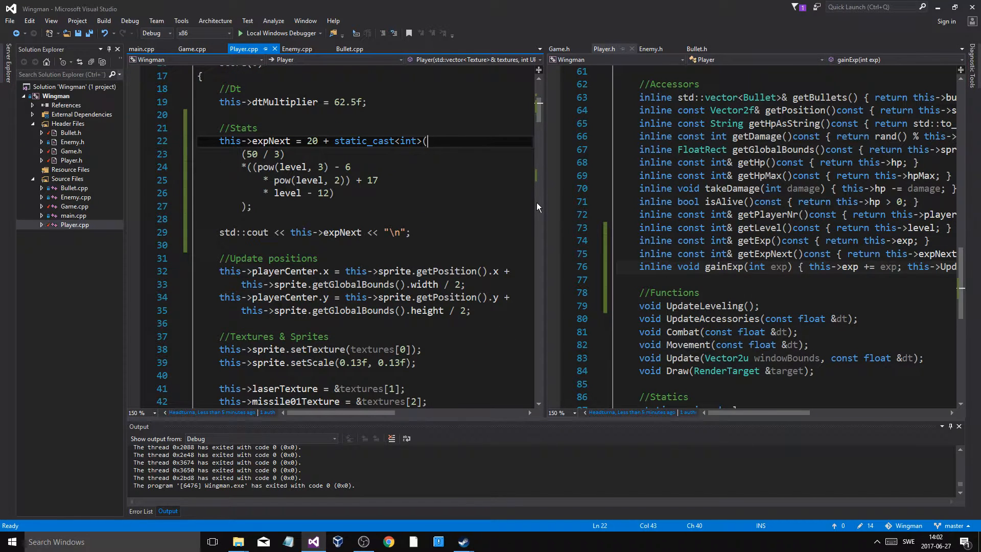
click(351, 167)
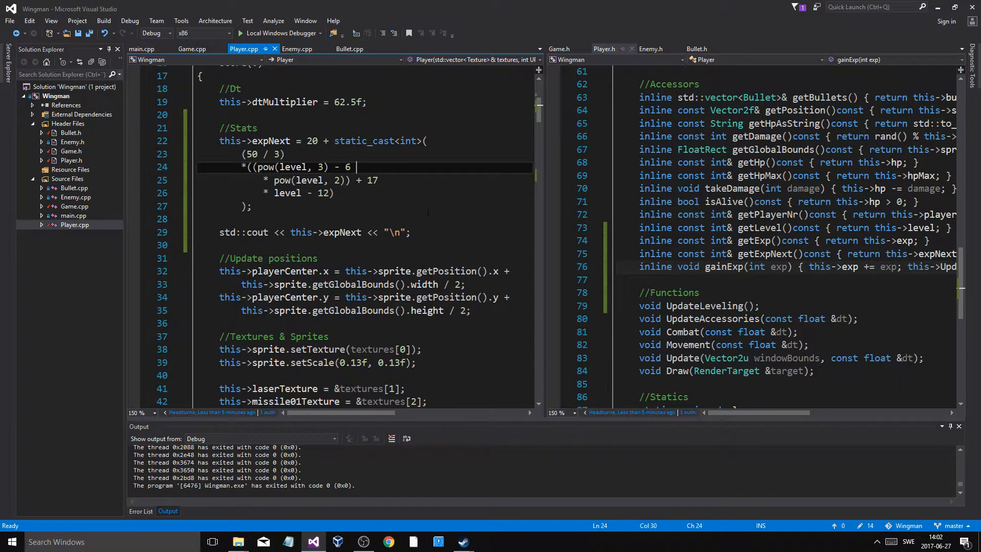
click(297, 50)
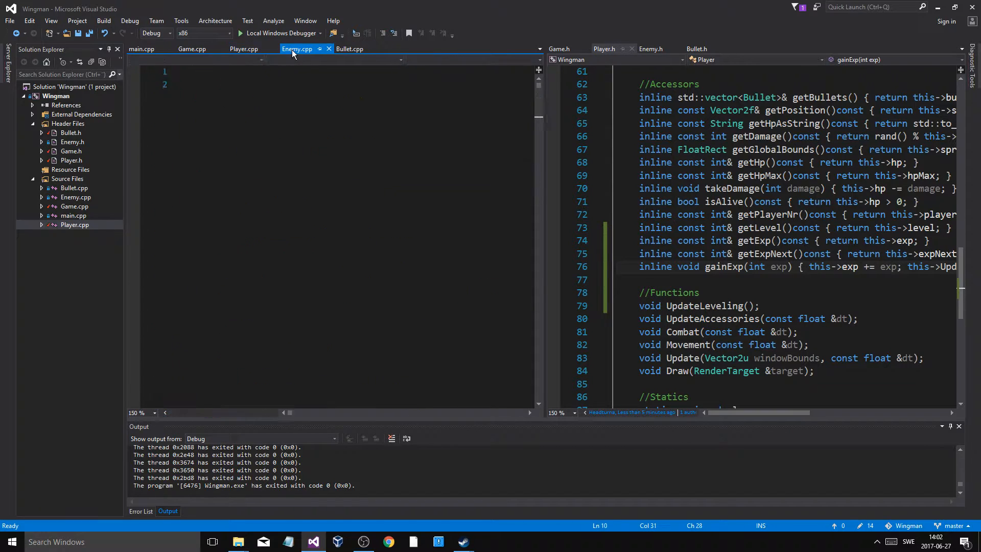
click(297, 48)
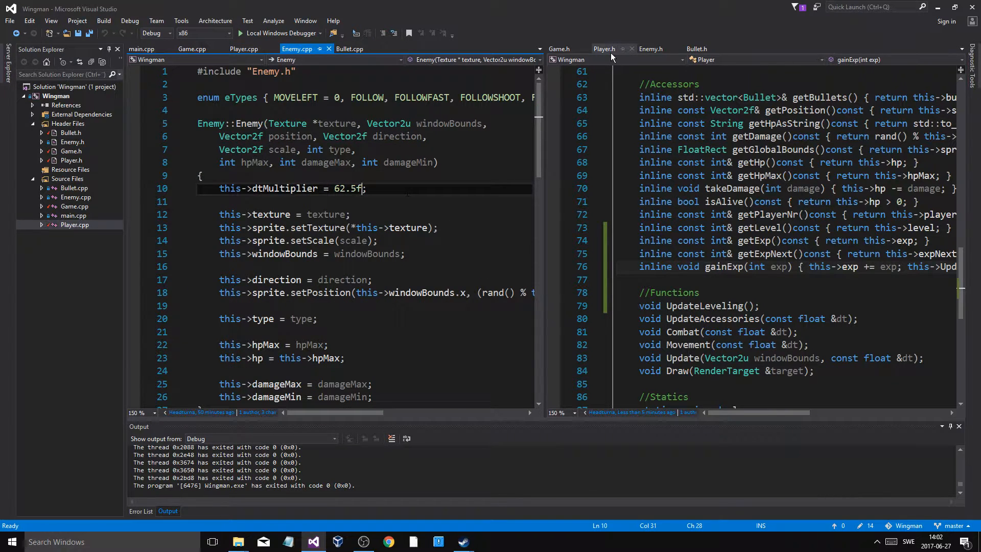
click(245, 49)
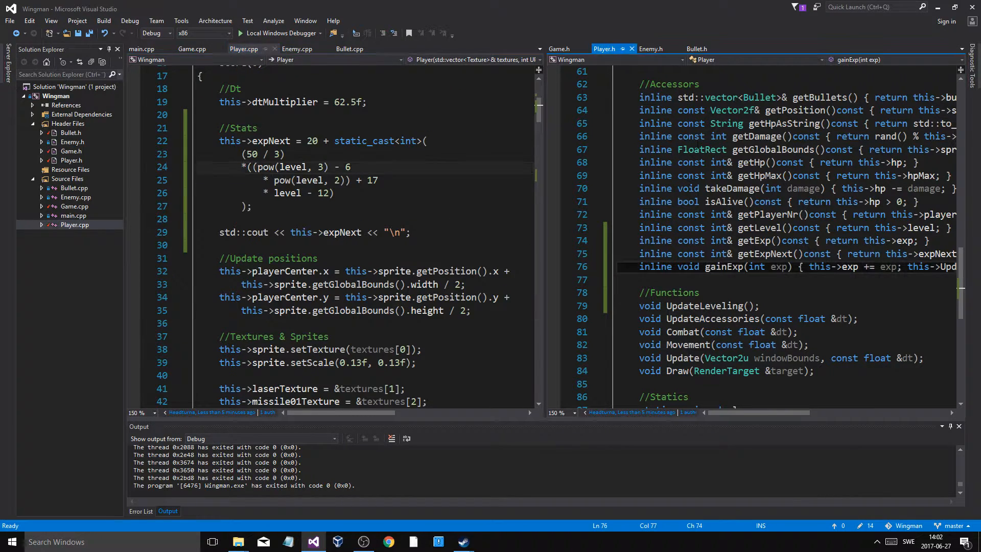
Declare int statPoints; in Player.h below exp and expNext
scroll(up, 3)
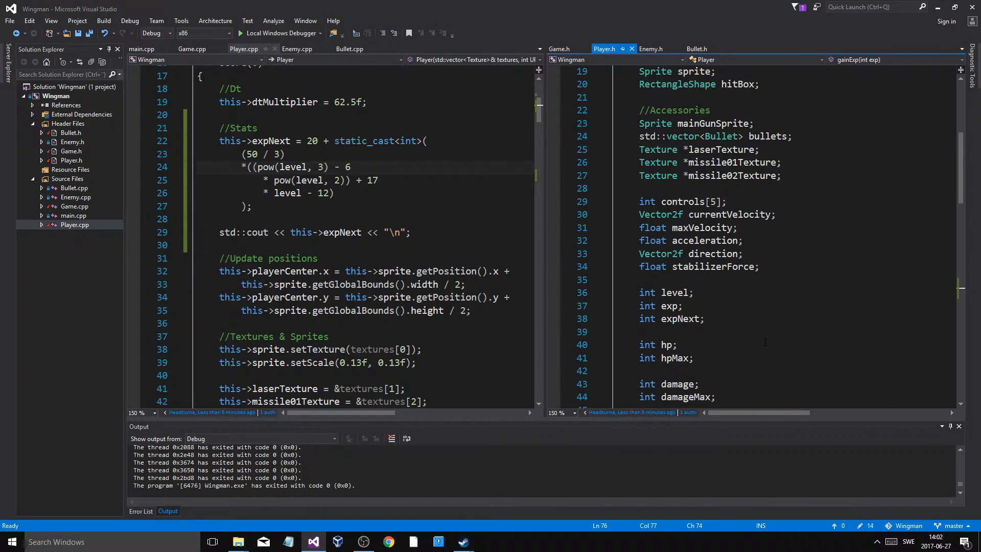
text(int)
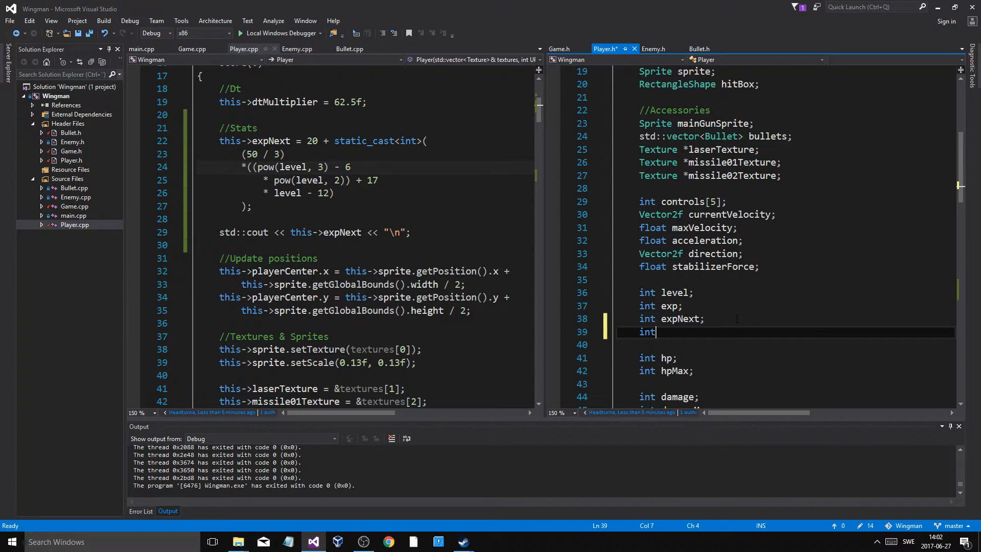
text(statPoints;)
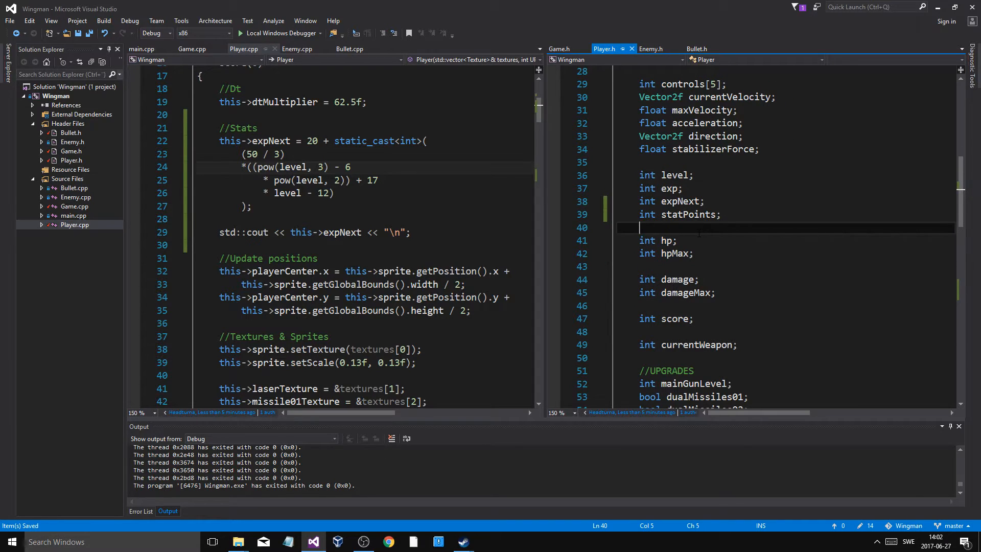
Add int cooling, plating, power and agility stat fields below statPoints
text(int)
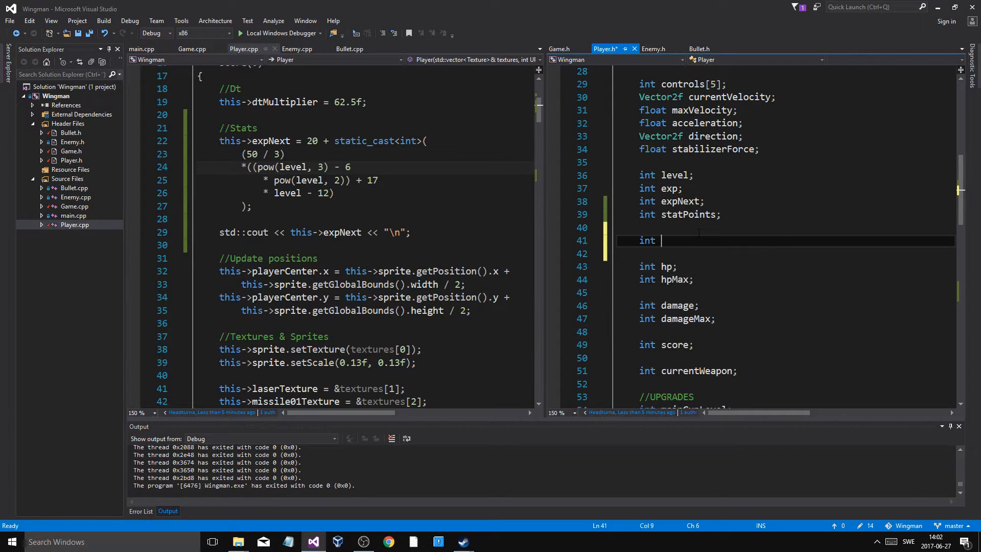
text(wiring;)
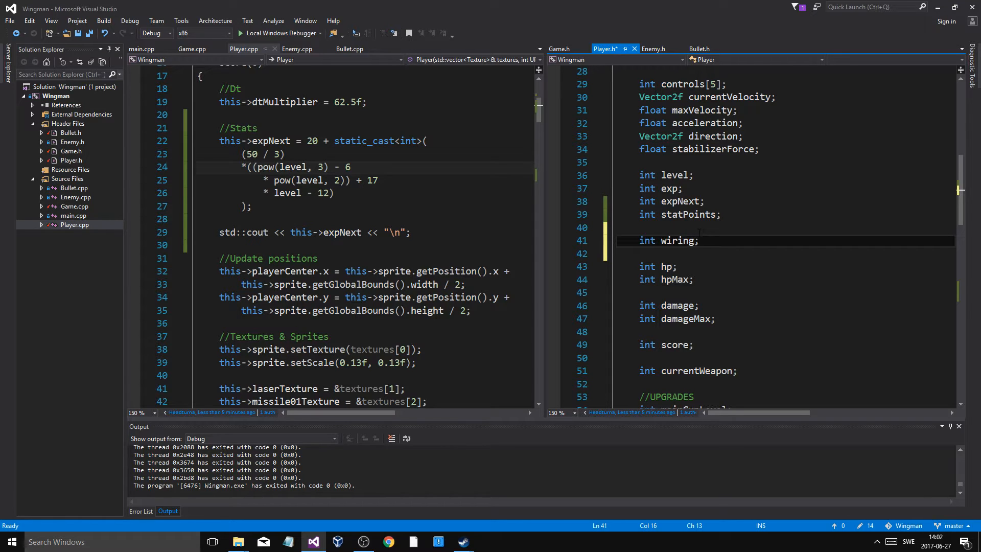
text(int plating;)
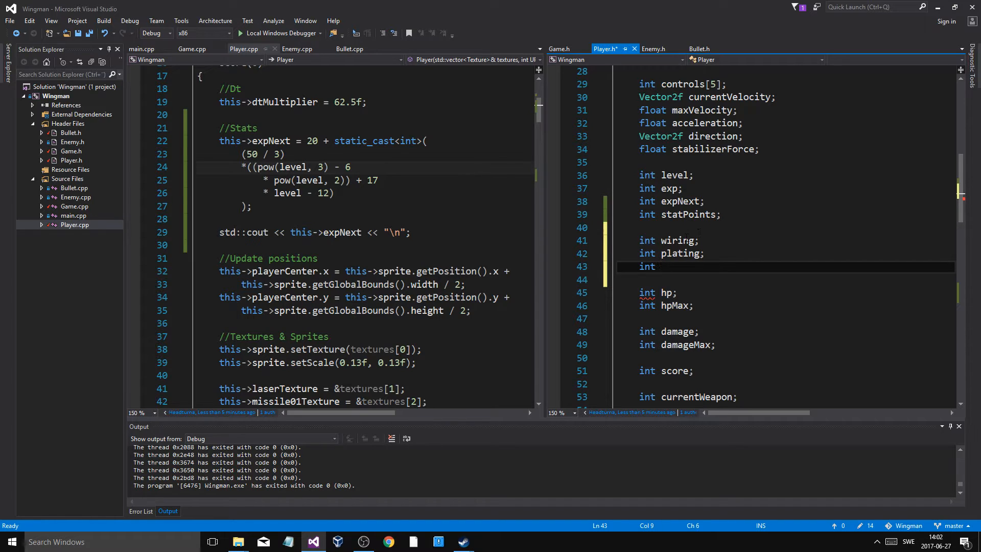
double_click(677, 240)
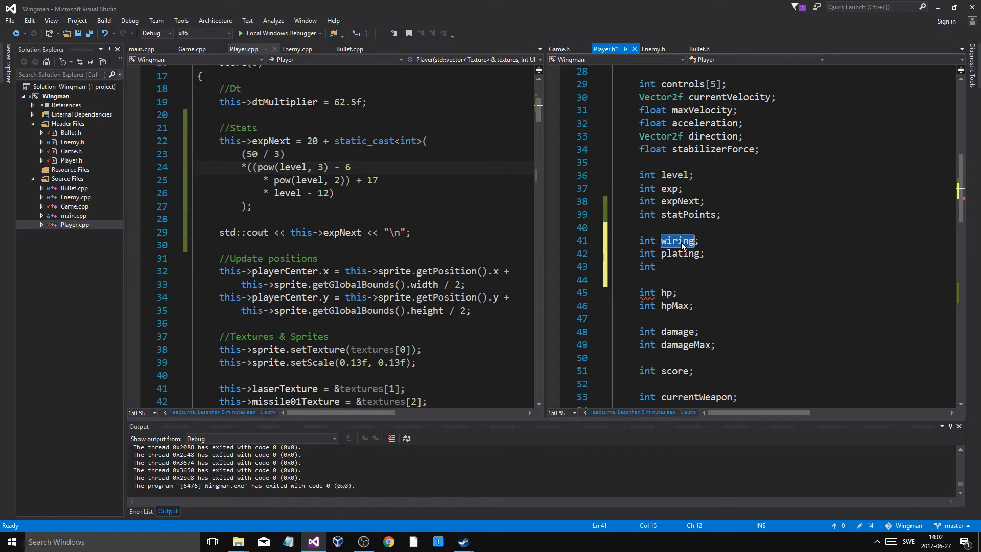
text(cooling)
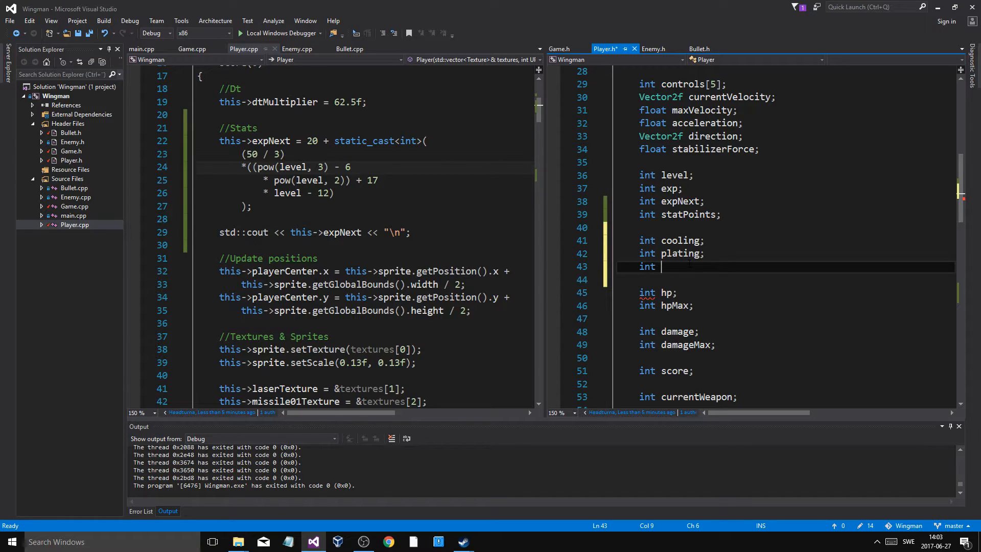
text(power;)
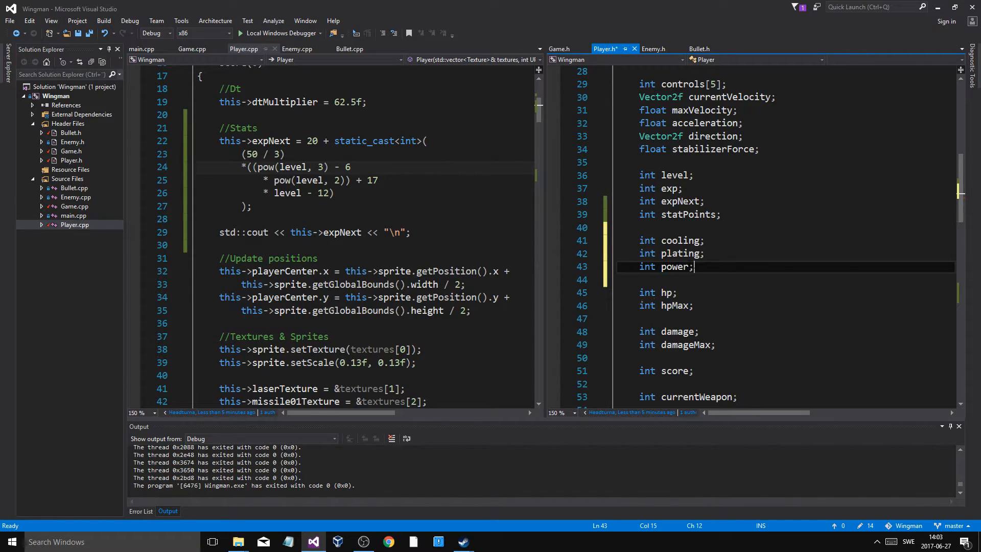
double_click(675, 267)
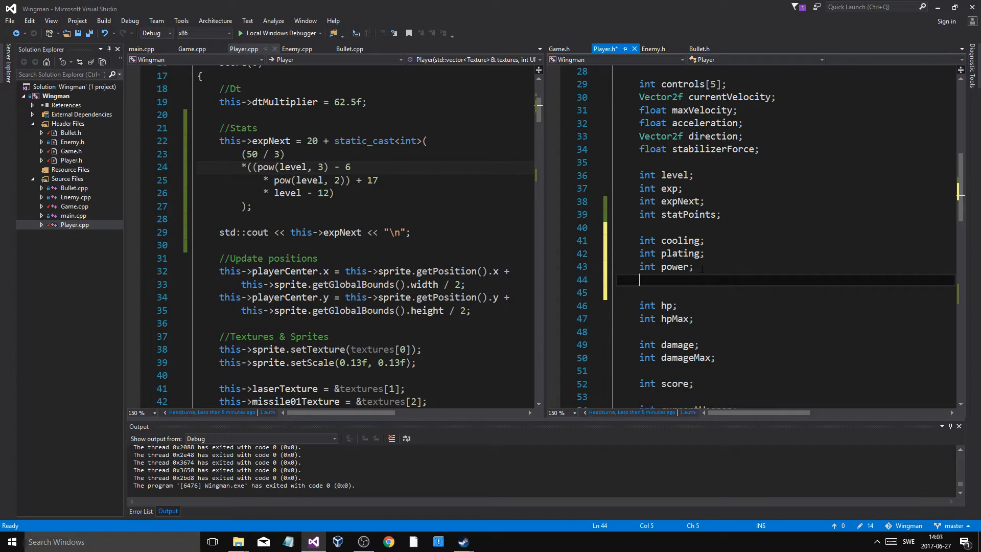
text(int)
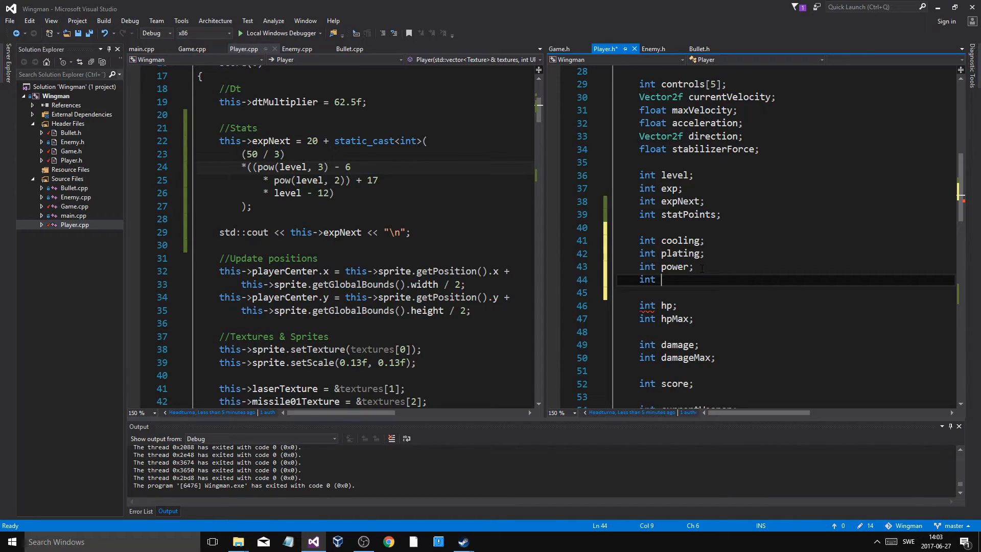
text(agi)
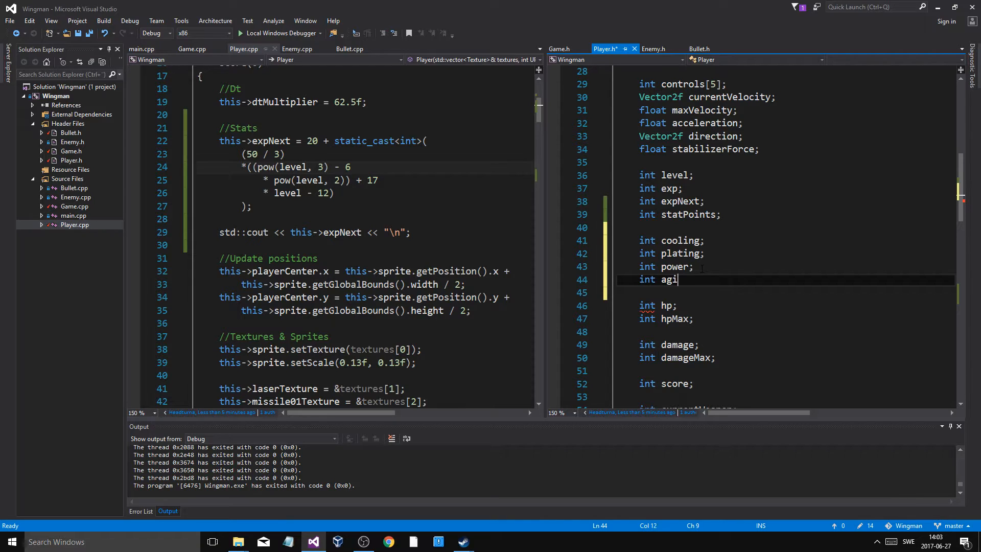
Rename the fourth stat to wiring and comment the stats agility, strength and vigor
text(lity;)
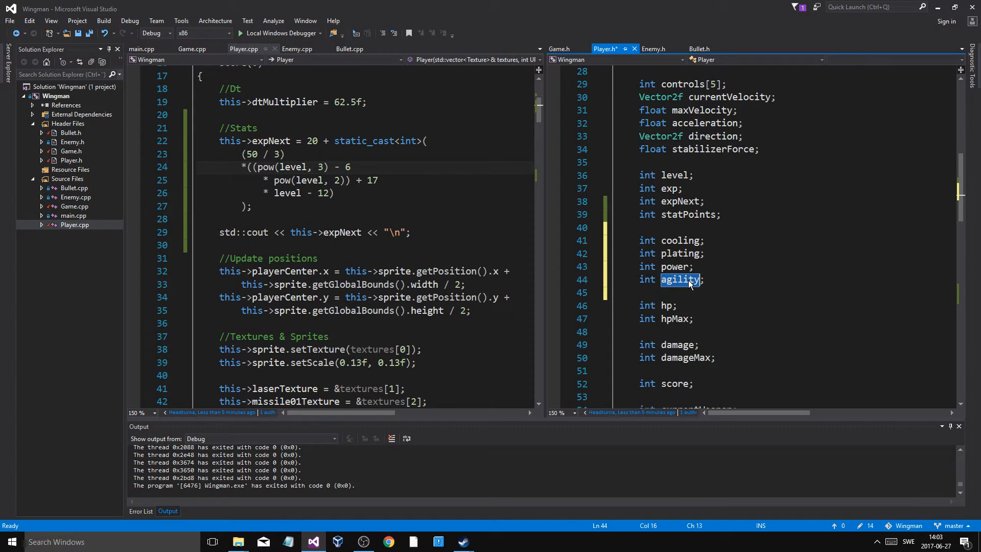
text(wirin)
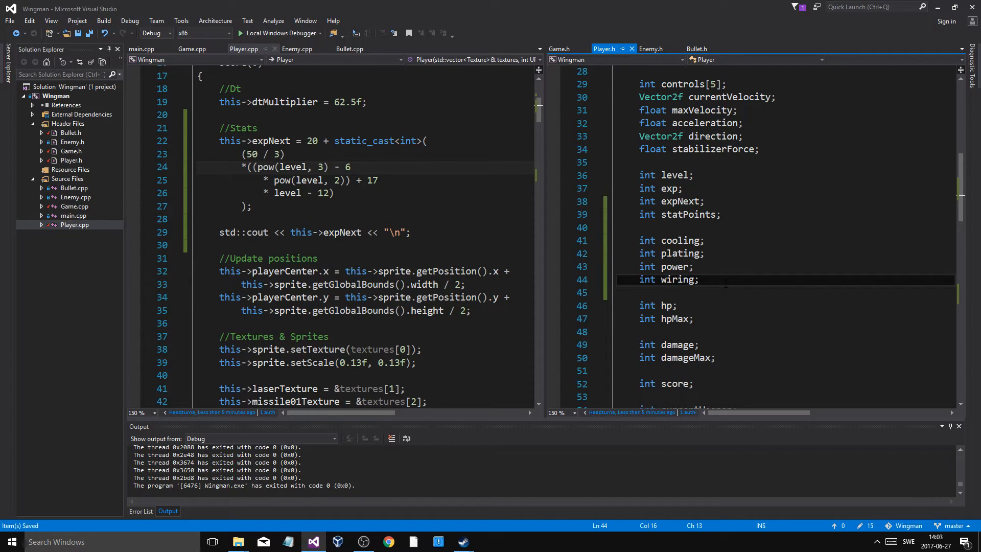
text(//agility)
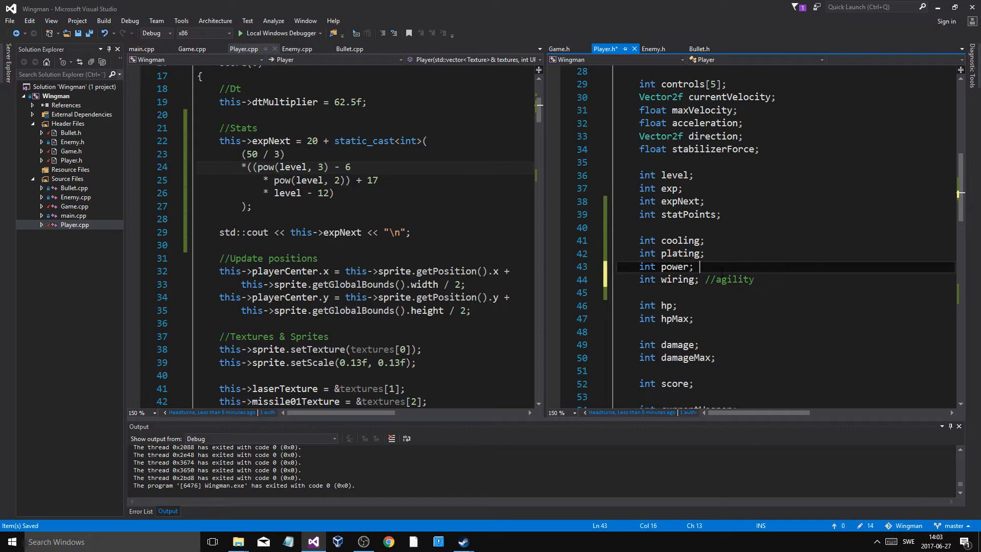
text(//strength)
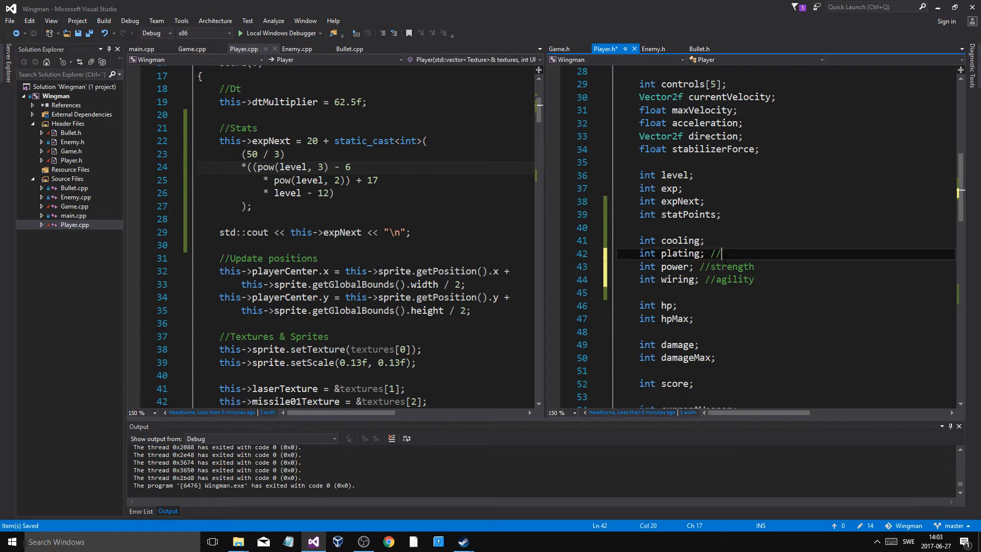
text(armor)
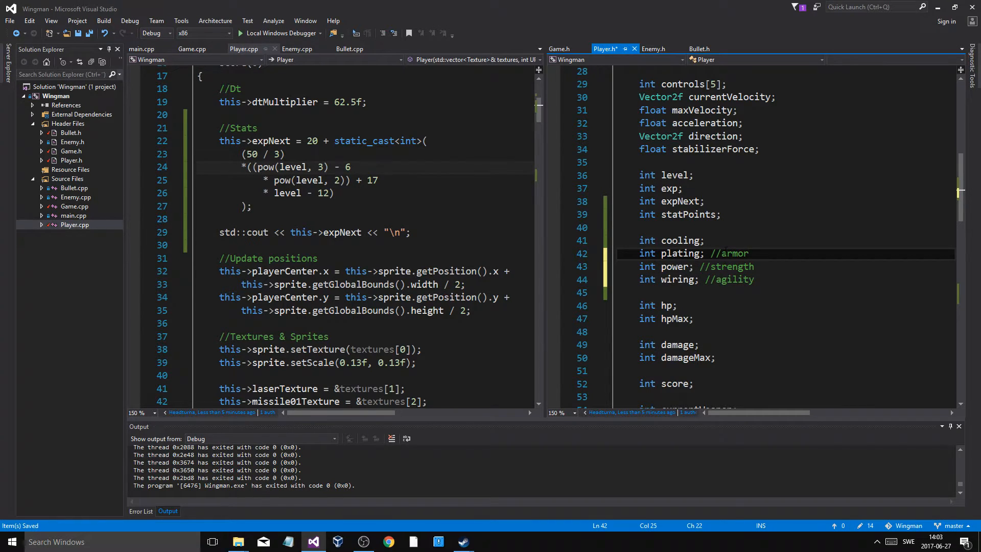
text(vighor)
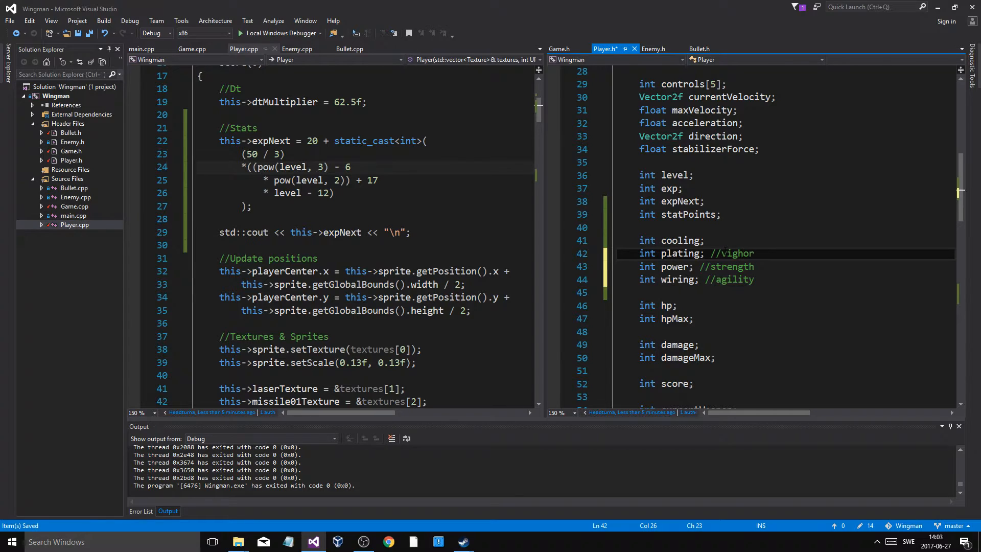
Comment the cooling field as endurance and save Player.h
click(709, 240)
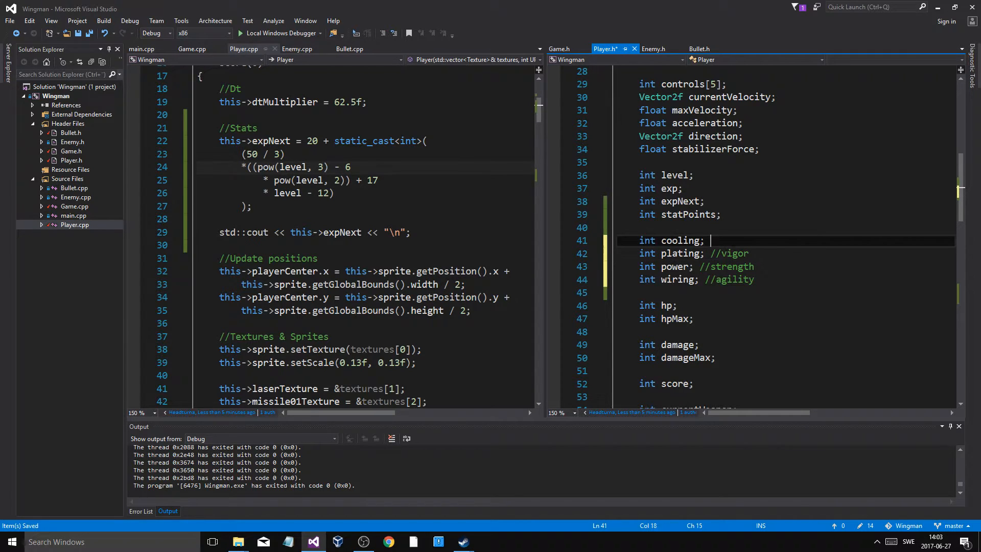
text(//dex)
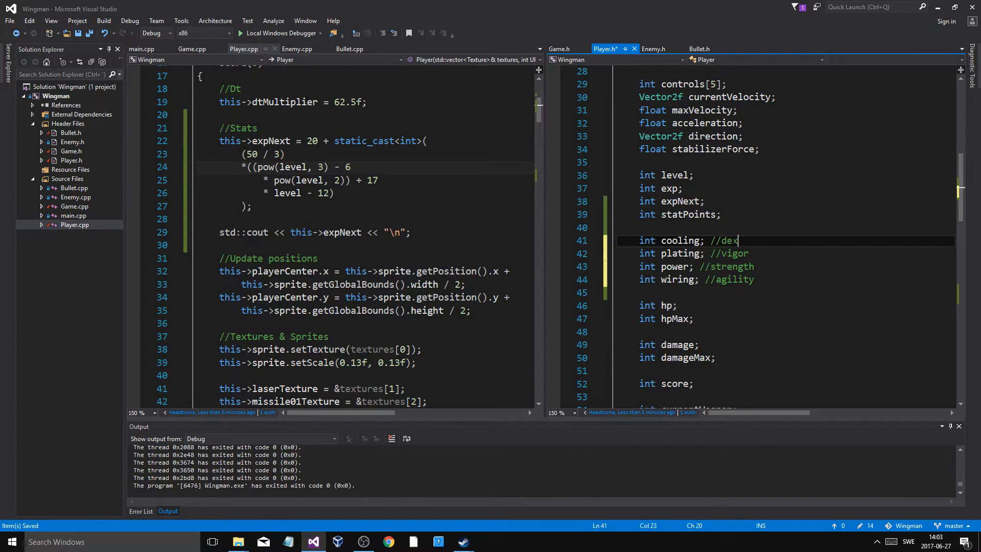
text(terity)
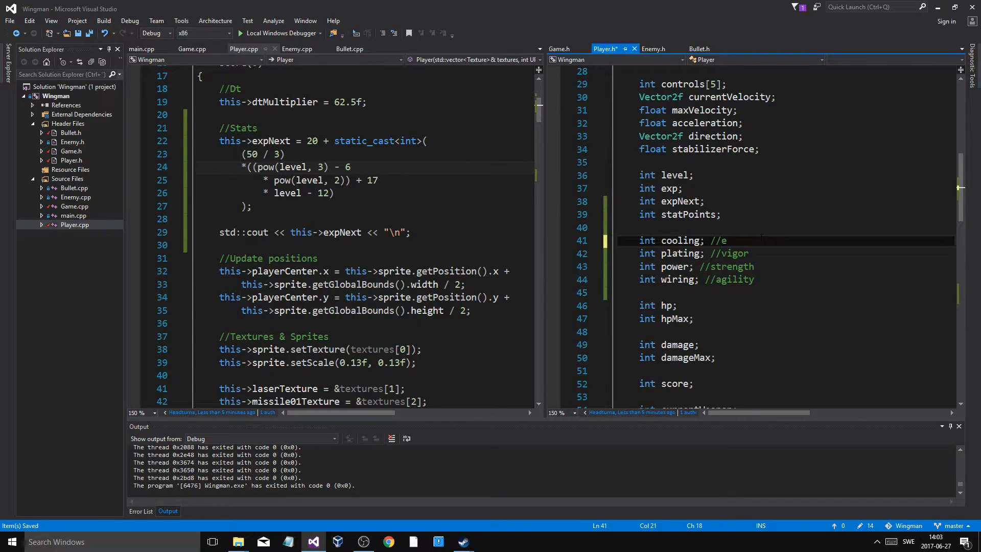
text(ndurance)
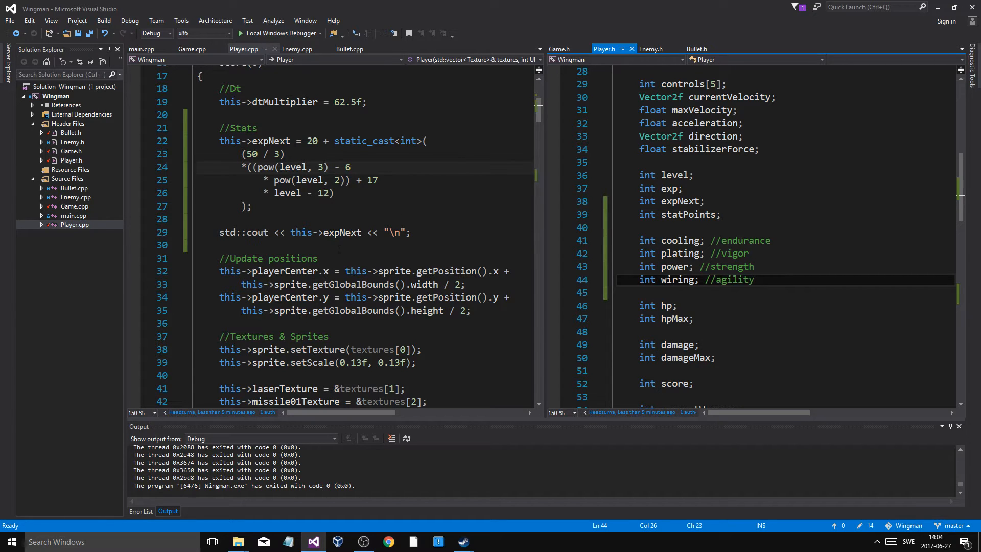
click(362, 541)
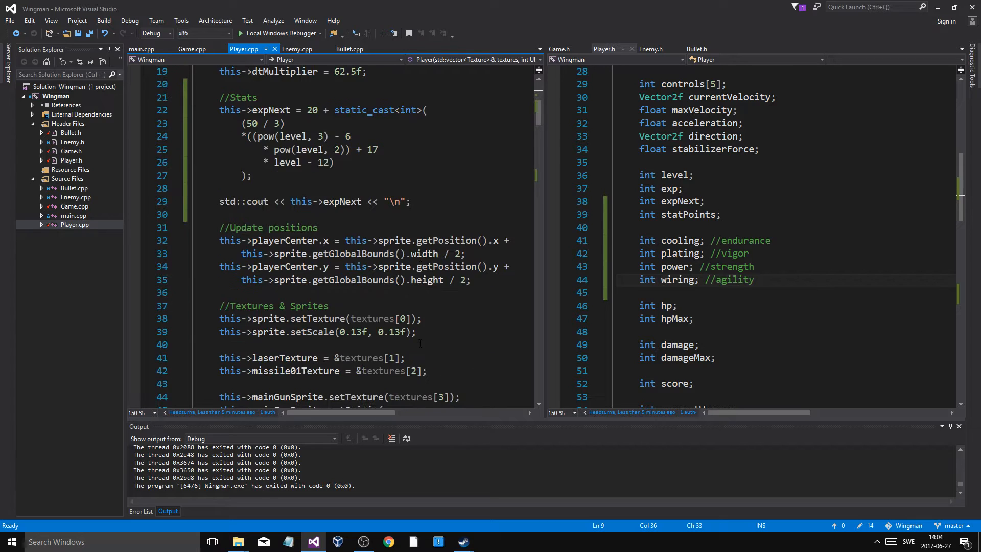
Add this->statPoints++; after this->level++; in Player::UpdateLeveling and save Player.cpp
scroll(down, 3)
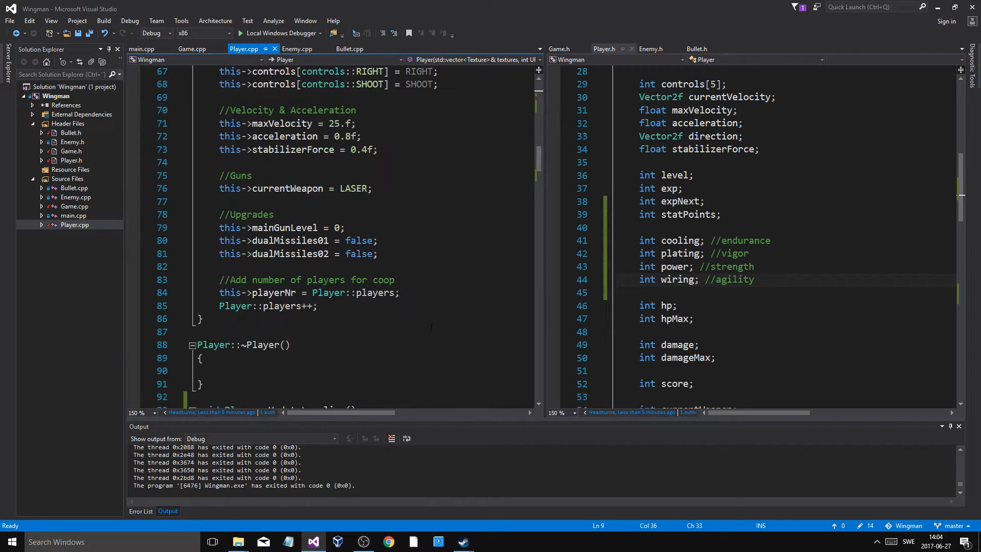
scroll(down, 3)
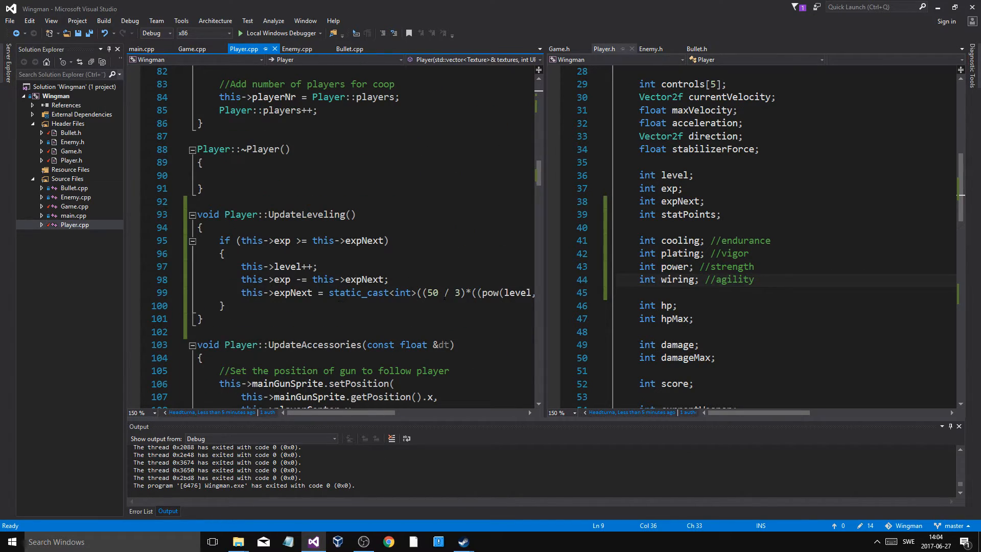
text(this->s)
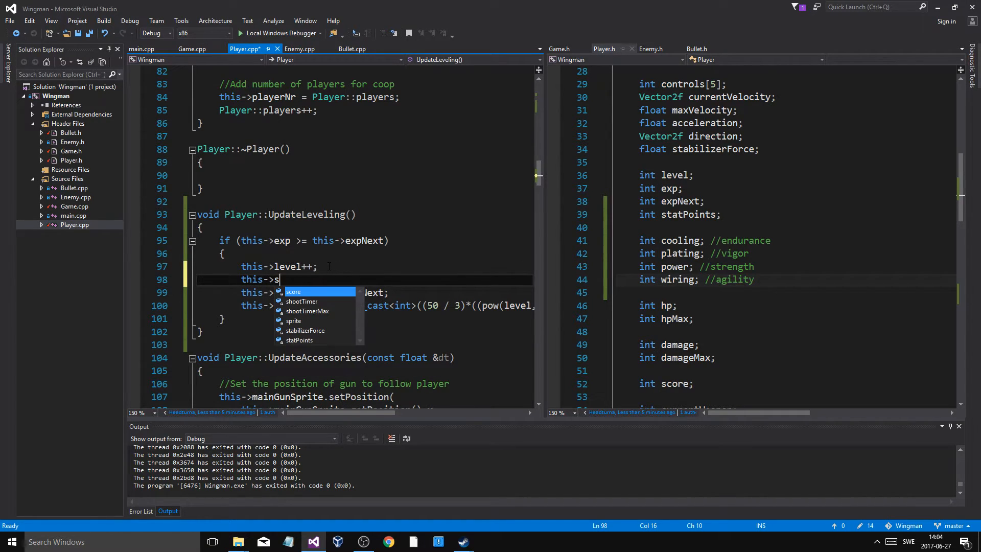
mouse_move(293, 292)
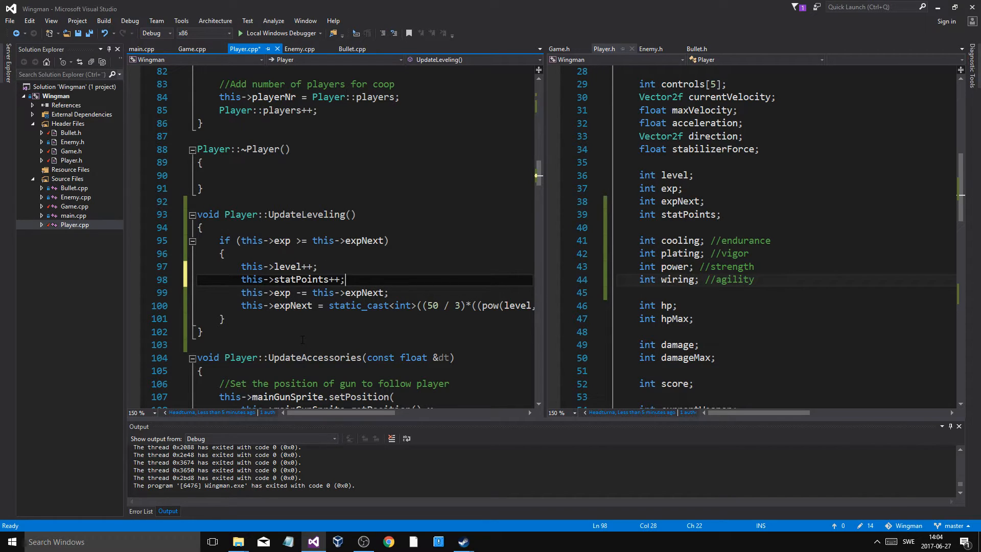
key(ctrl+s)
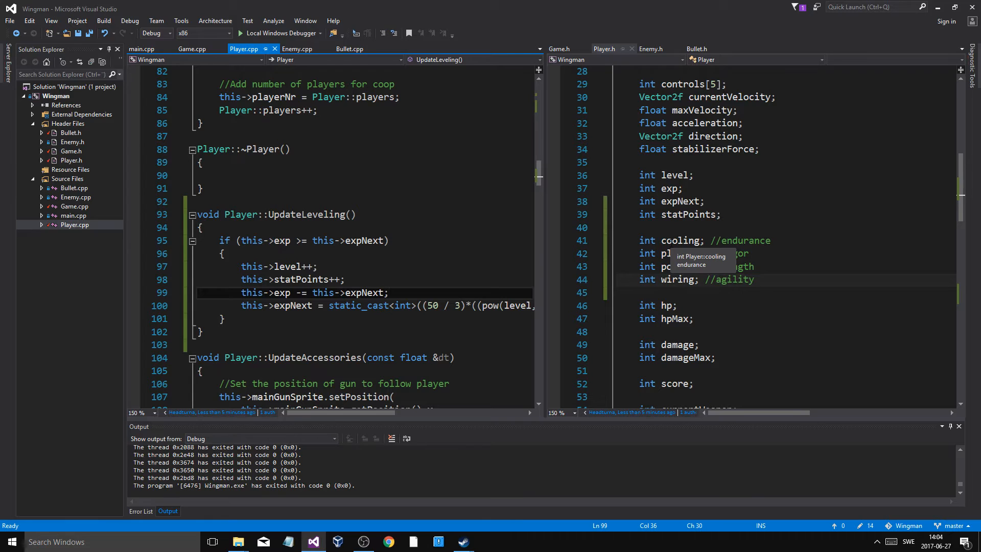
click(691, 266)
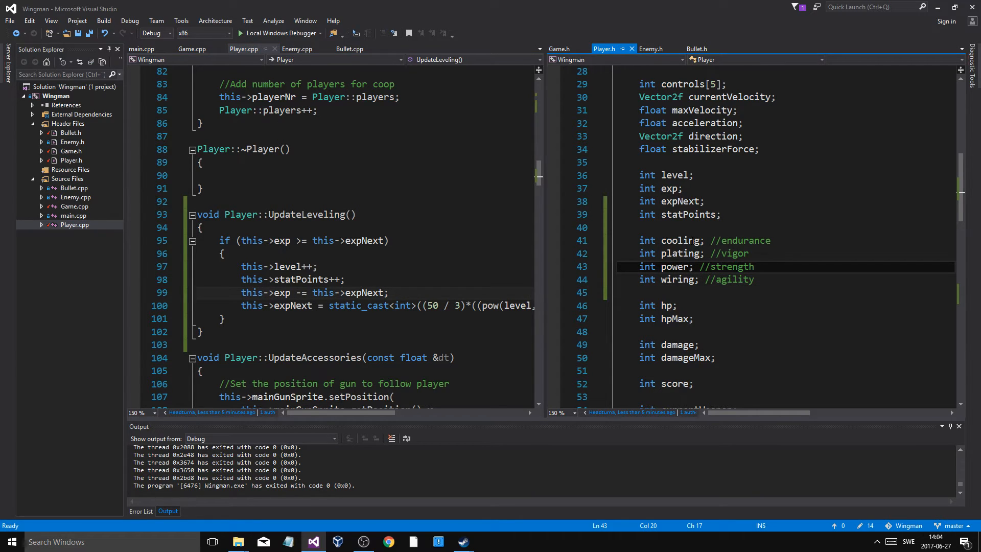
mouse_move(677, 279)
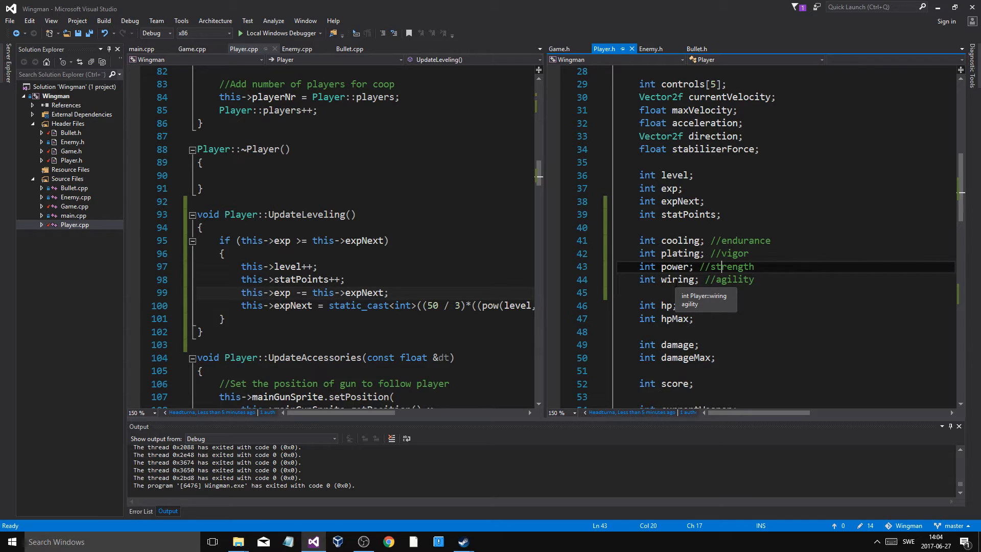
mouse_move(271, 40)
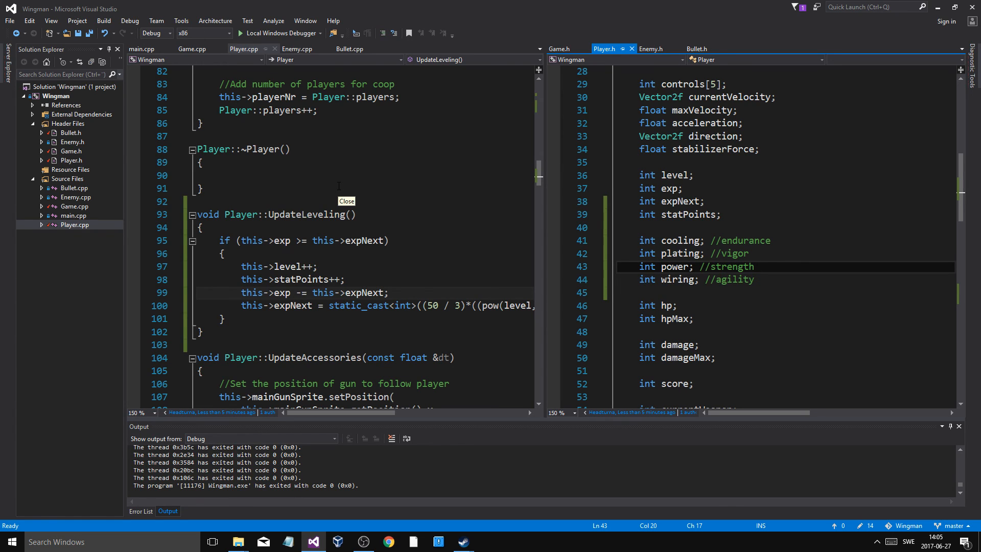
mouse_move(338, 186)
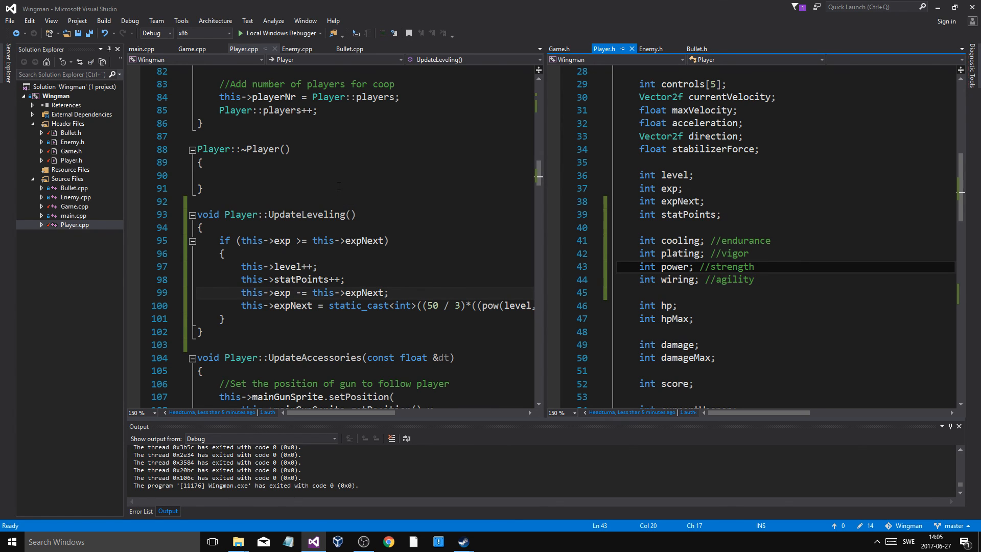